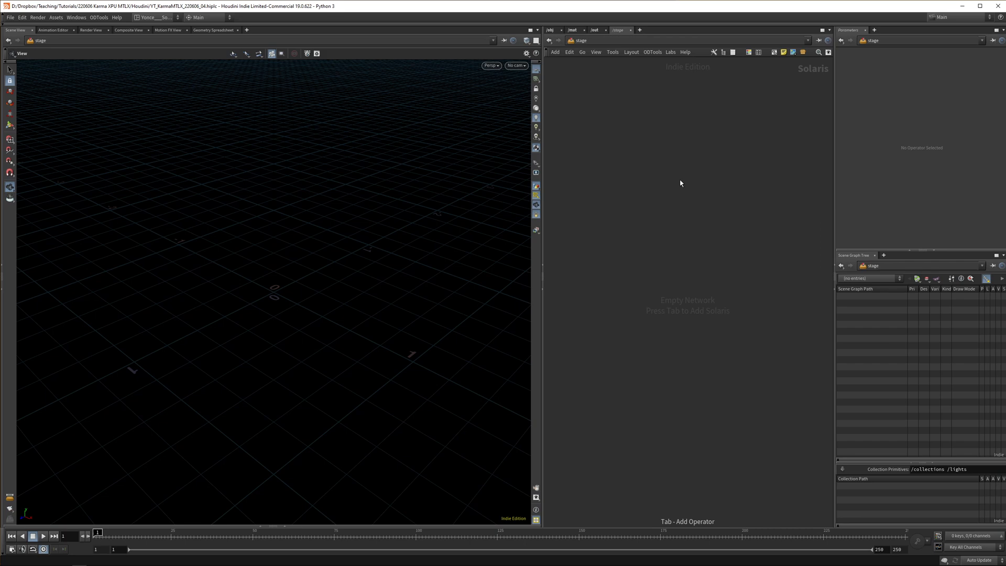
Glance at the object-level network, then return to the /stage network
{"action": "left_click", "coordinate": [549, 30]}
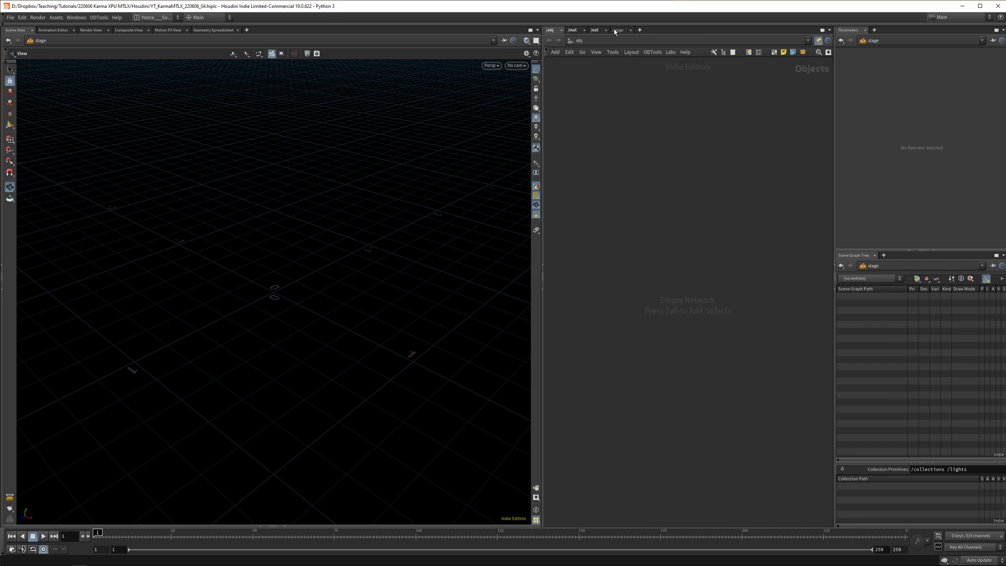
{"action": "left_click", "coordinate": [619, 29]}
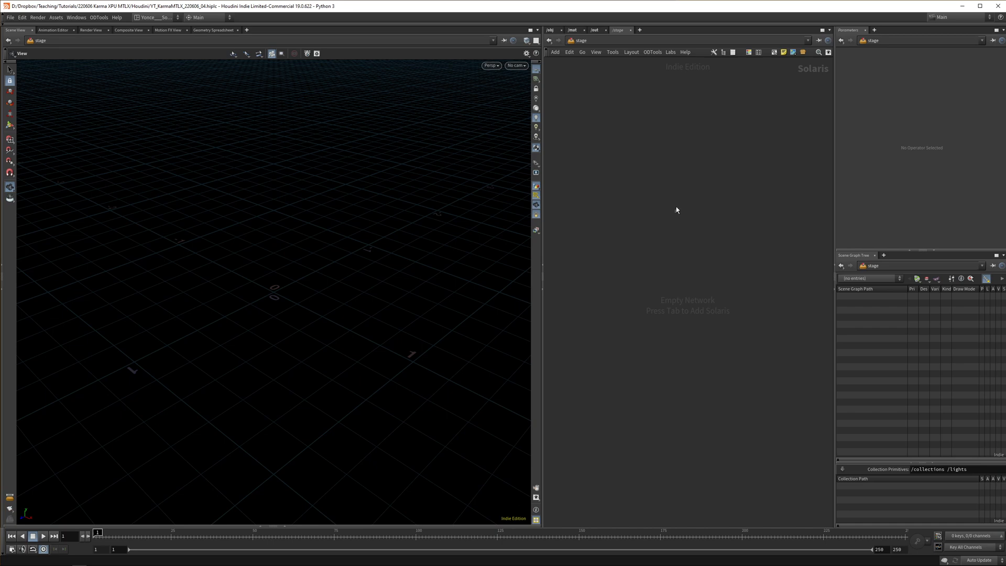
{"action": "mouse_move", "coordinate": [665, 197]}
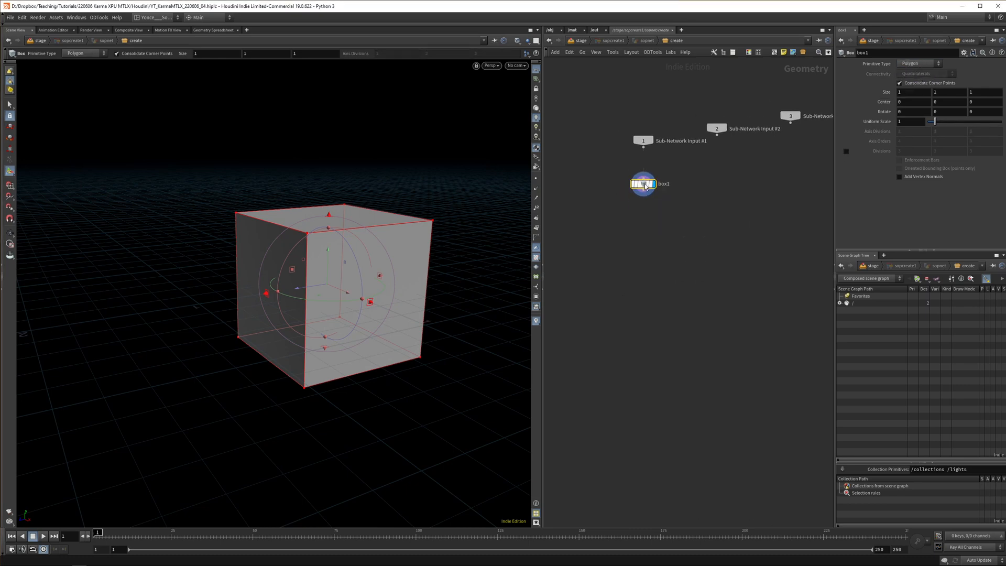
{"action": "mouse_move", "coordinate": [634, 184]}
{"action": "type", "text": "auto uv"}
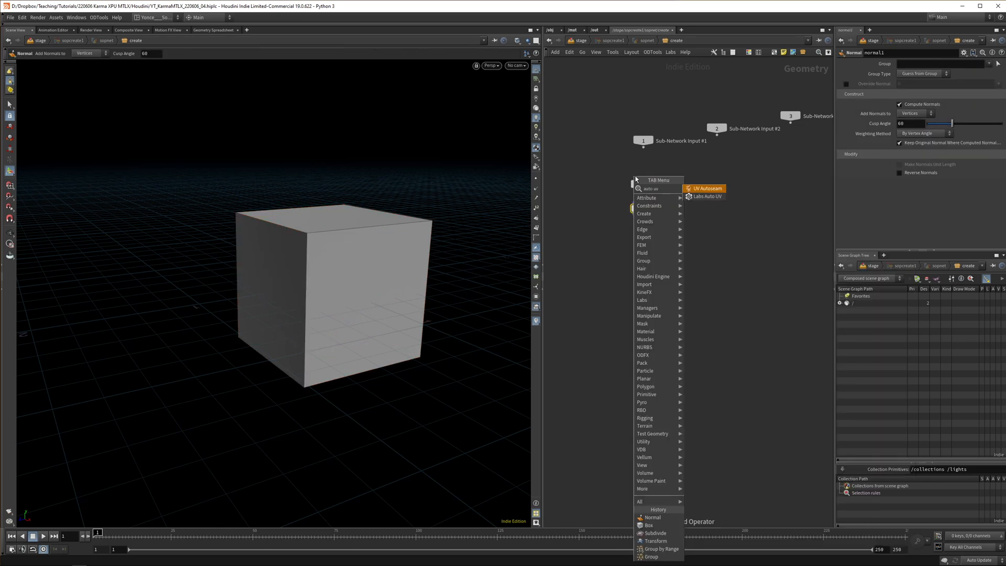
Add a Labs Auto UV node to box1's normal chain
{"action": "left_click", "coordinate": [706, 196]}
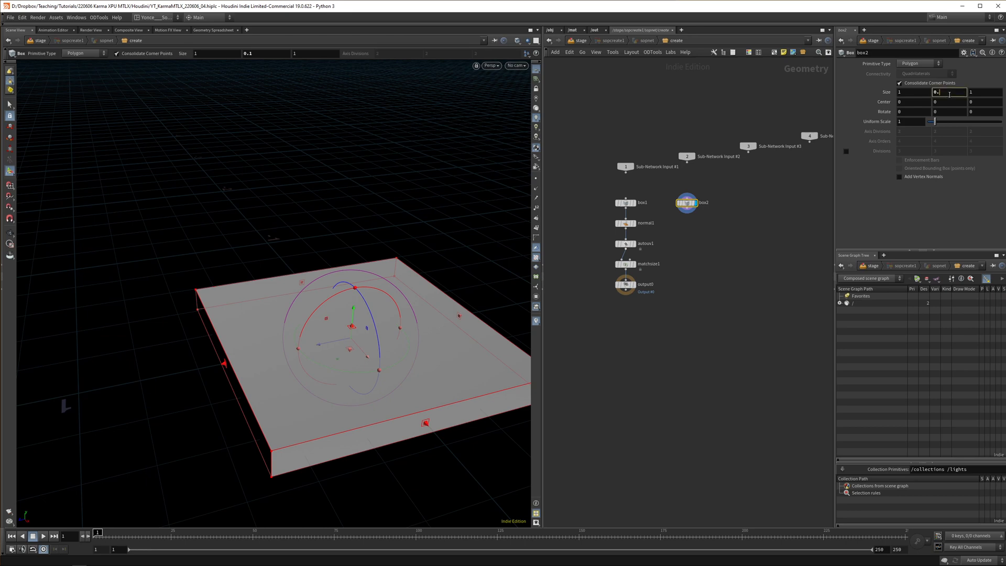
Set box2's size to 0.05 and paste the Normal/Auto UV nodes. Add Match Size and Copy and Transform
{"action": "type", "text": "0.05"}
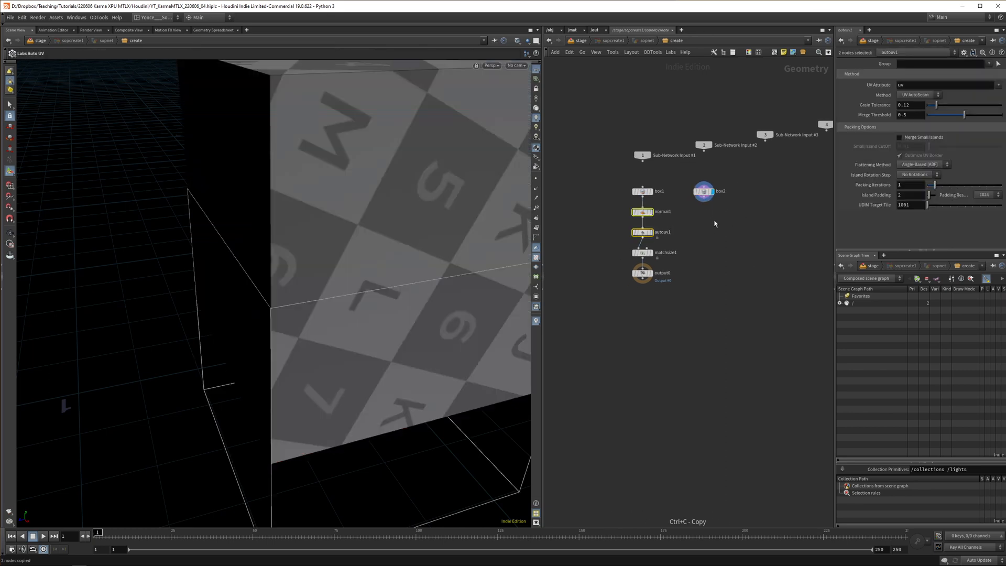
{"action": "key", "text": "ctrl+v"}
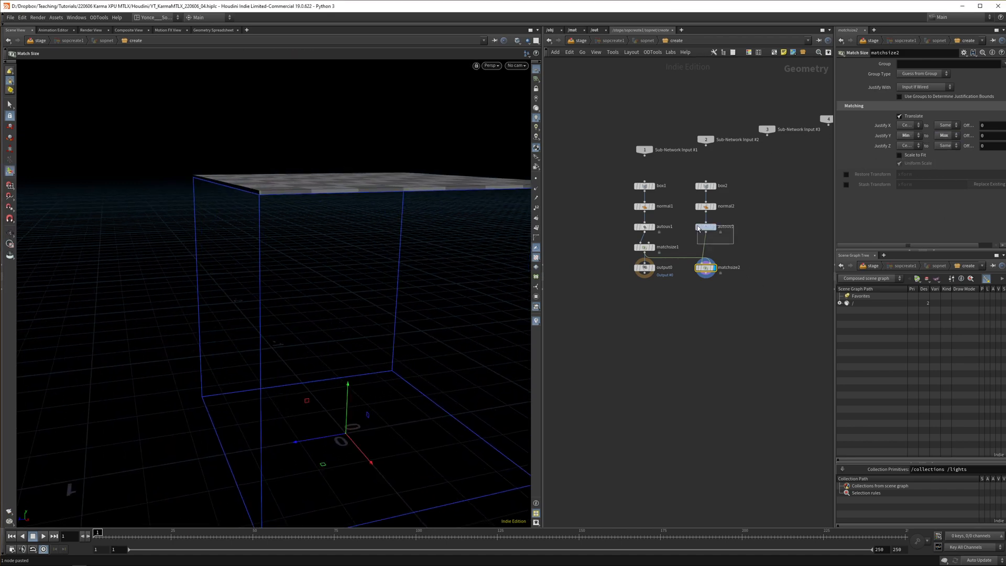
{"action": "left_click", "coordinate": [724, 186]}
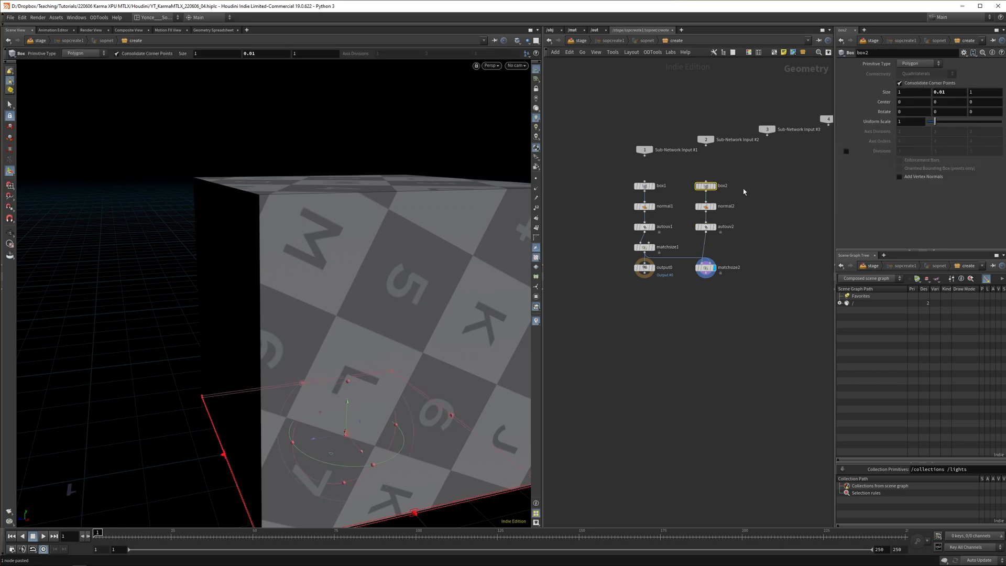
{"action": "left_click", "coordinate": [726, 266]}
{"action": "type", "text": "copy and"}
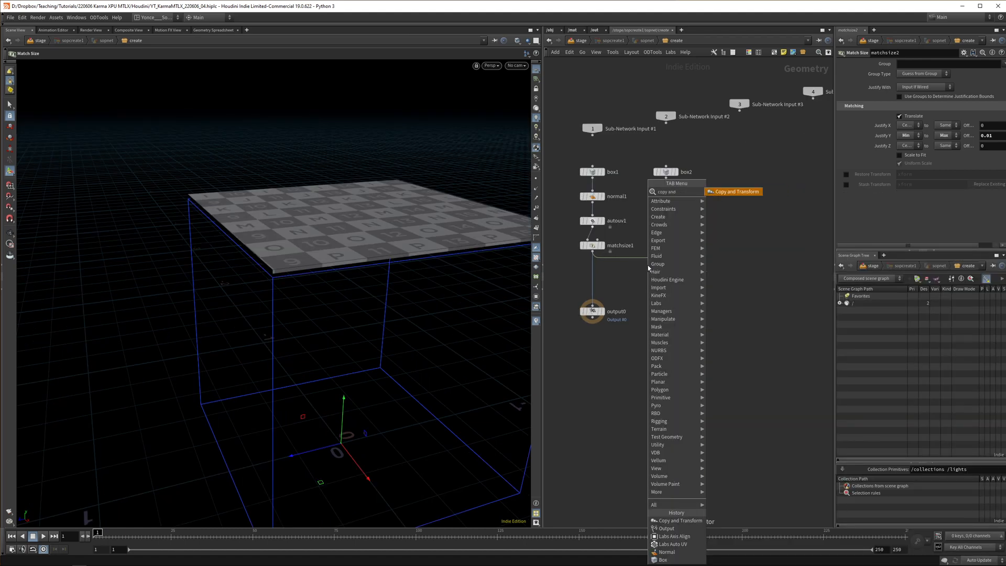
{"action": "left_click", "coordinate": [732, 191]}
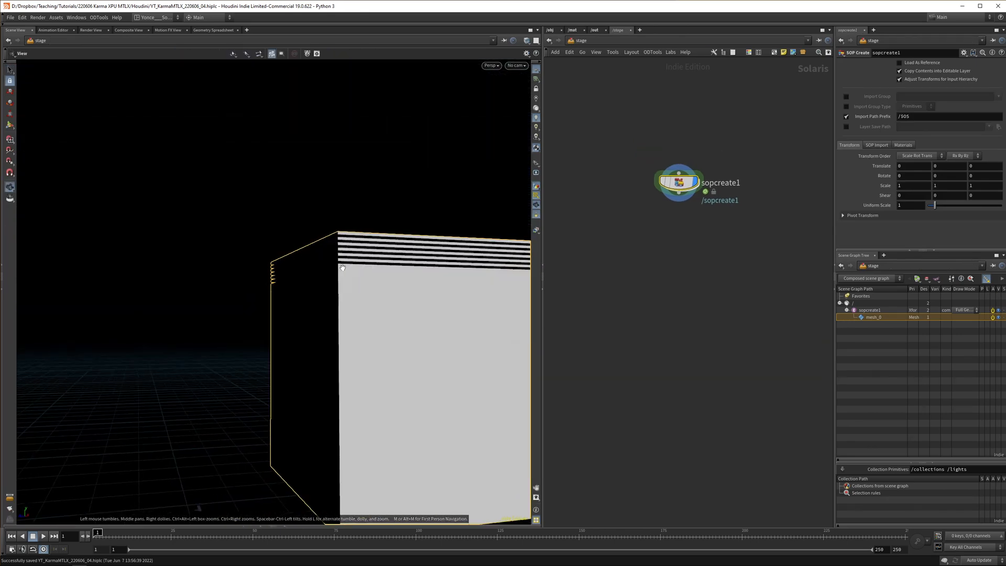
Add a grid standing upright on the YZ plane
{"action": "key", "text": "Tab"}
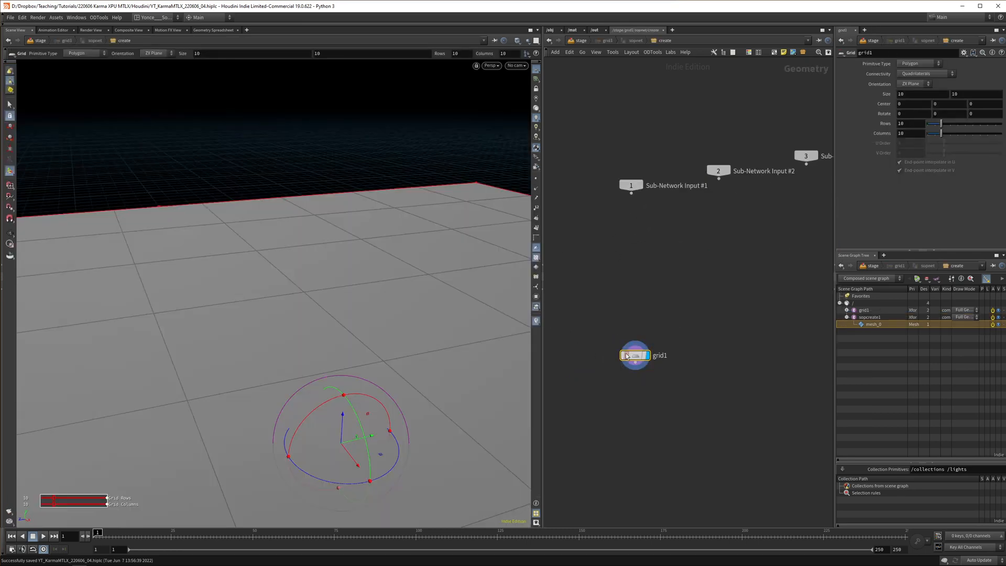
{"action": "left_click", "coordinate": [914, 83]}
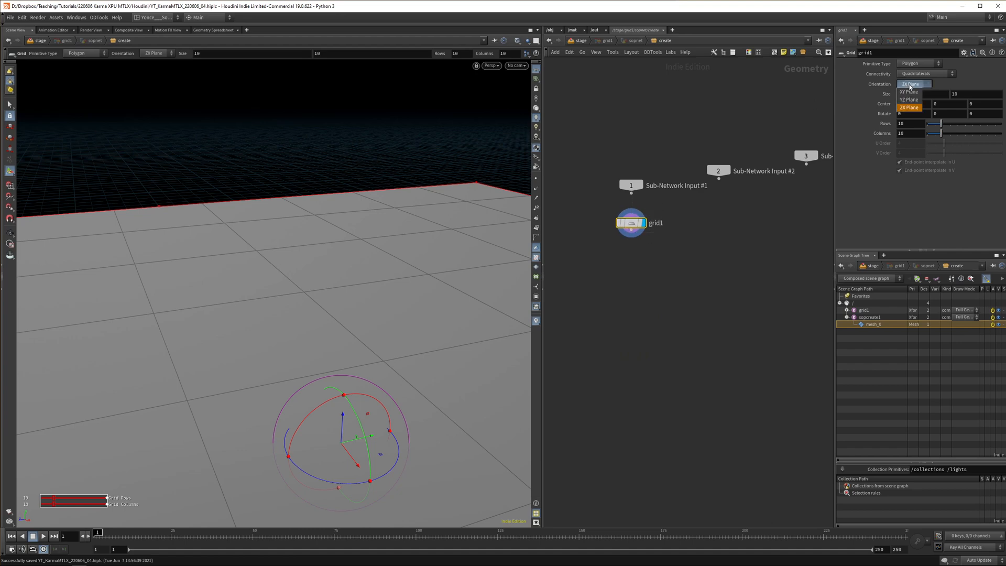
{"action": "left_click", "coordinate": [909, 100]}
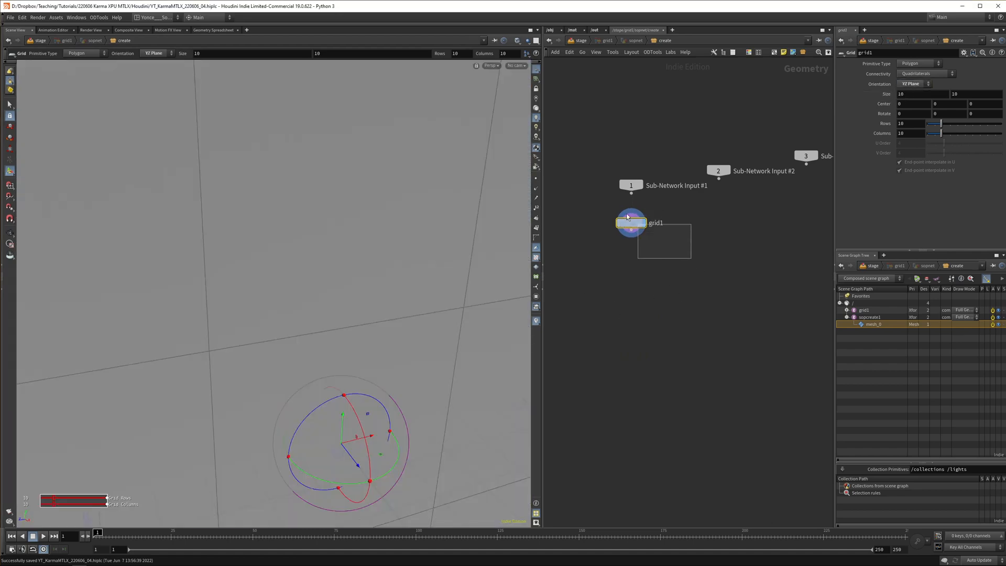
Project the grid's UVs along the X axis and add Output and Match Axis nodes
{"action": "key", "text": "tab"}
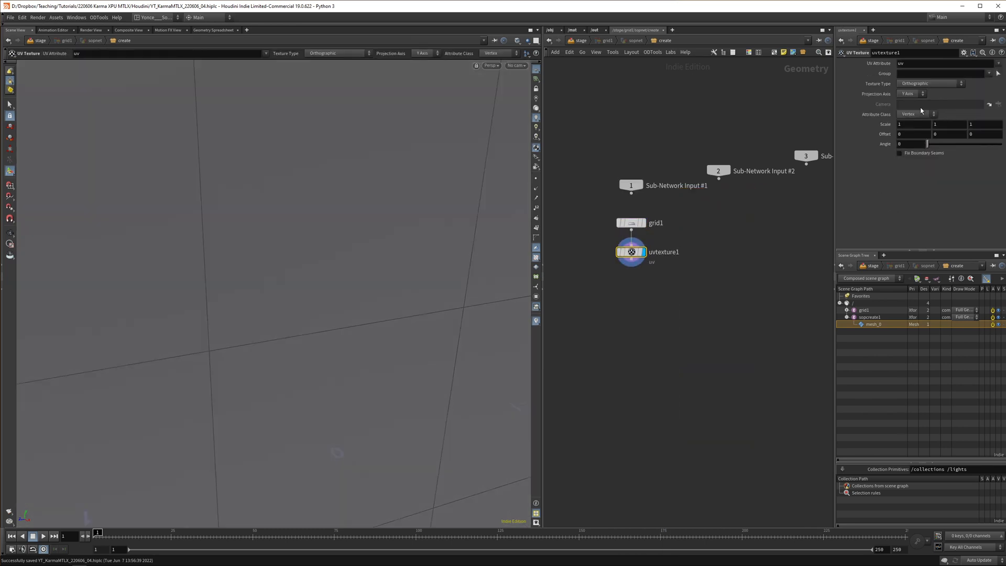
{"action": "left_click", "coordinate": [906, 93]}
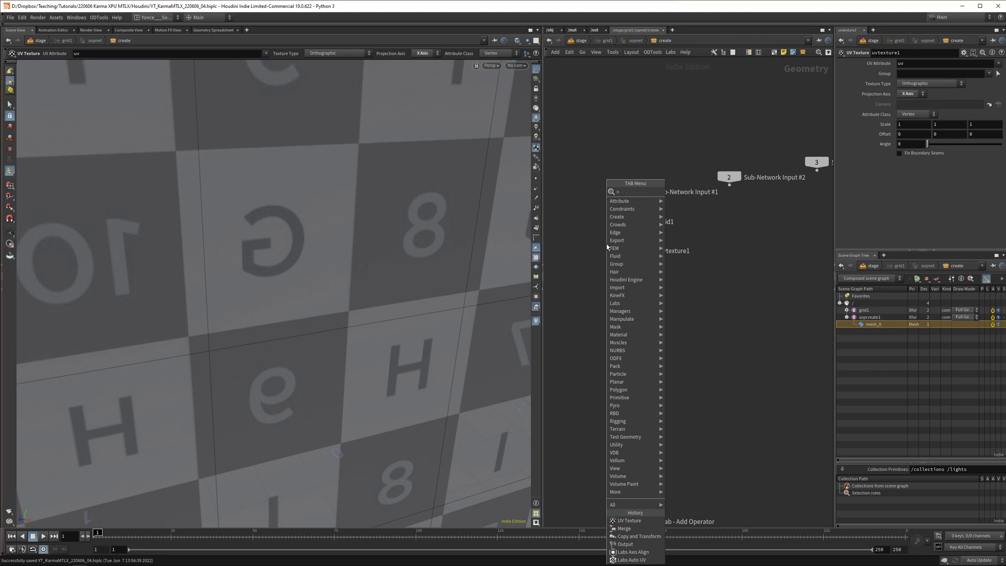
{"action": "left_click", "coordinate": [623, 544]}
{"action": "type", "text": "axi"}
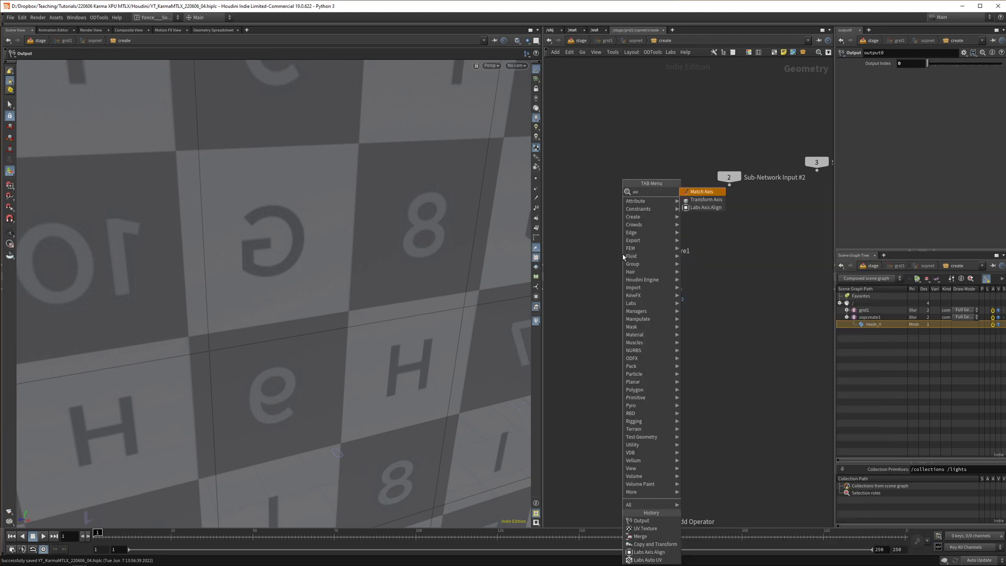
{"action": "left_click", "coordinate": [644, 528]}
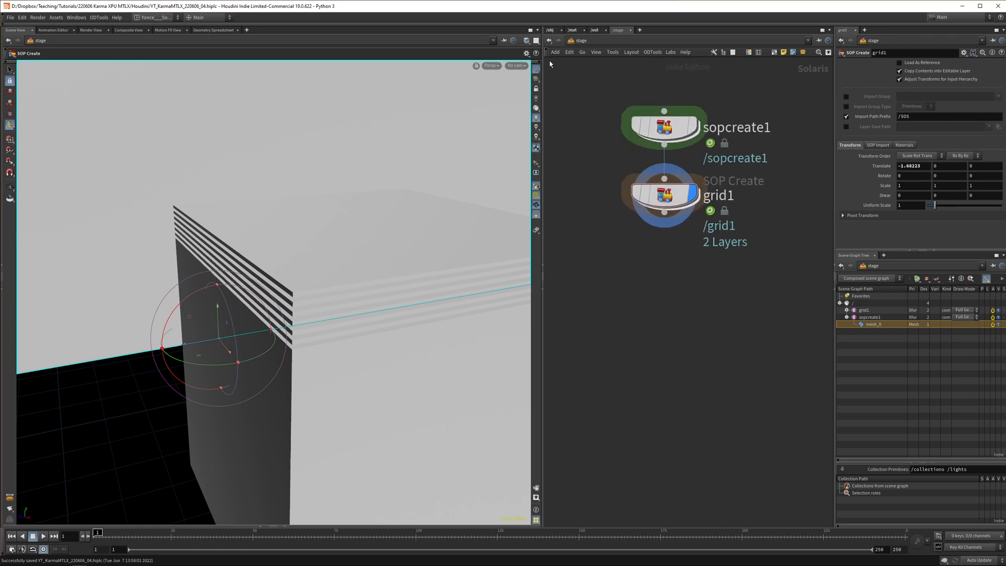
Create a camera from the current viewport view with a 120 focal length
{"action": "left_click", "coordinate": [515, 65]}
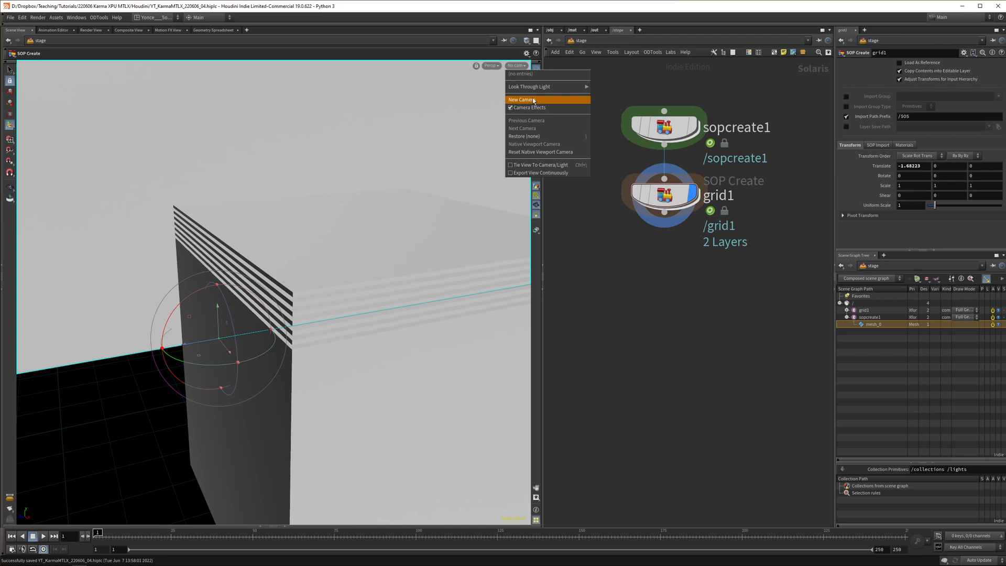
{"action": "left_click", "coordinate": [522, 100]}
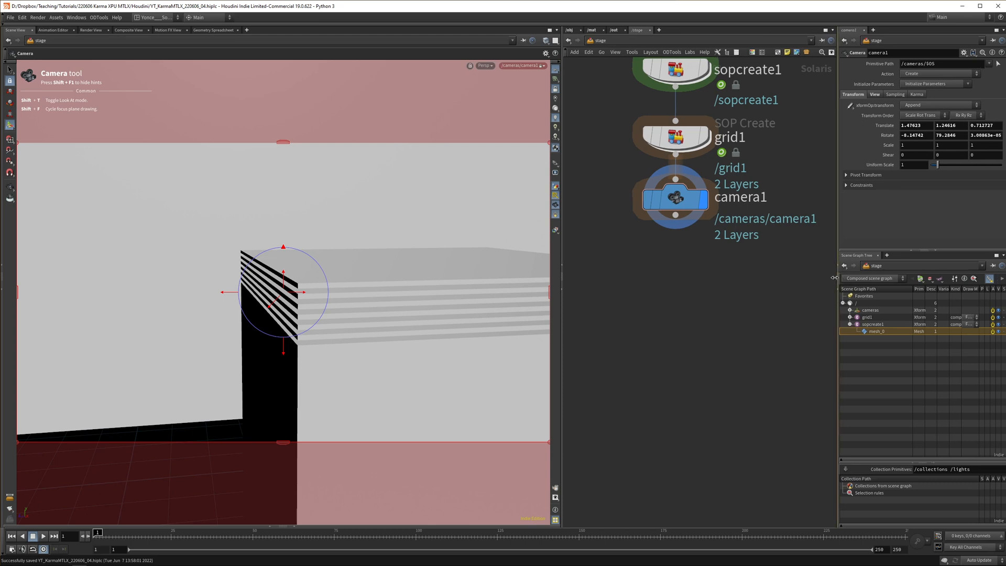
{"action": "left_click", "coordinate": [875, 95]}
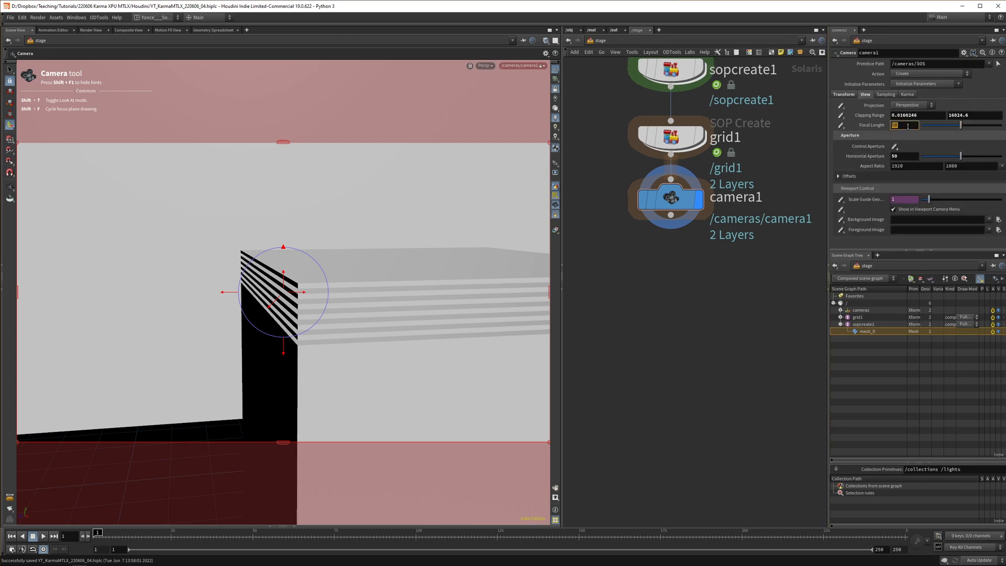
{"action": "type", "text": "120"}
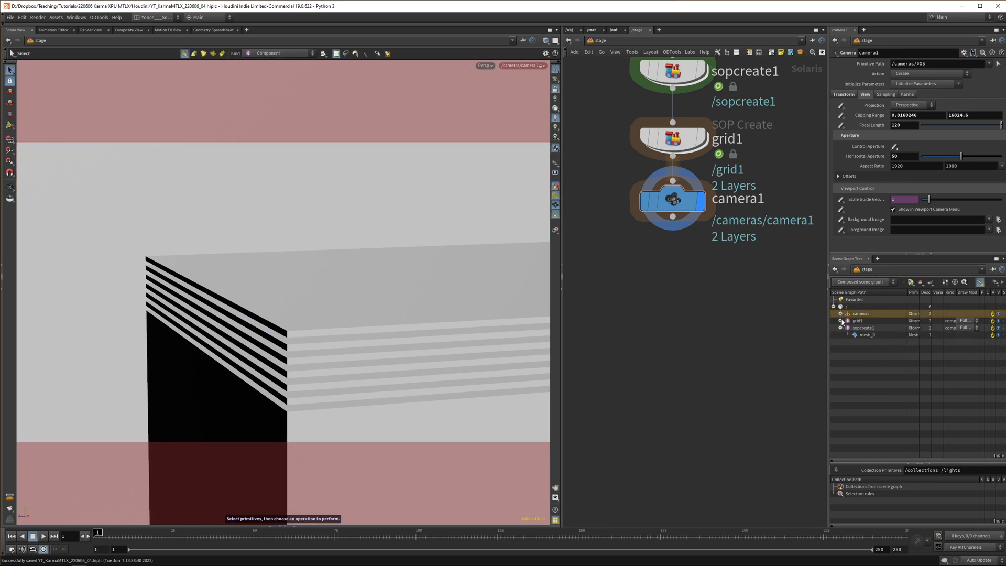
Name the geometry layer nodes boxes and background_
{"action": "left_click", "coordinate": [840, 320]}
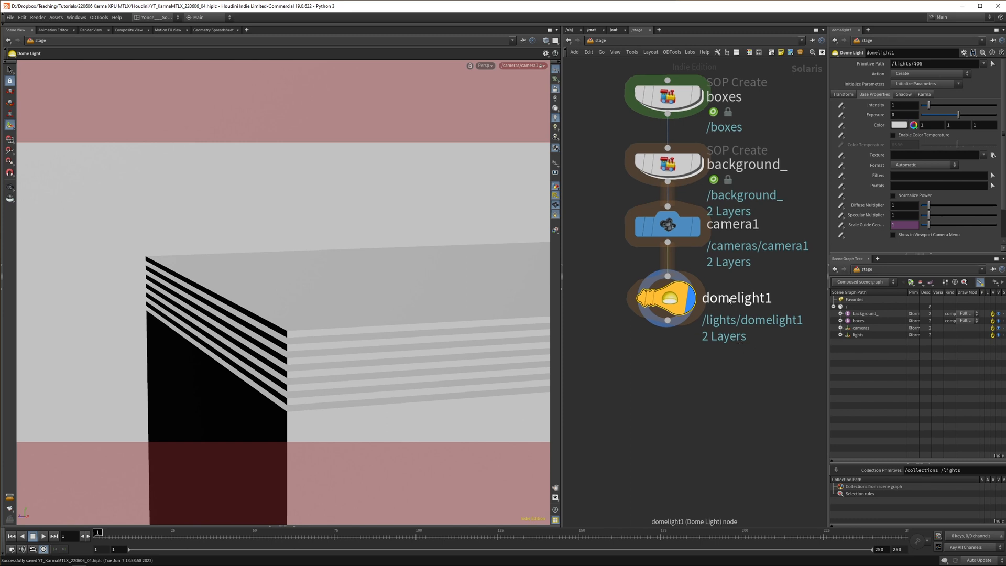
{"action": "mouse_move", "coordinate": [560, 269]}
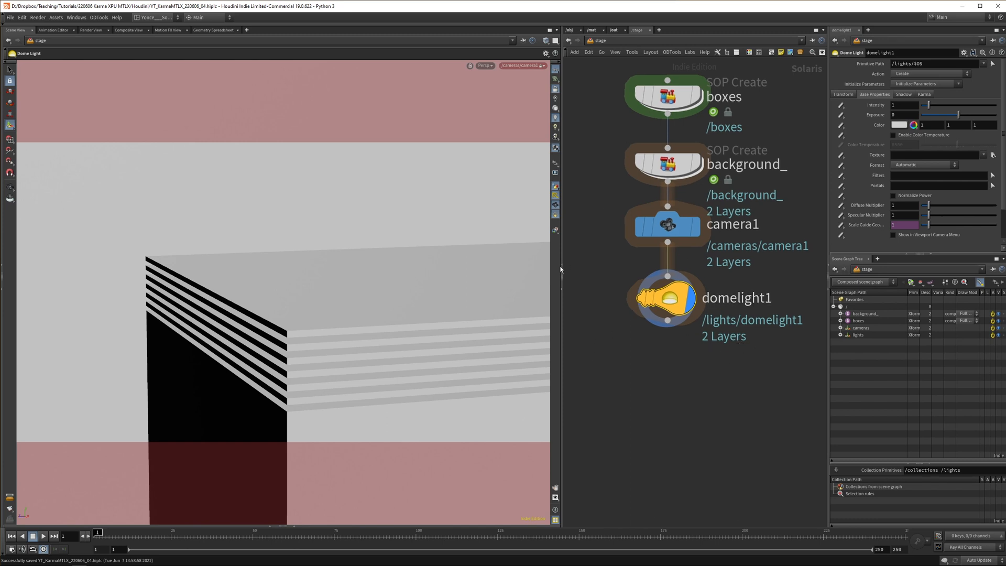
{"action": "mouse_move", "coordinate": [268, 68]}
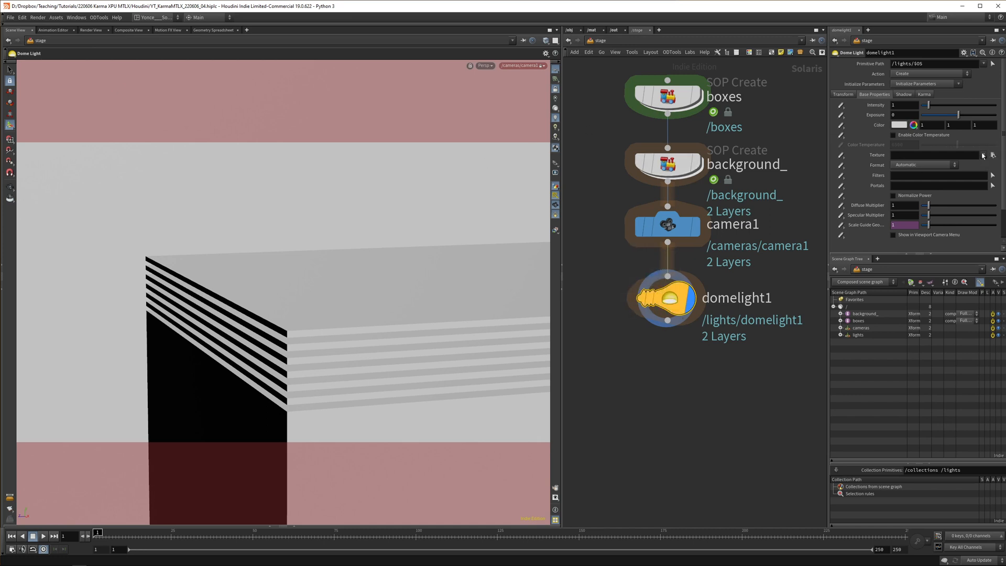
Give the dome light an HDR environment texture and rotate it 111 degrees on Y
{"action": "left_click", "coordinate": [991, 154]}
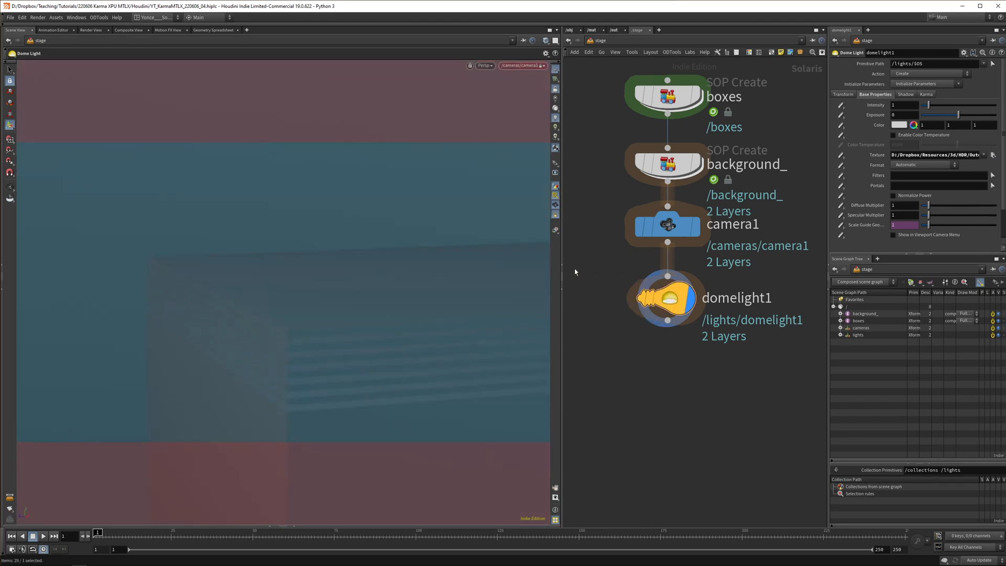
{"action": "mouse_move", "coordinate": [809, 136]}
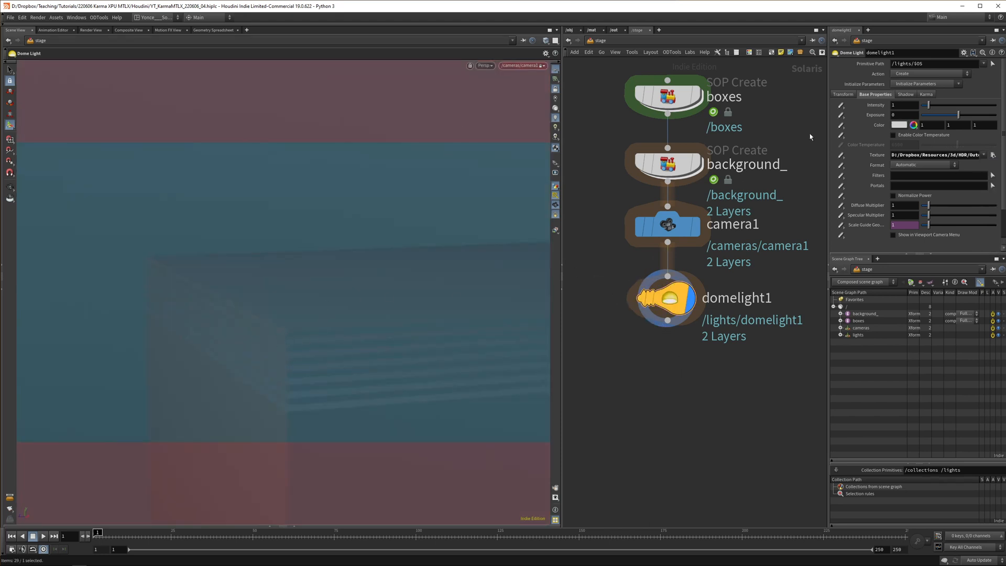
{"action": "left_click", "coordinate": [843, 94]}
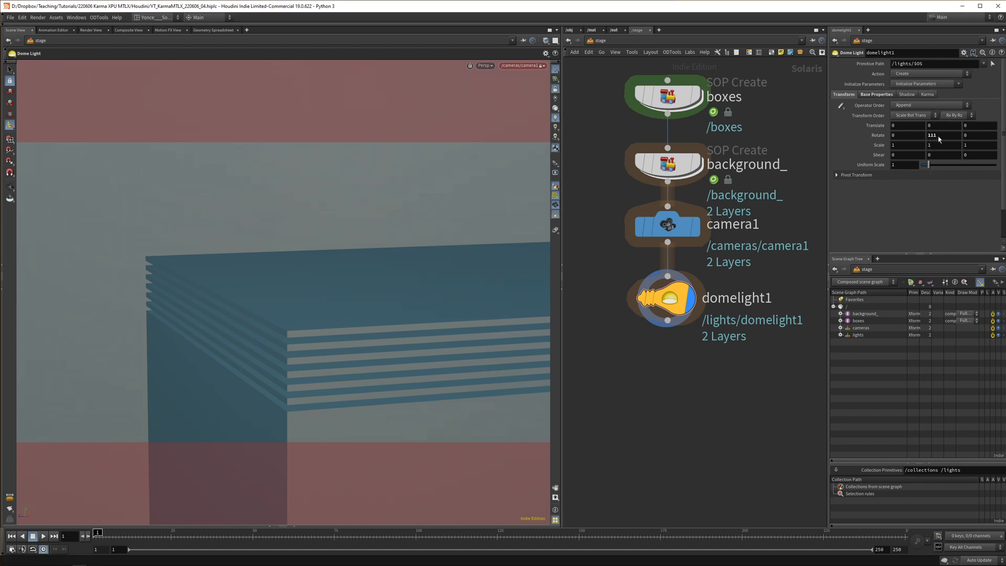
{"action": "mouse_move", "coordinate": [311, 351]}
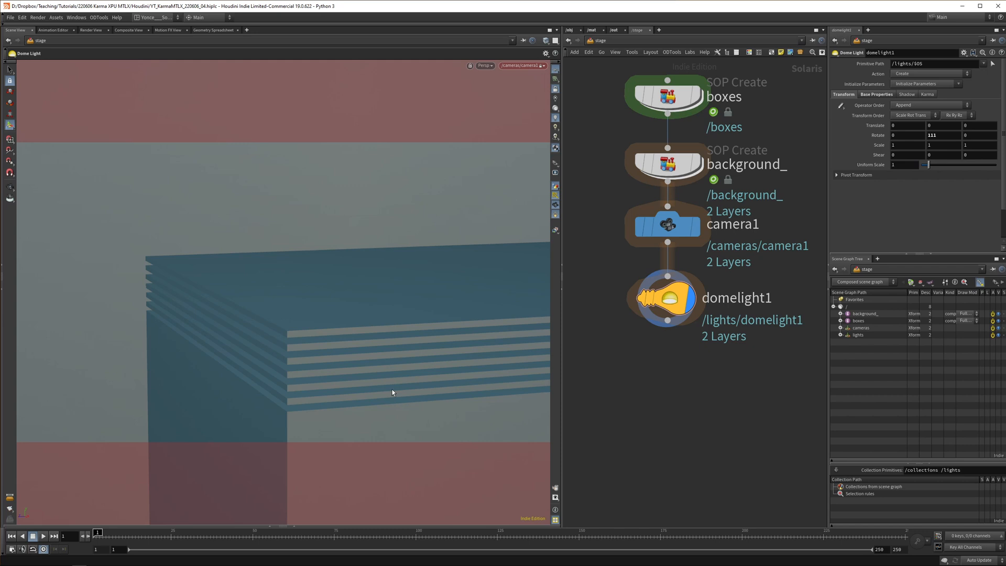
{"action": "mouse_move", "coordinate": [466, 144]}
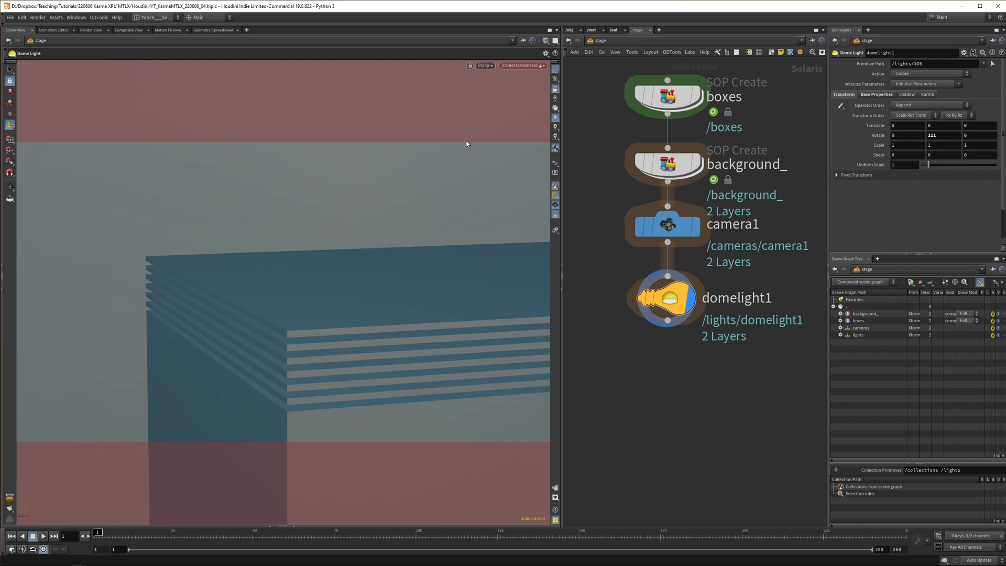
{"action": "left_click", "coordinate": [483, 65]}
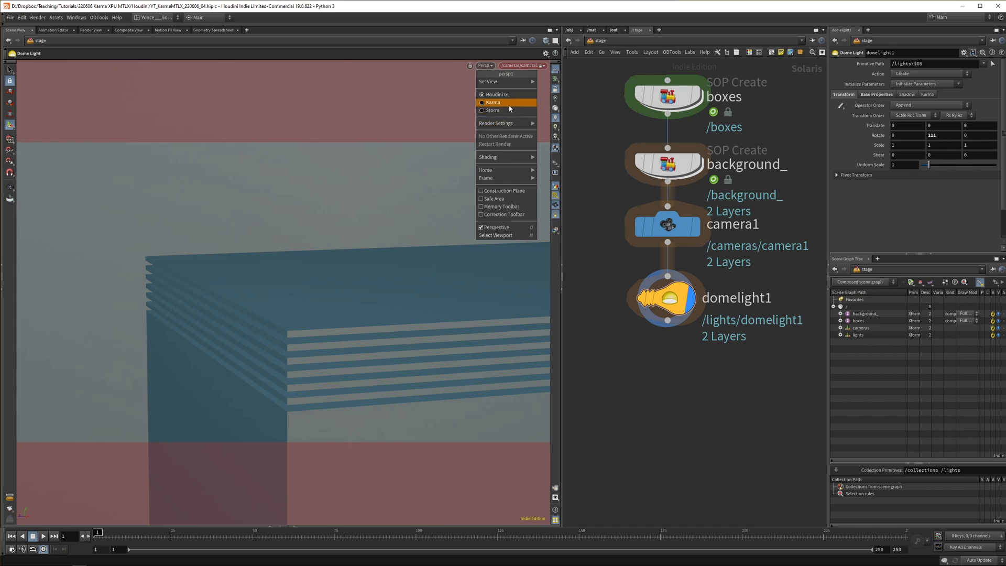
Render the viewport with Karma and set the rendering engine to XPU
{"action": "left_click", "coordinate": [493, 102]}
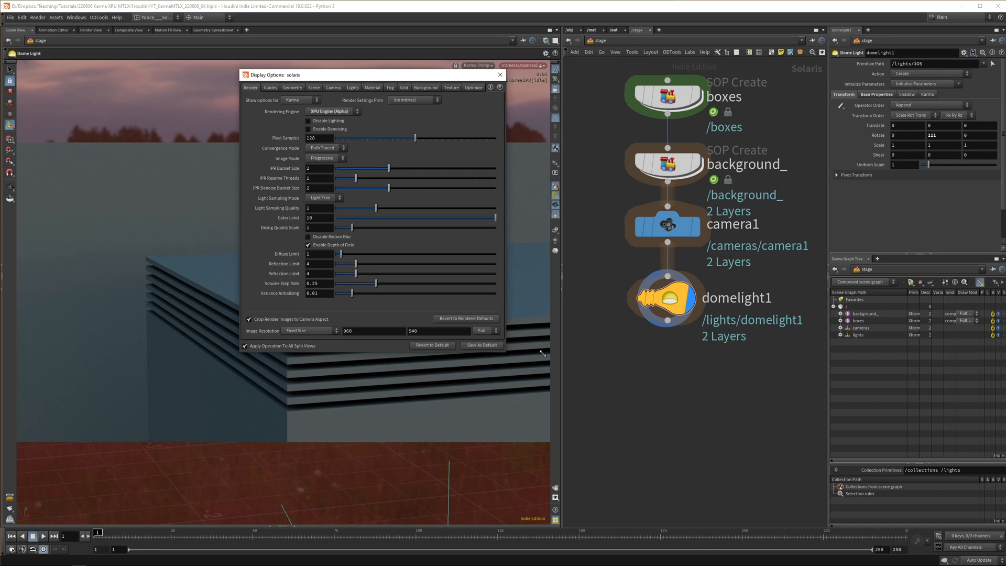
{"action": "left_click", "coordinate": [332, 111]}
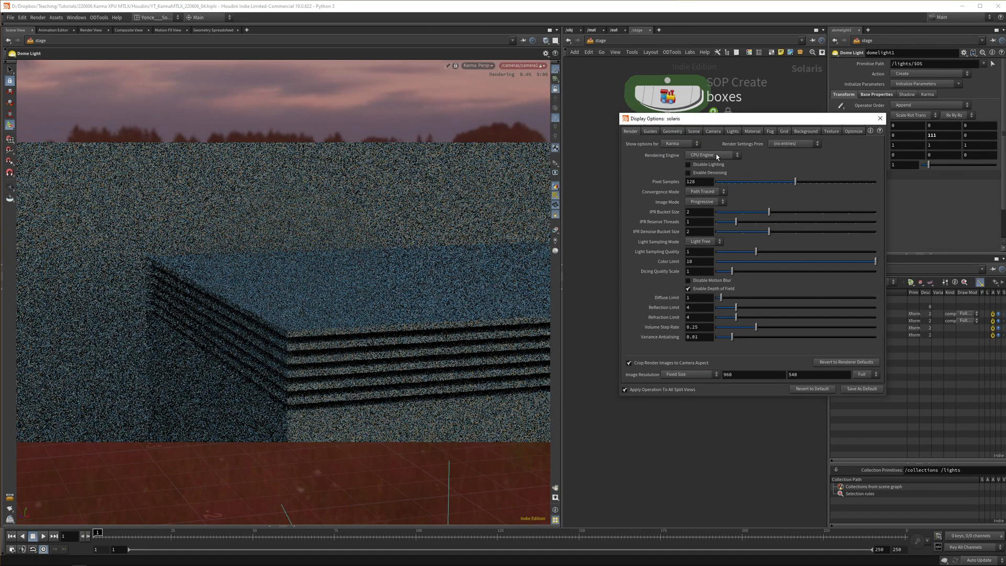
{"action": "left_click", "coordinate": [712, 154]}
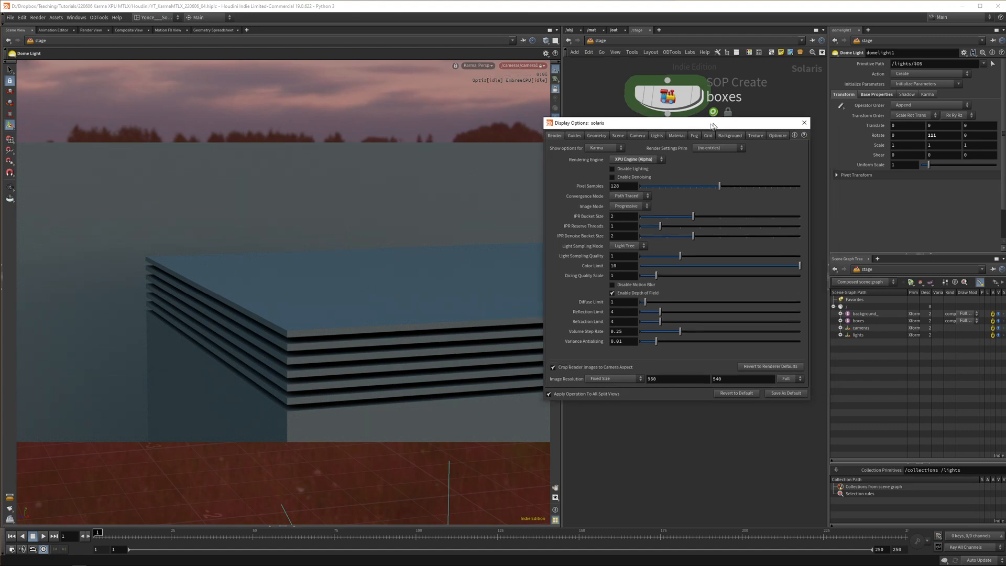
{"action": "left_click", "coordinate": [803, 123]}
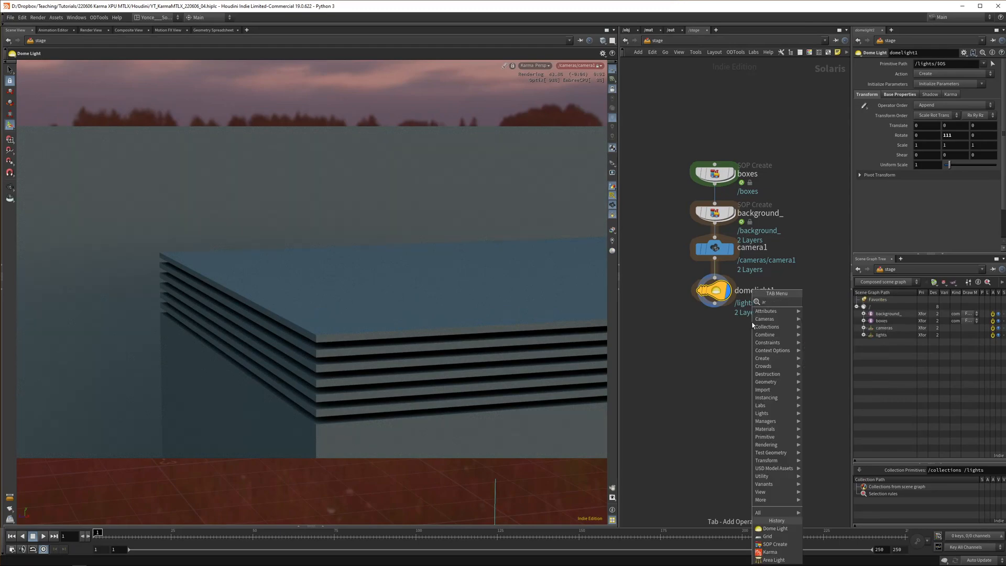
Add an area light and place its specular highlight and shadow on the slats
{"action": "left_click", "coordinate": [772, 560]}
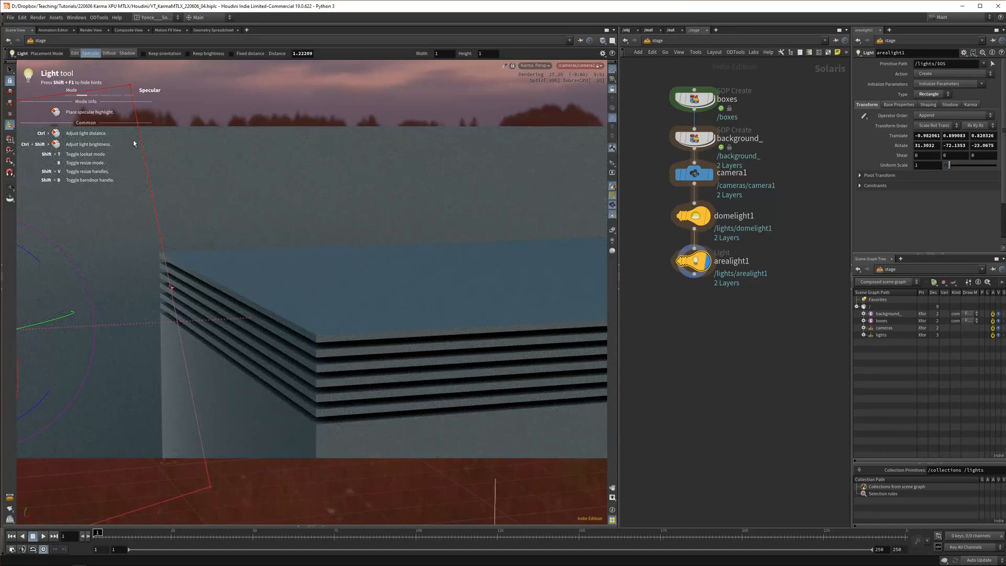
{"action": "left_click", "coordinate": [109, 54]}
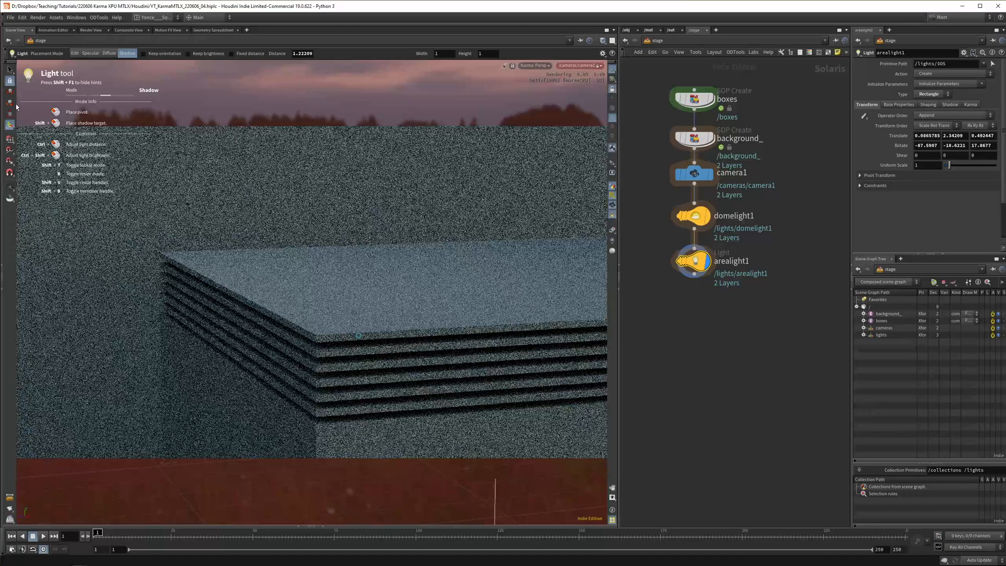
{"action": "left_click", "coordinate": [91, 54]}
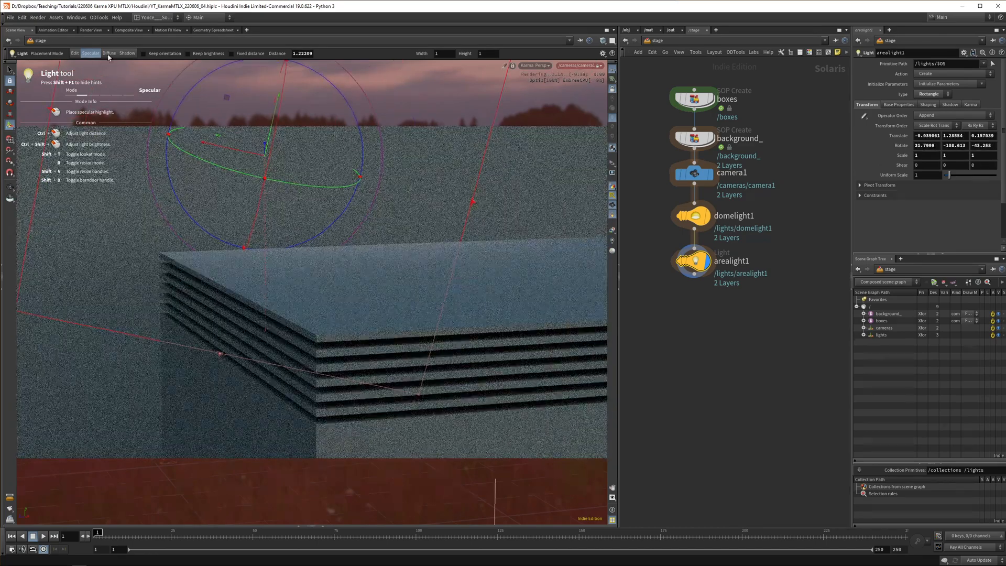
{"action": "left_click", "coordinate": [75, 54]}
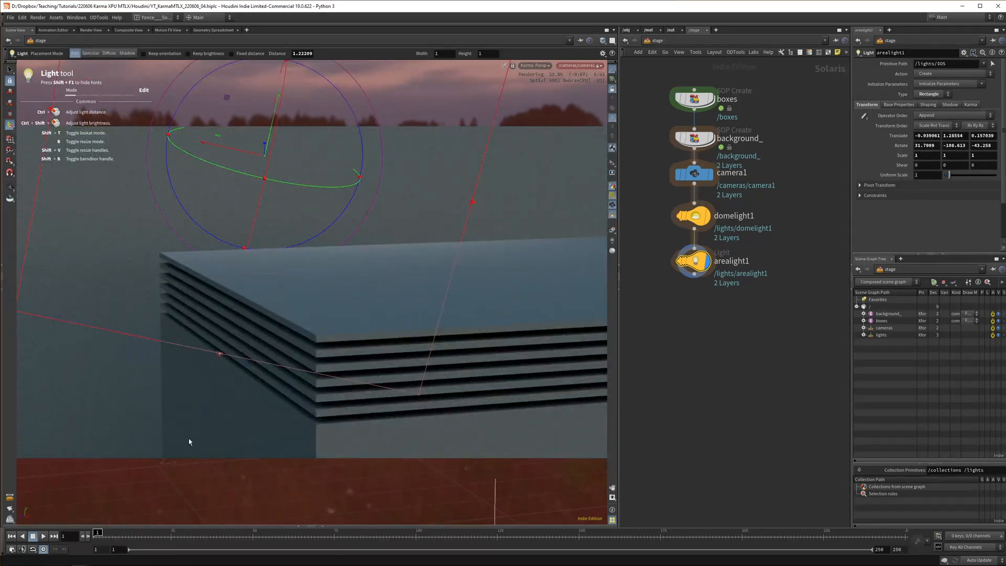
Add a second area light at exposure 7.1, transformed and merged with arealight1
{"action": "left_click", "coordinate": [109, 53]}
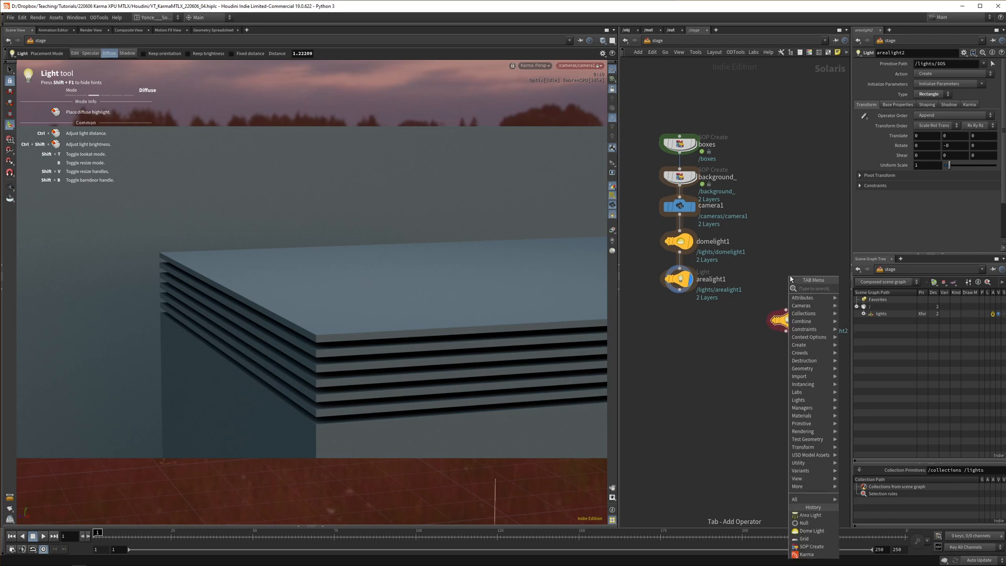
{"action": "left_click", "coordinate": [810, 515]}
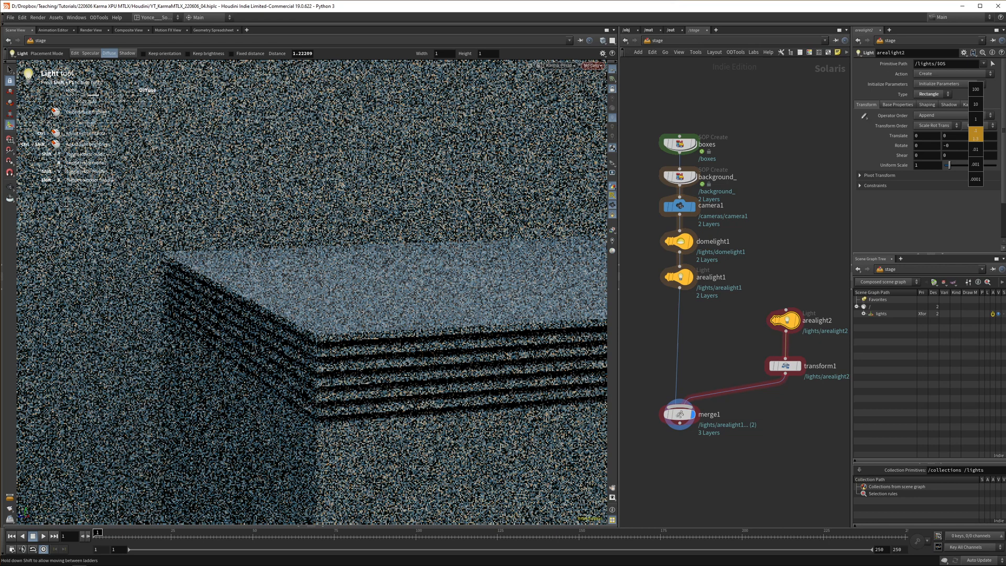
{"action": "left_click", "coordinate": [865, 105]}
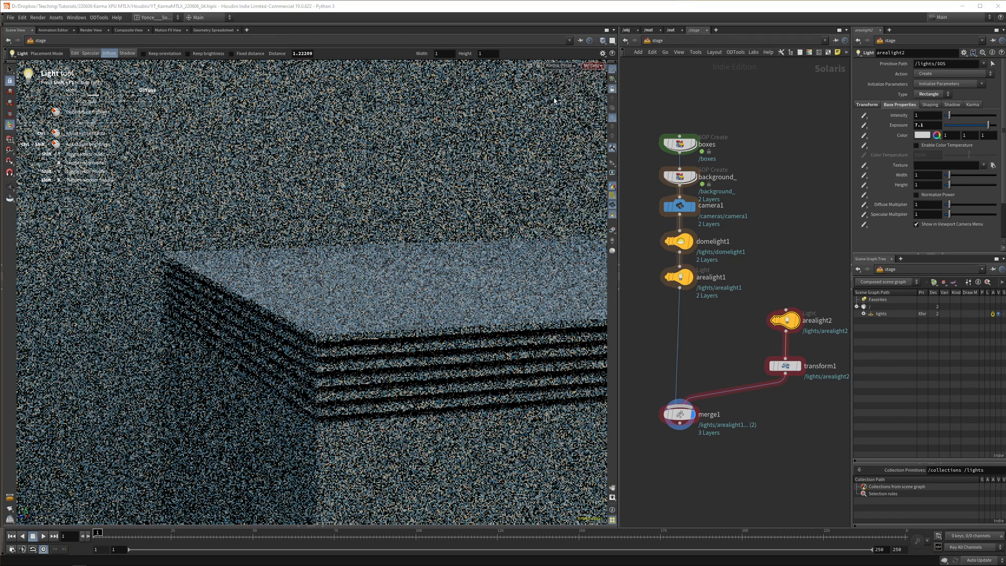
{"action": "mouse_move", "coordinate": [728, 449]}
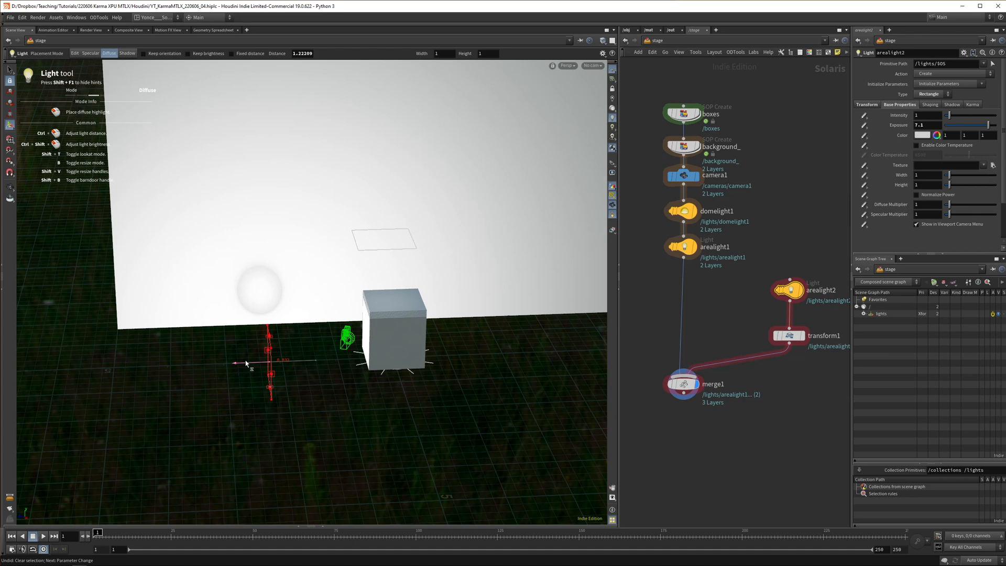
{"action": "left_click", "coordinate": [788, 335]}
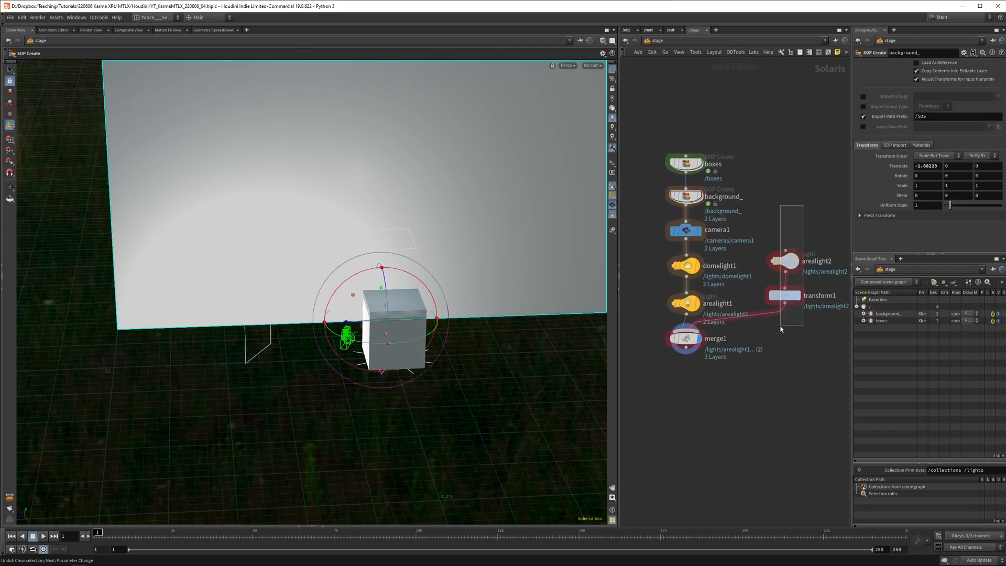
{"action": "left_click", "coordinate": [782, 260]}
{"action": "type", "text": "materia"}
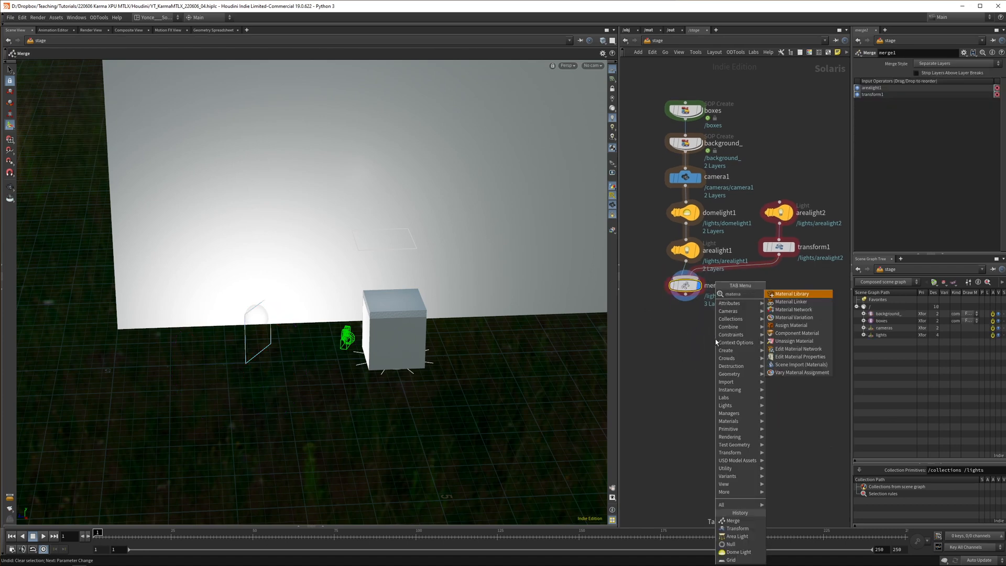
Add a Material Library after merge1 with MaterialX subnets background, copied_boxes and box
{"action": "left_click", "coordinate": [792, 294]}
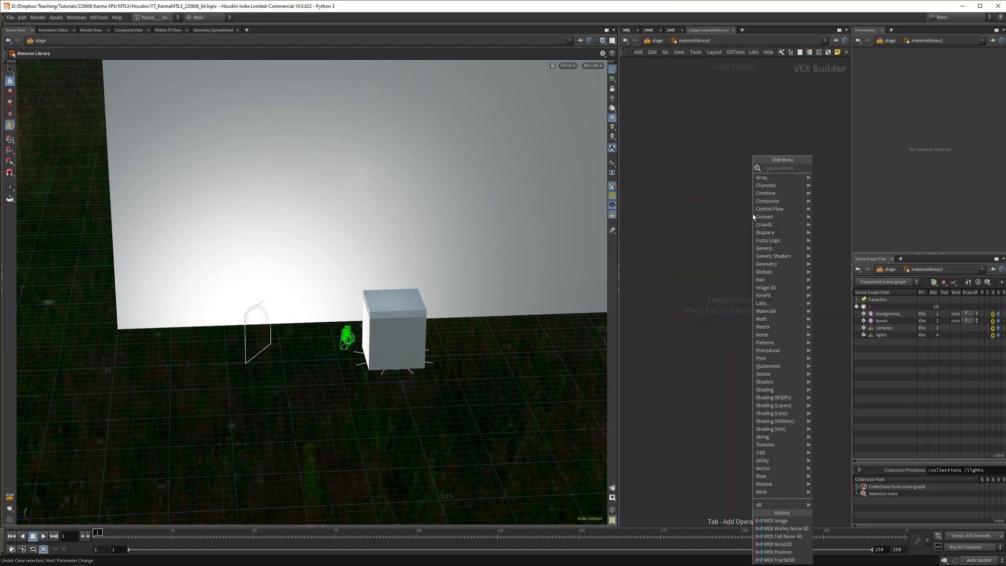
{"action": "type", "text": "mat"}
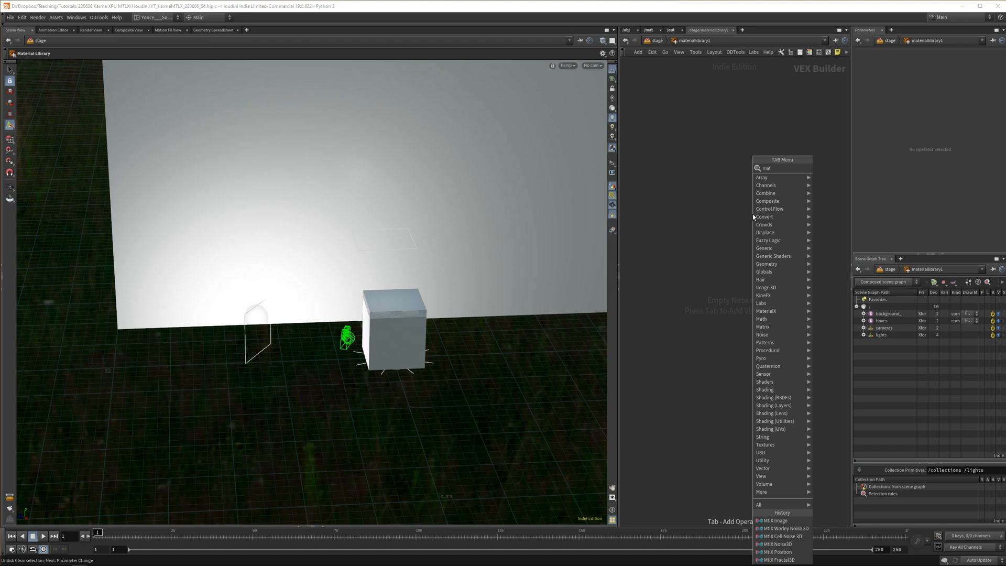
{"action": "key", "text": "Escape"}
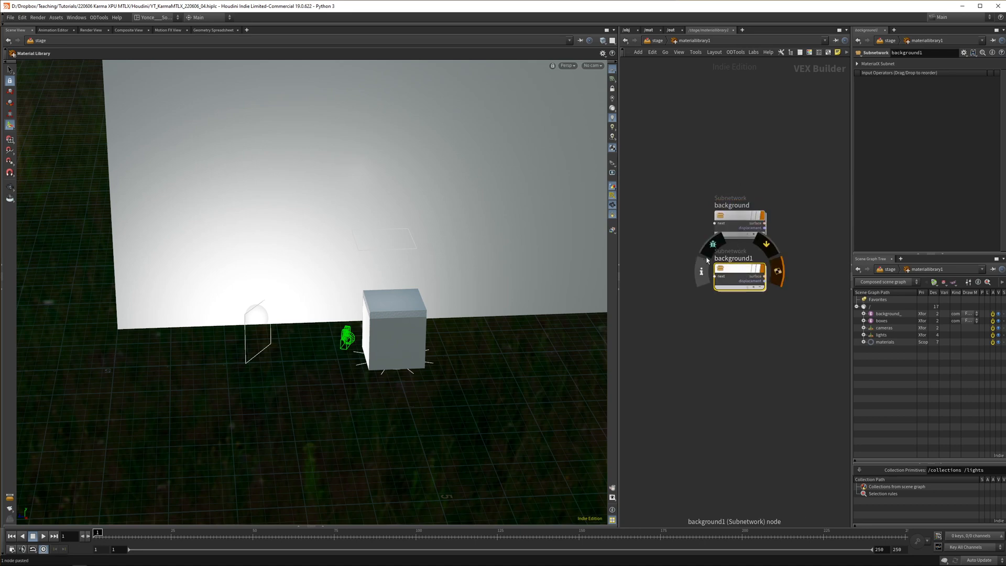
{"action": "type", "text": "copied_boxes"}
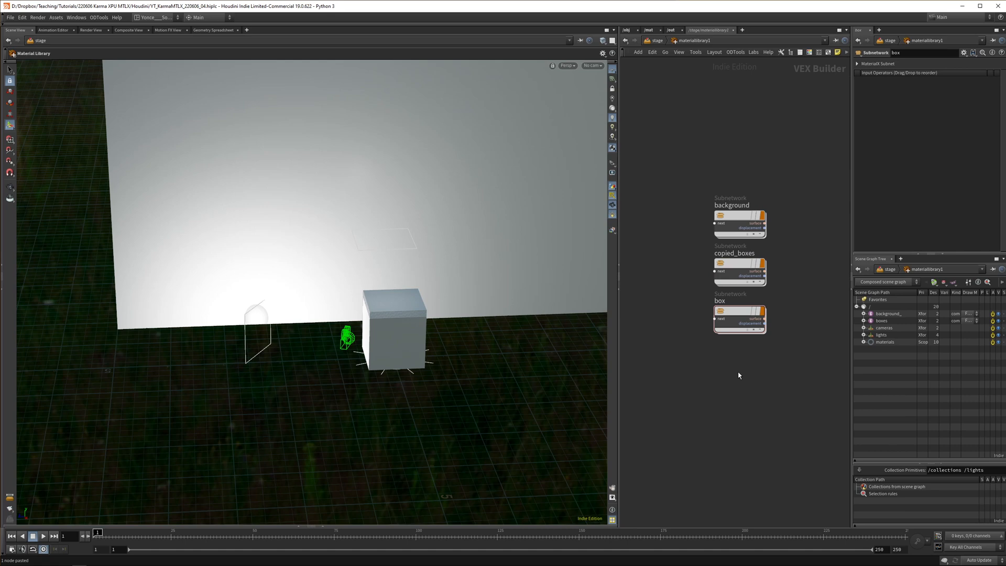
Replace the background material's default surface shader and review its standard surface settings
{"action": "double_click", "coordinate": [739, 223]}
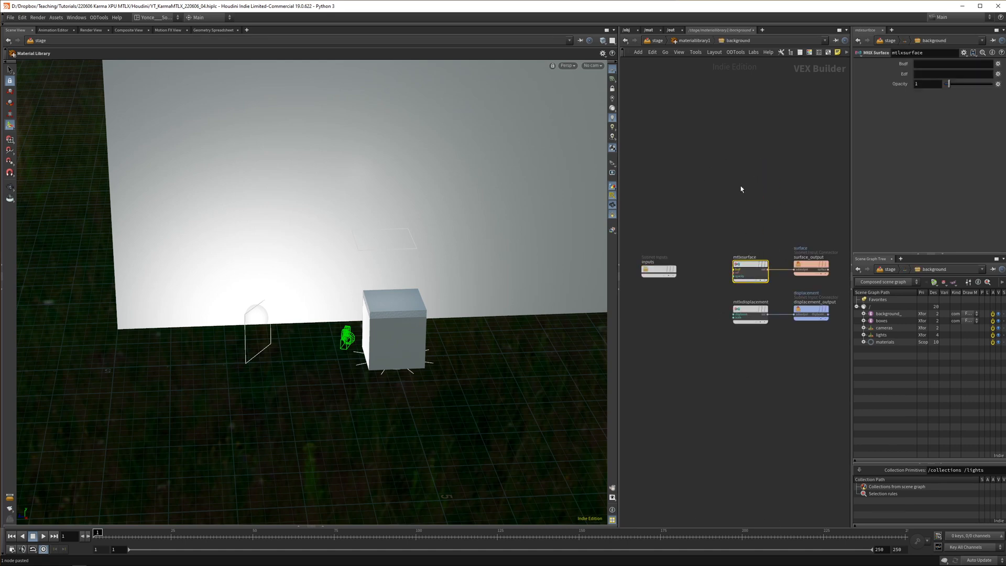
{"action": "left_click", "coordinate": [809, 311]}
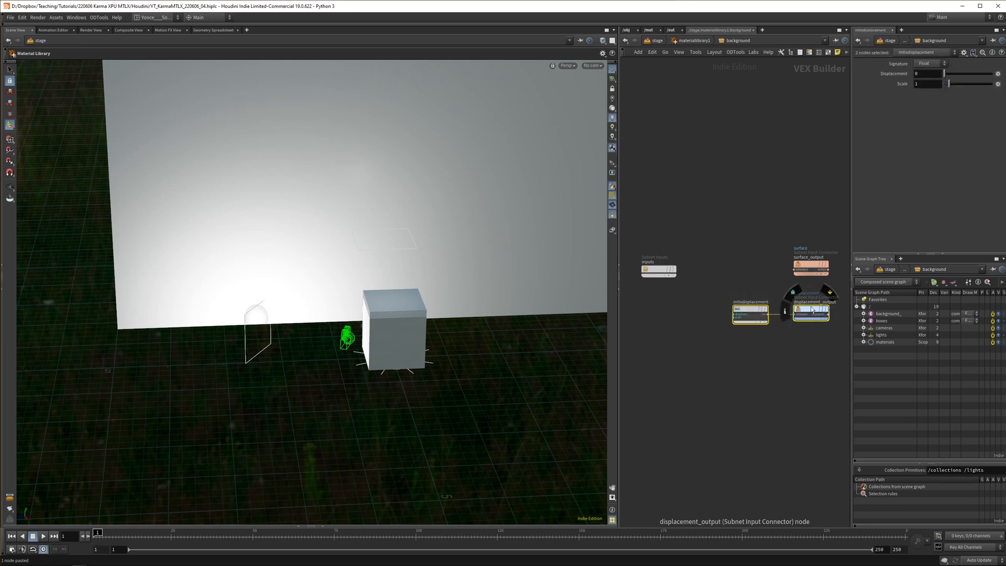
{"action": "key", "text": "Tab"}
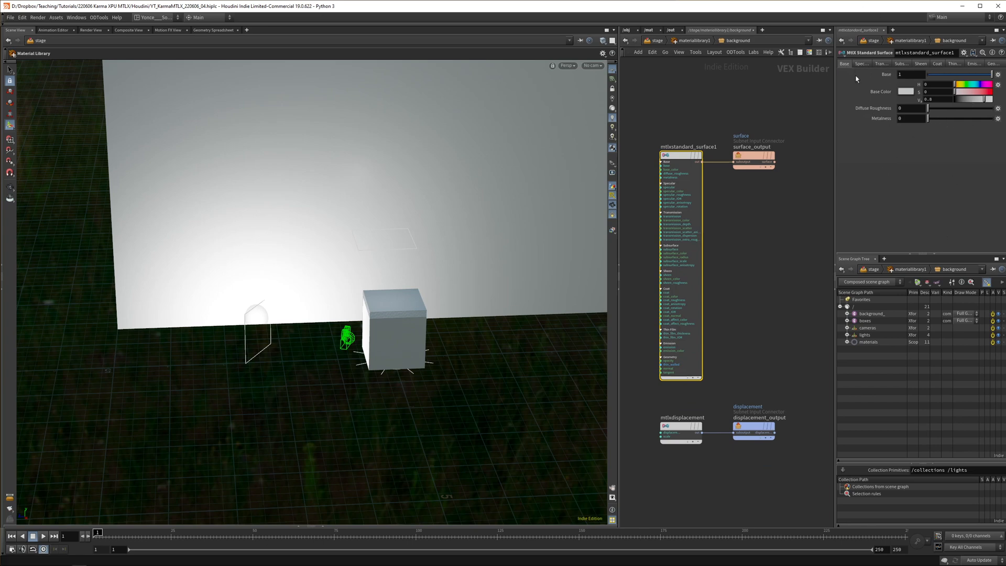
{"action": "left_click", "coordinate": [881, 64]}
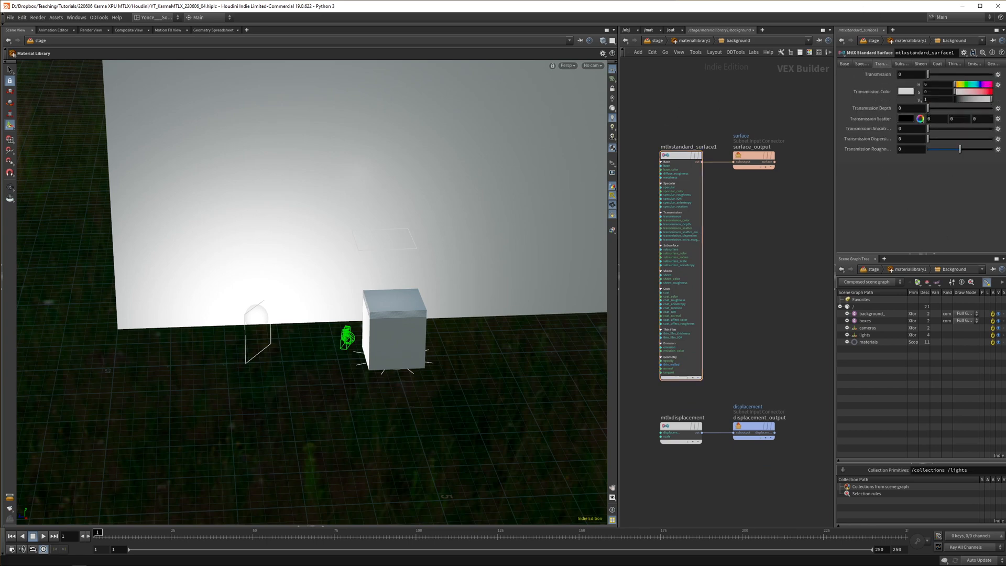
{"action": "left_click", "coordinate": [869, 63]}
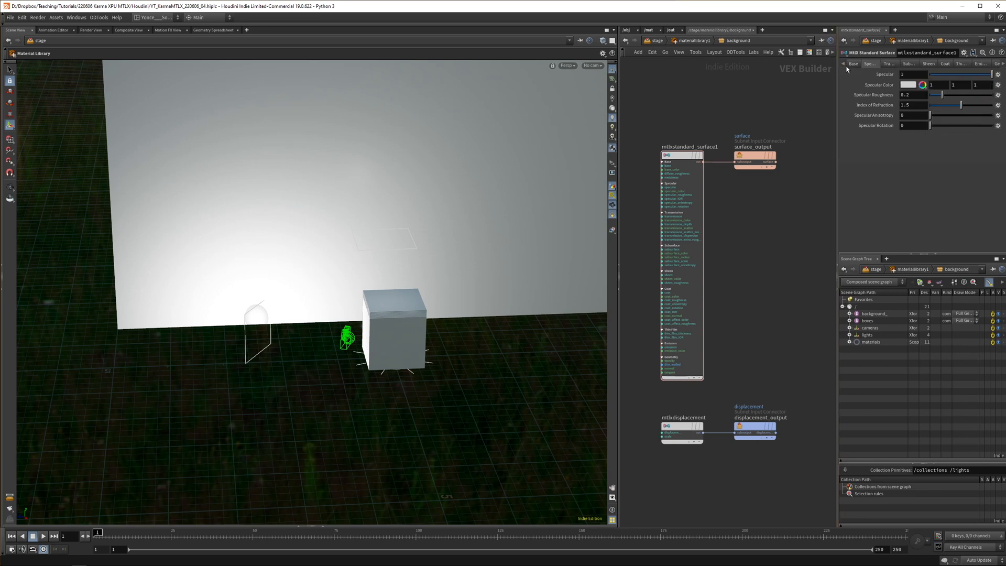
{"action": "left_click", "coordinate": [827, 64]}
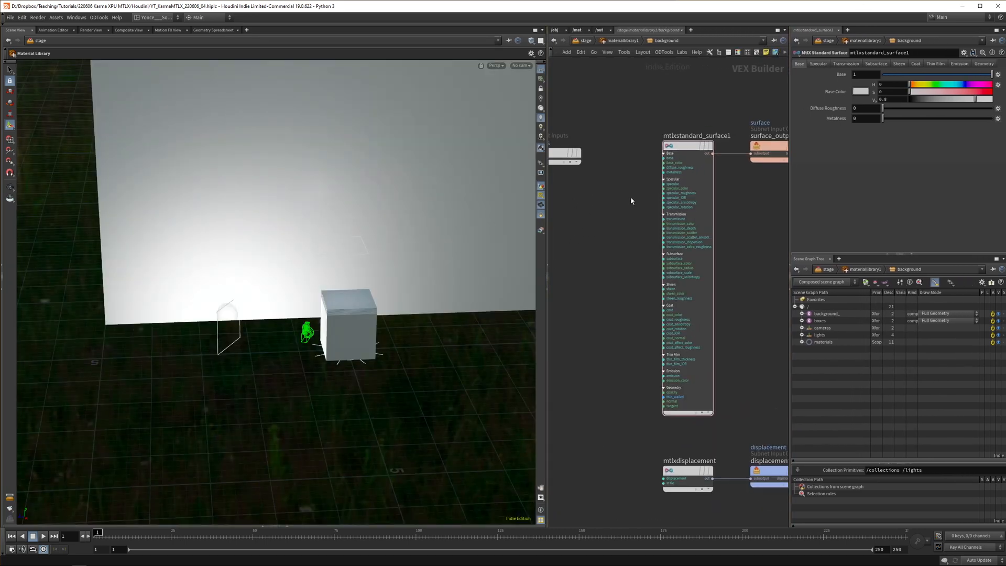
{"action": "scroll", "scroll_direction": "down", "scroll_amount": 3}
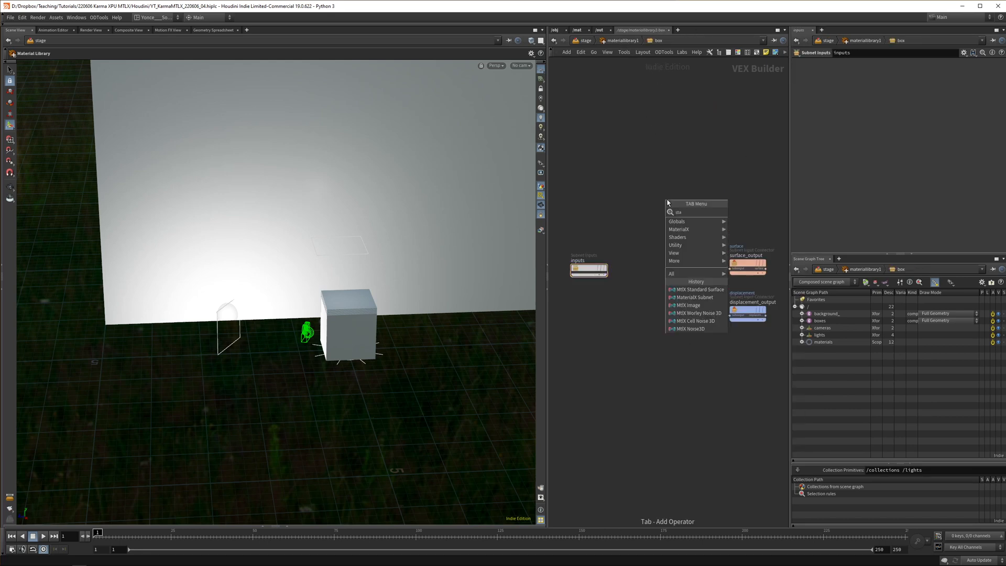
Add a standard surface shader to the box material, check copied_boxes, and return to /stage
{"action": "left_click", "coordinate": [695, 289]}
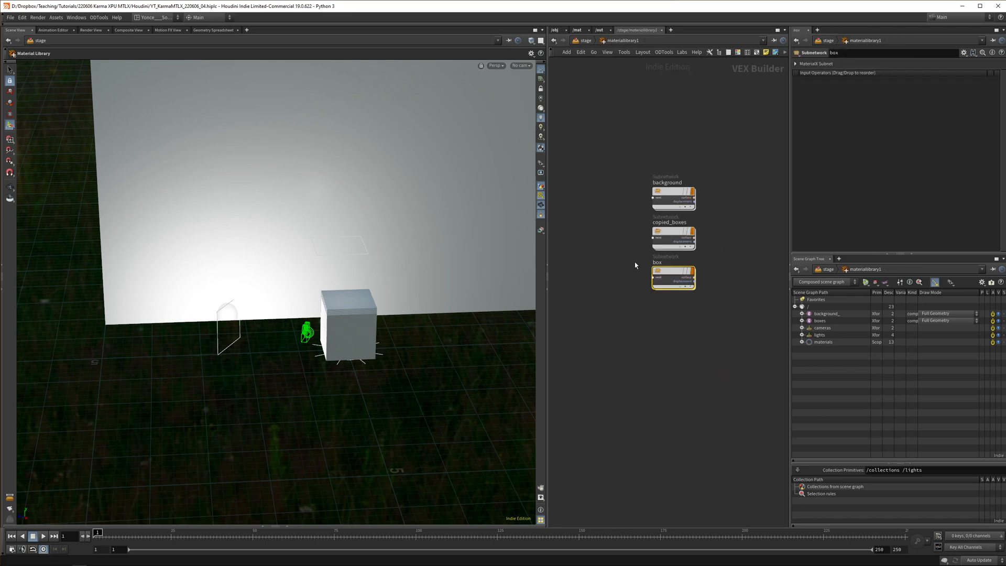
{"action": "double_click", "coordinate": [673, 231]}
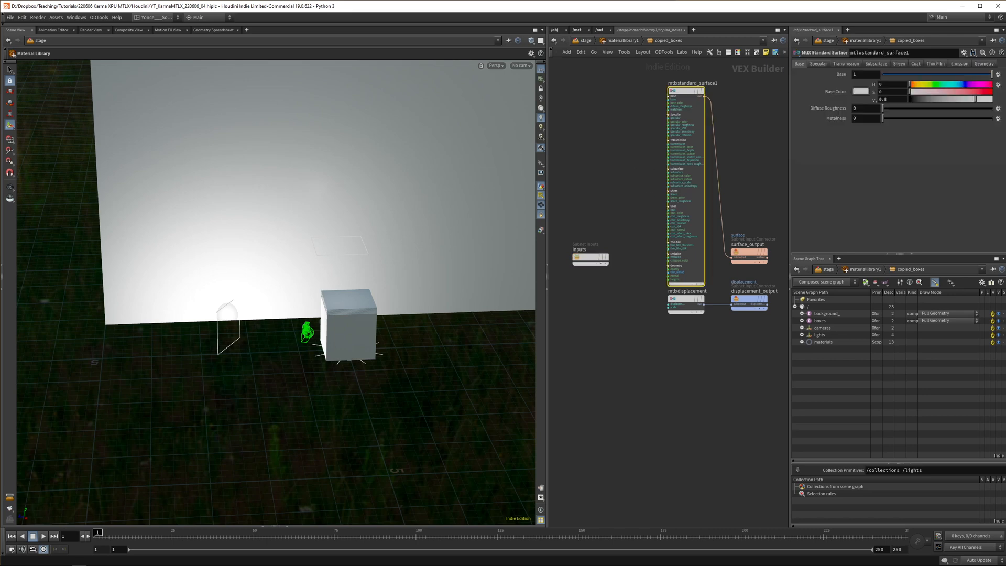
{"action": "left_click", "coordinate": [620, 40]}
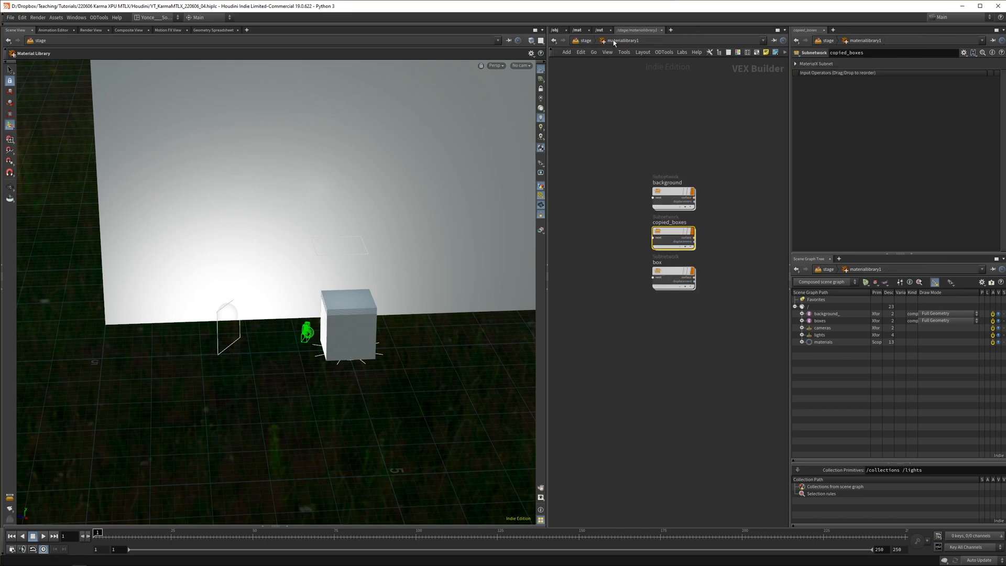
{"action": "double_click", "coordinate": [673, 199]}
{"action": "type", "text": "assig"}
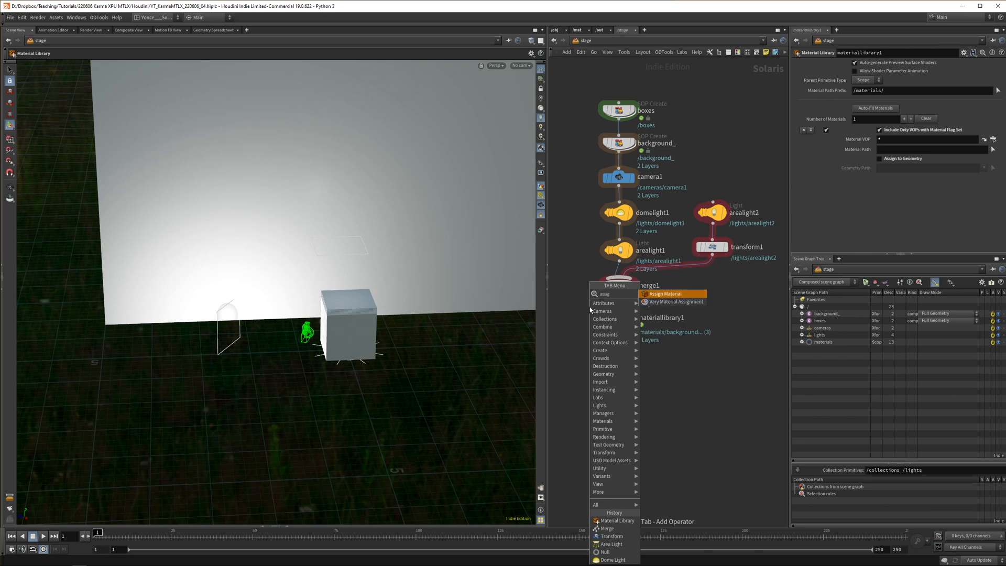
Add an Assign Material binding /materials/background to /background_/mesh_0
{"action": "left_click", "coordinate": [665, 294]}
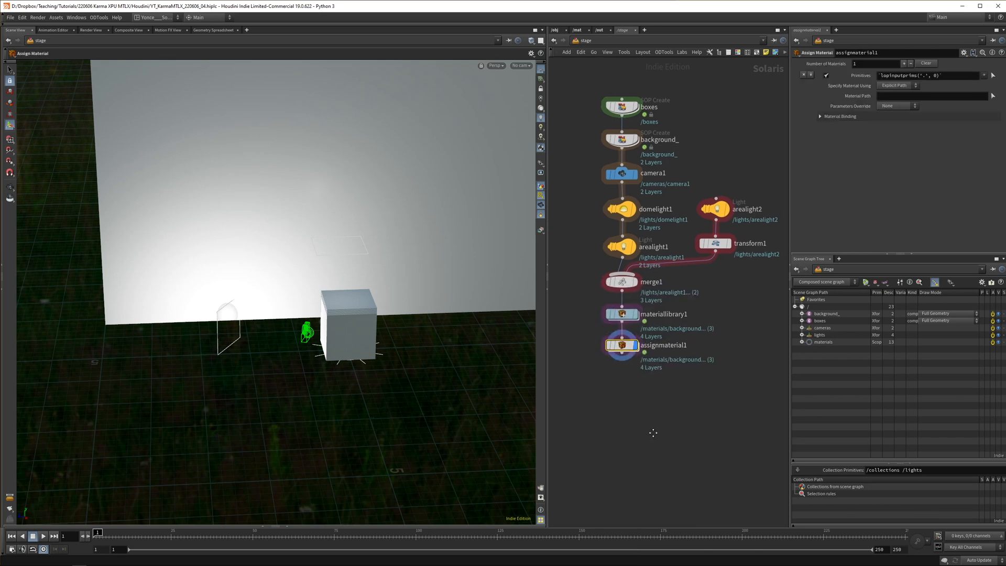
{"action": "left_click", "coordinate": [801, 313]}
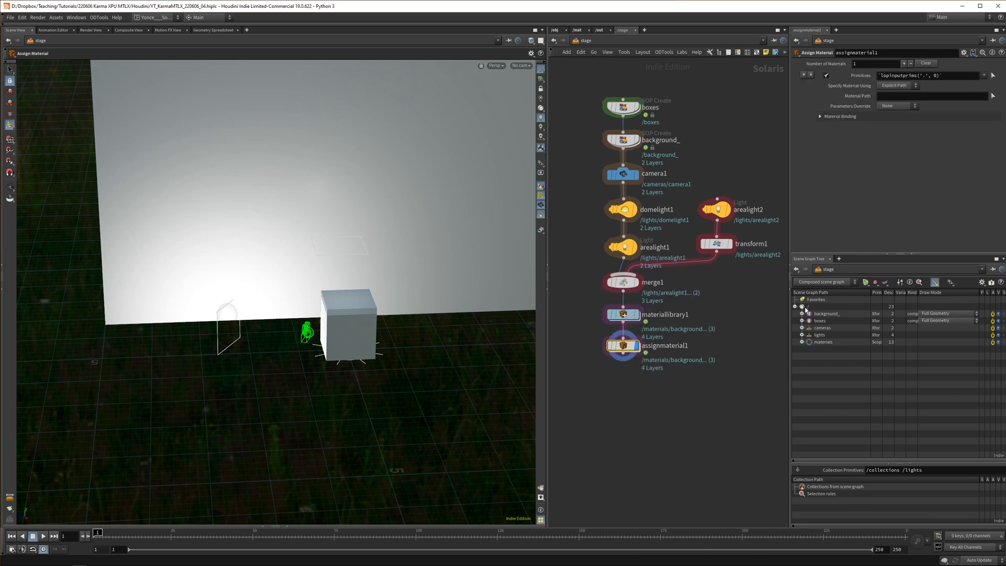
{"action": "left_click", "coordinate": [801, 314]}
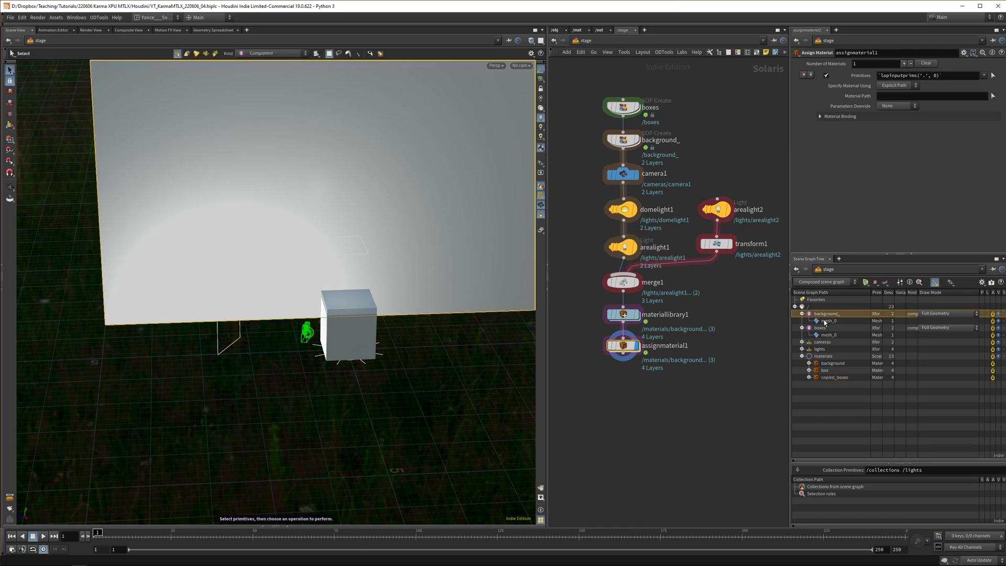
{"action": "left_click", "coordinate": [828, 320]}
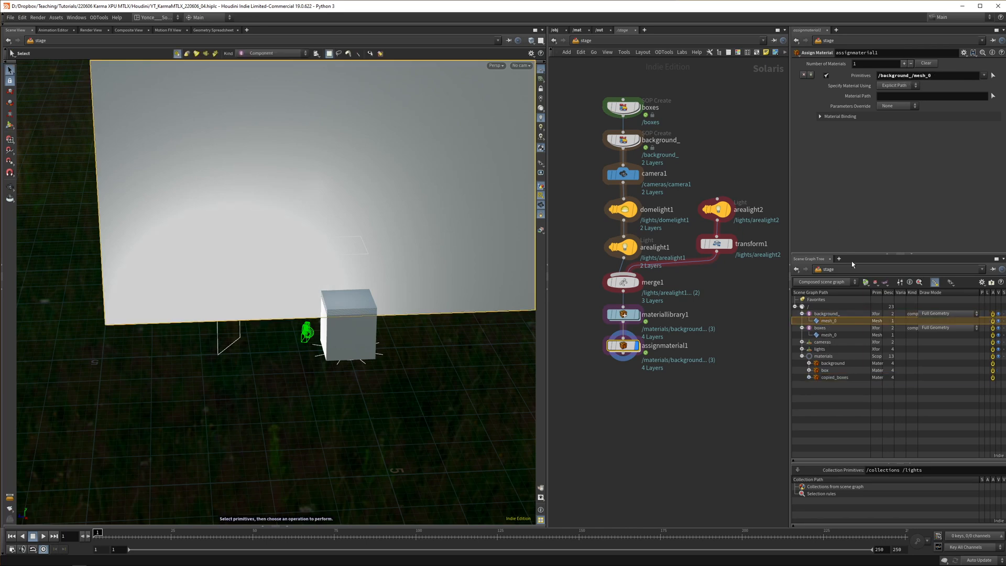
{"action": "left_click", "coordinate": [832, 362]}
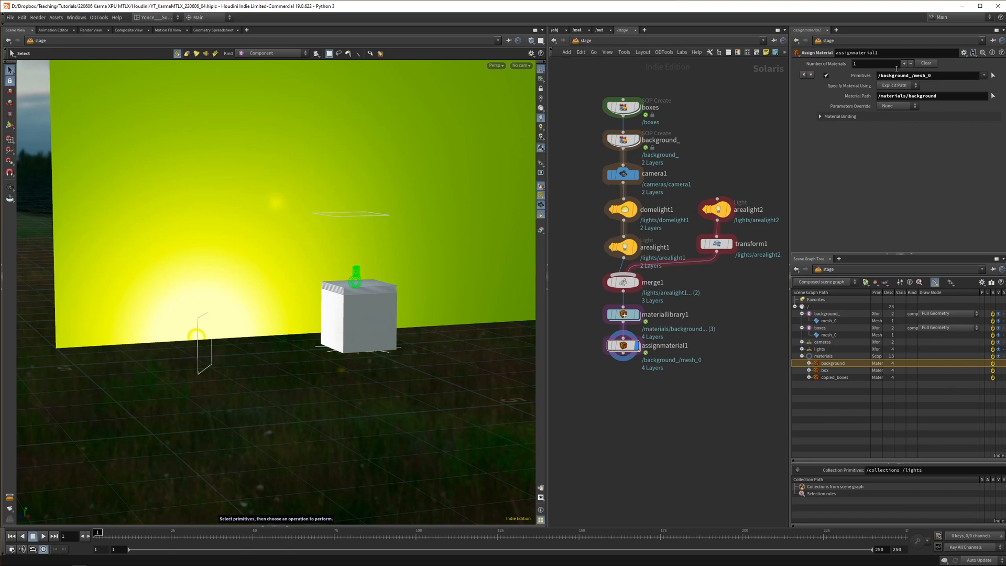
Add a second assignment binding /materials/box to /boxes/mesh_0
{"action": "left_click", "coordinate": [901, 63]}
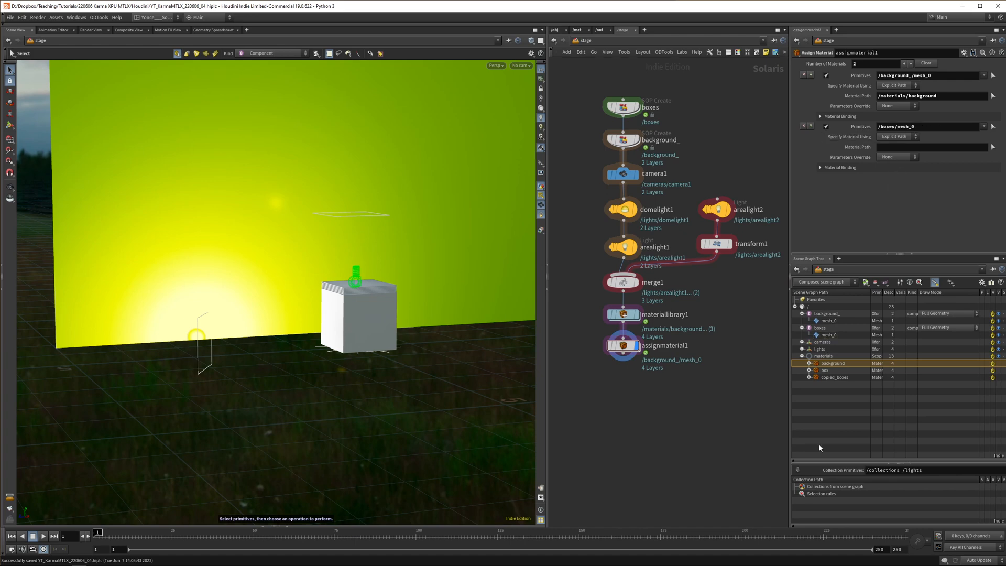
{"action": "left_click", "coordinate": [826, 370]}
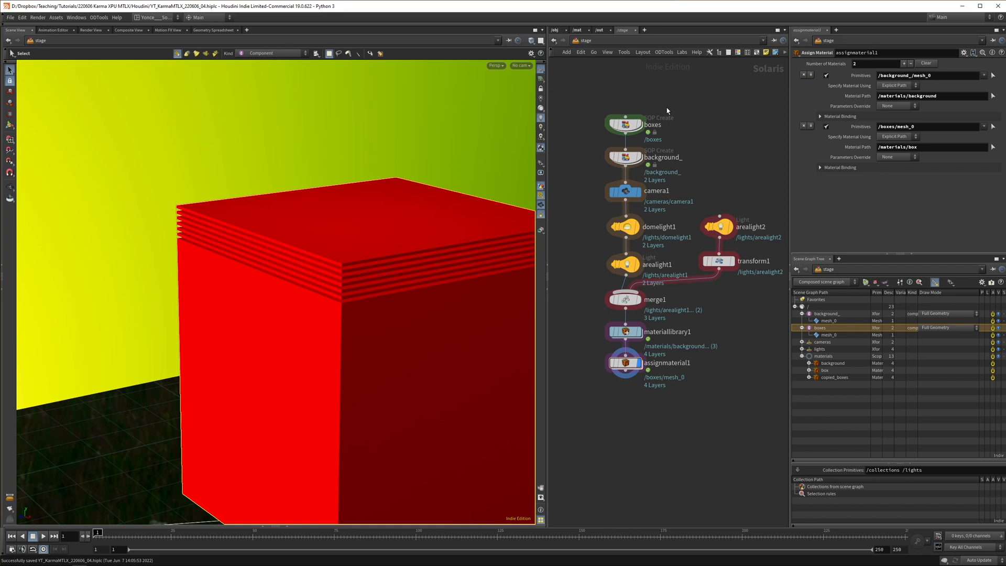
{"action": "mouse_move", "coordinate": [635, 145]}
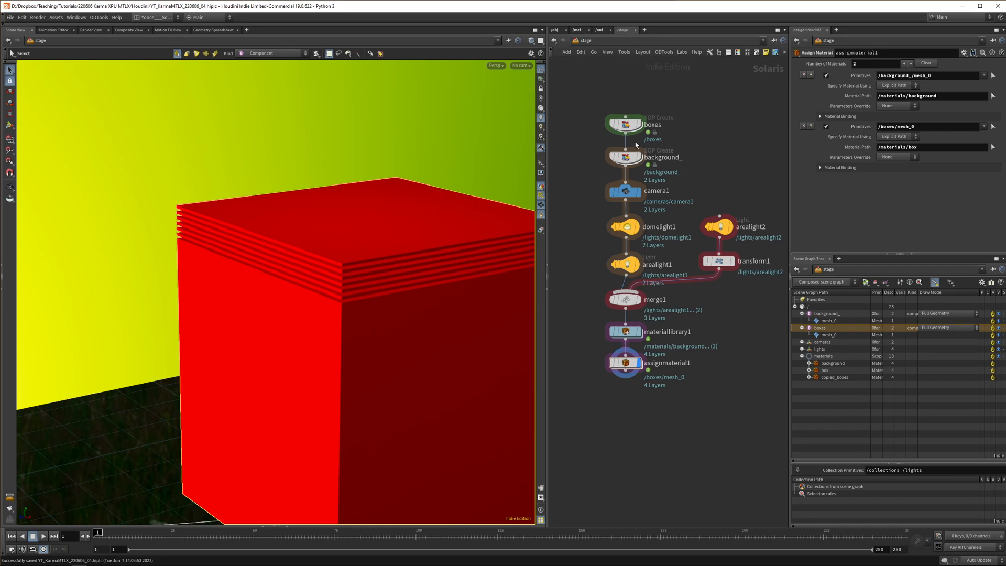
{"action": "double_click", "coordinate": [625, 122]}
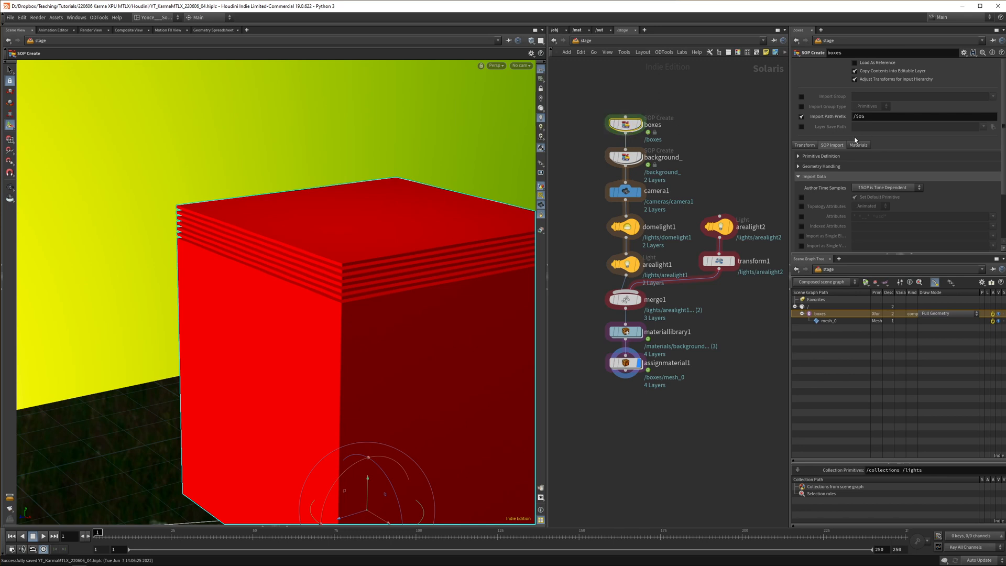
Enable Subset Groups set to * on the boxes SOP Import settings
{"action": "scroll", "scroll_direction": "down", "scroll_amount": 3}
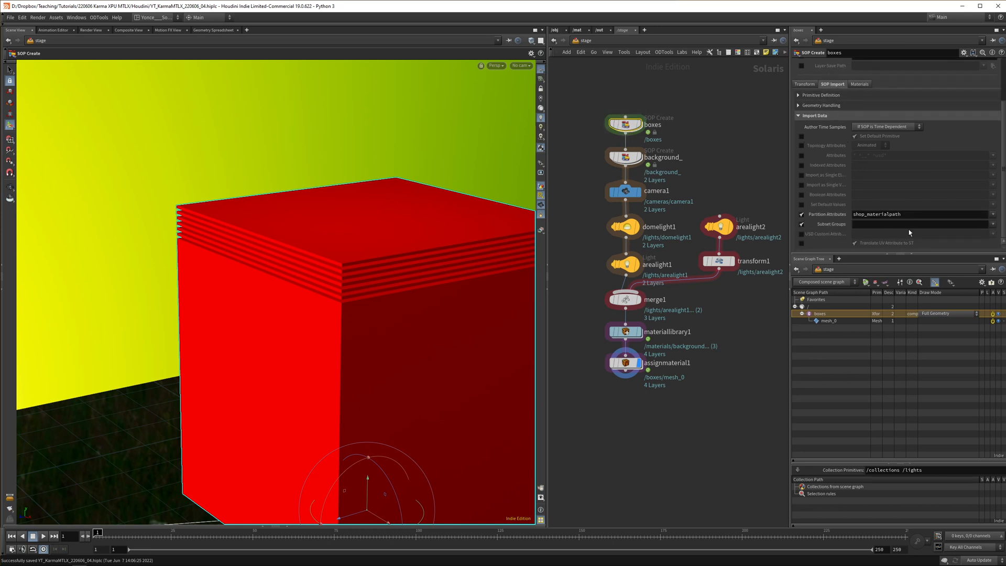
{"action": "left_click", "coordinate": [921, 223]}
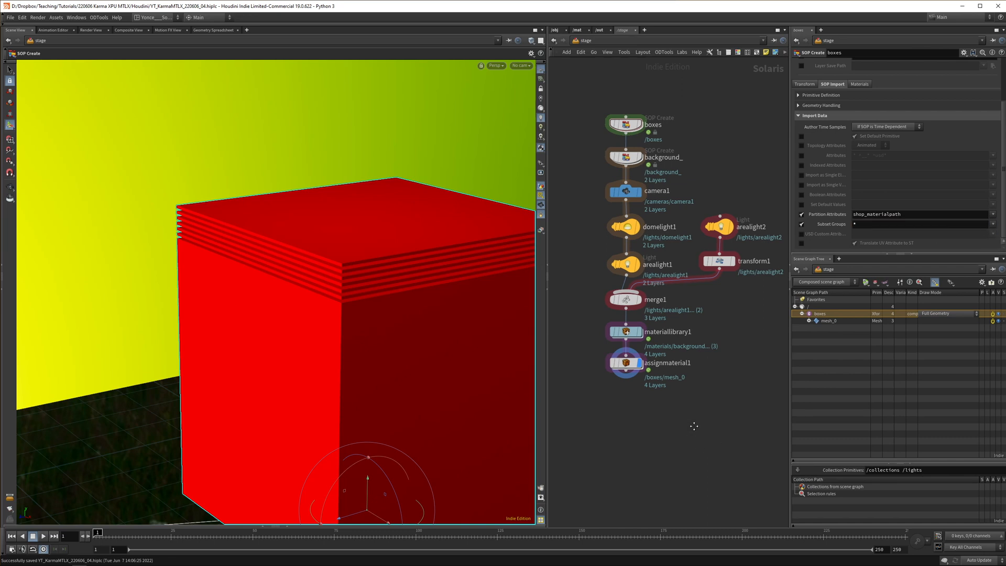
{"action": "left_click", "coordinate": [917, 224]}
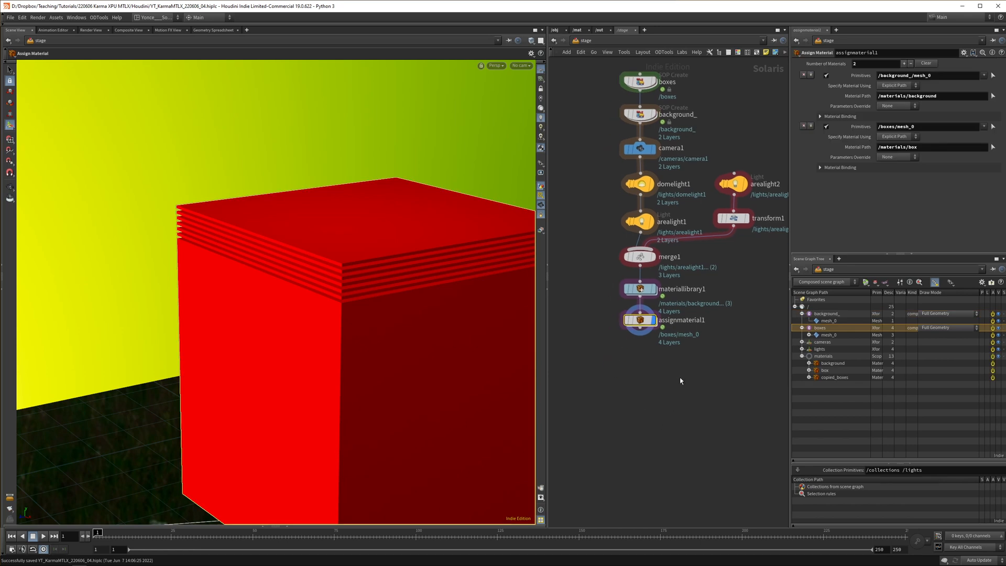
Restrict the box material to /boxes/mesh_0/box and raise Number of Materials to 3
{"action": "left_click", "coordinate": [808, 328]}
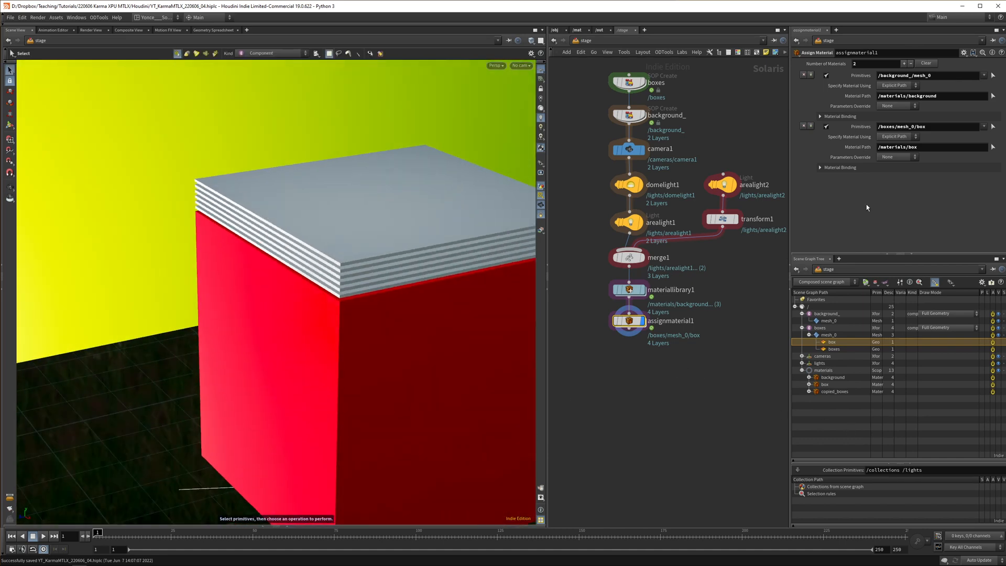
{"action": "left_click", "coordinate": [903, 63]}
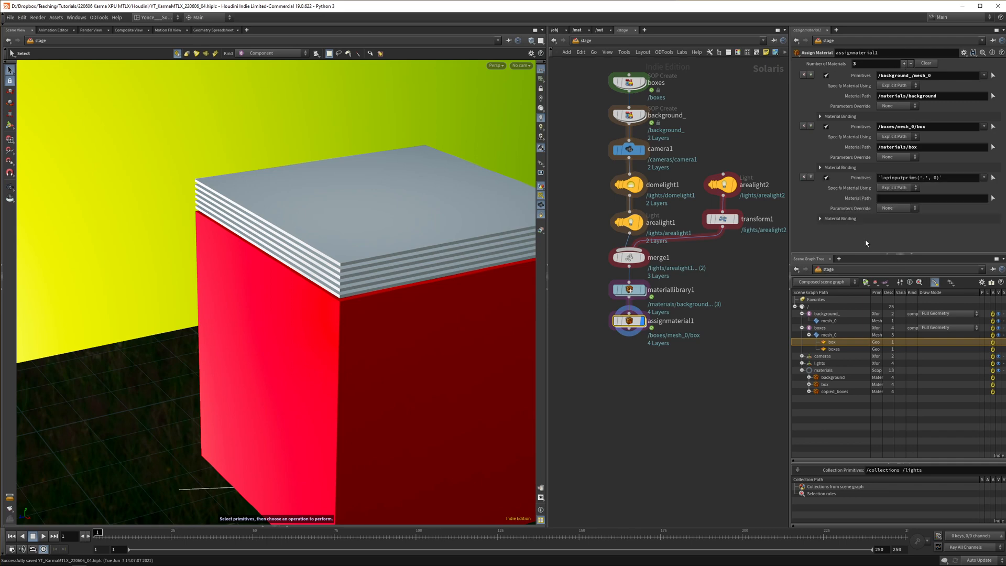
{"action": "left_click", "coordinate": [834, 348]}
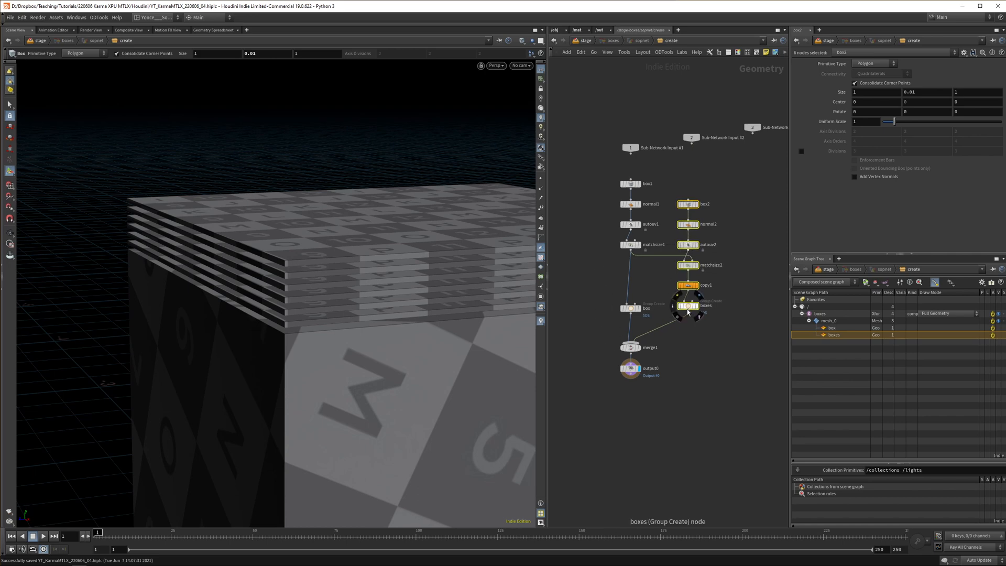
{"action": "key", "text": "tab"}
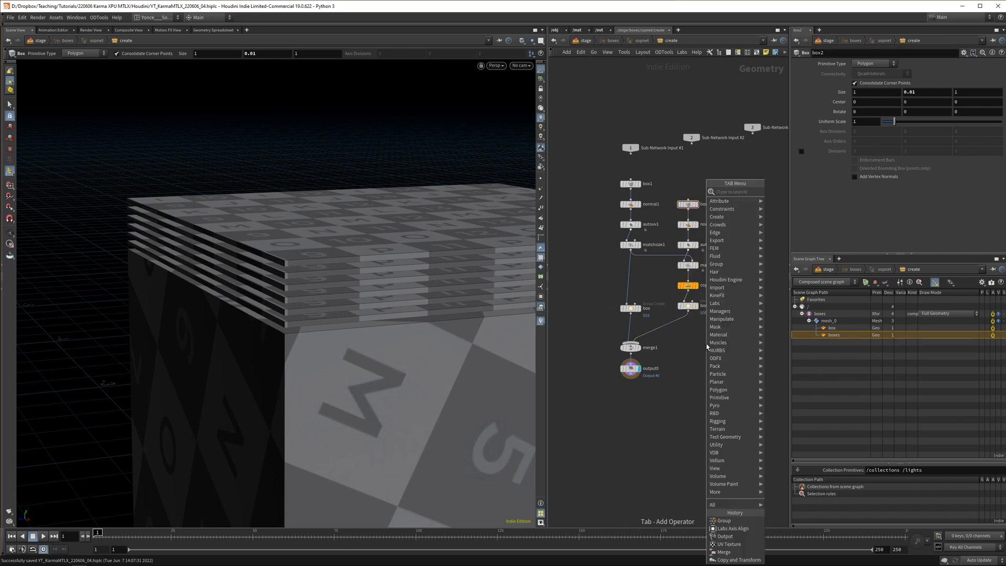
Enable Copy Number Attribute on copy1, naming the attribute copynum
{"action": "left_click", "coordinate": [738, 560]}
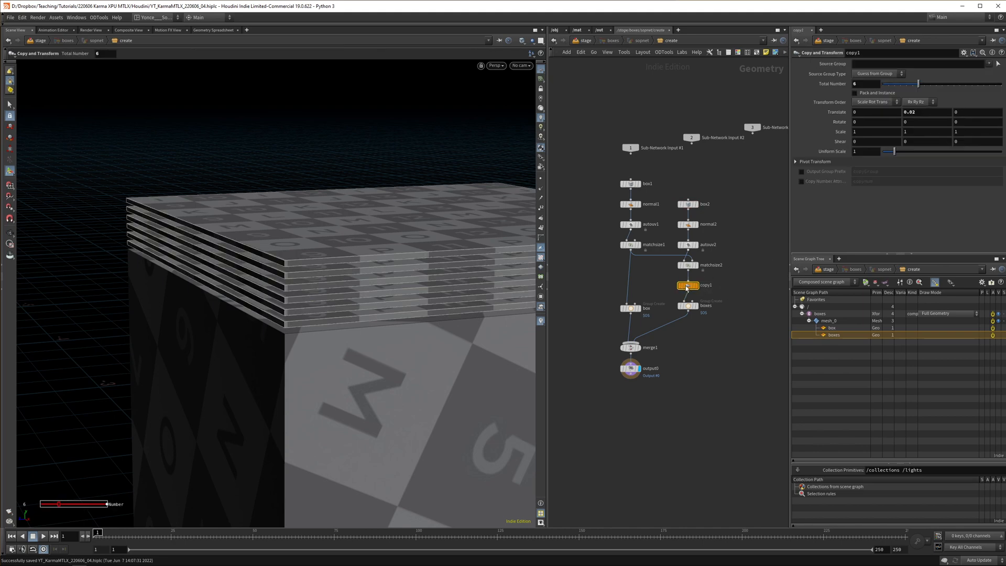
{"action": "left_click", "coordinate": [800, 180]}
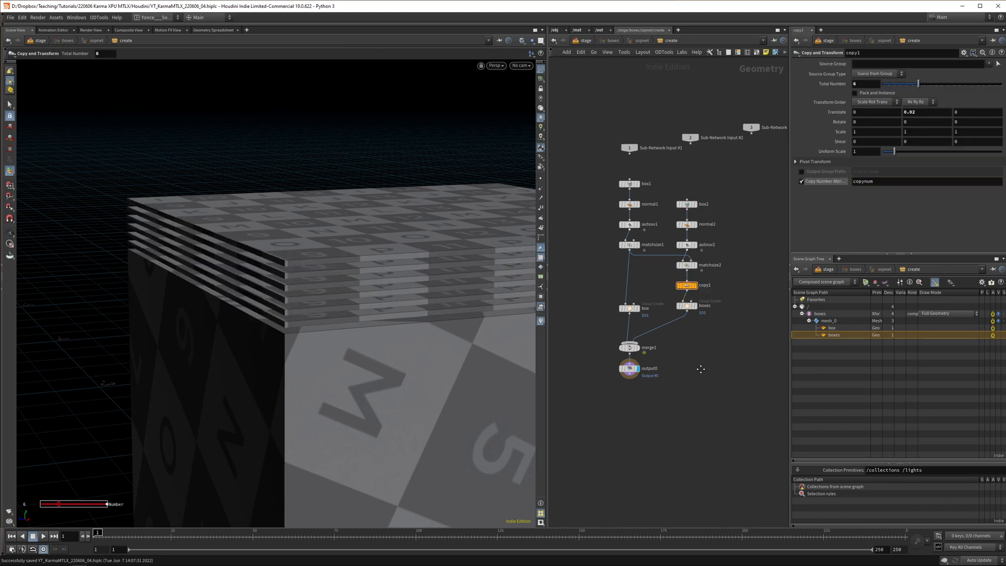
{"action": "left_click", "coordinate": [214, 29]}
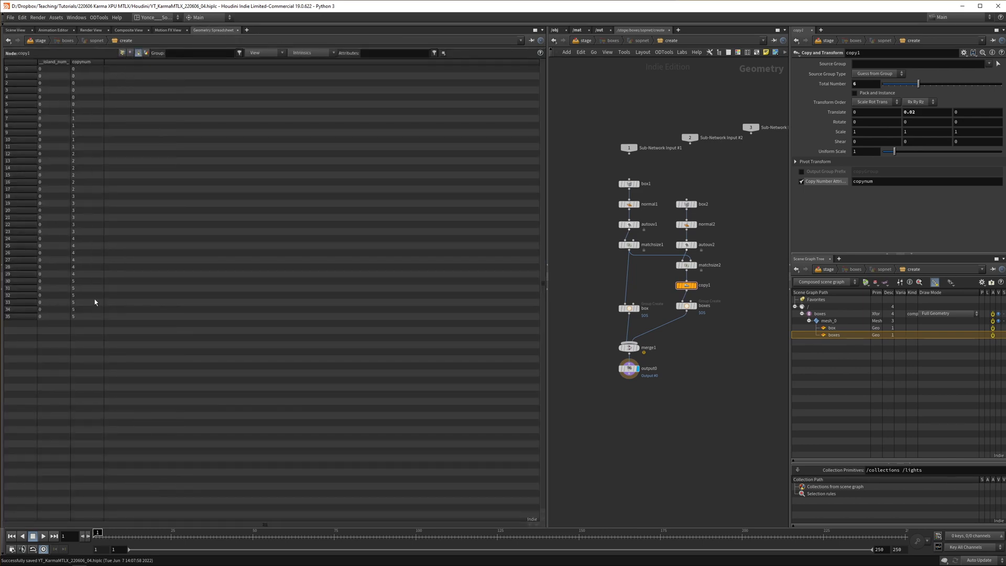
{"action": "mouse_move", "coordinate": [84, 186]}
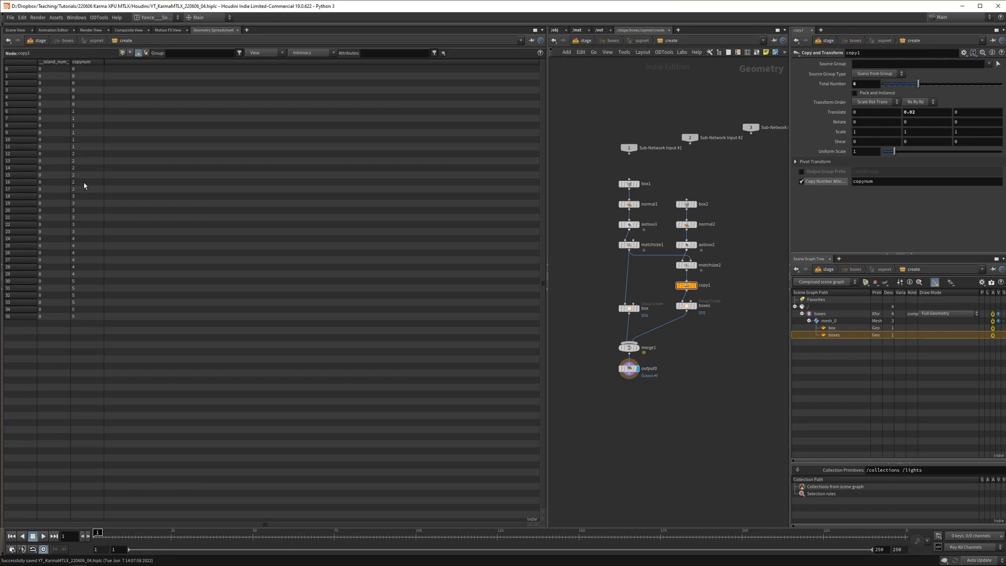
{"action": "mouse_move", "coordinate": [467, 121]}
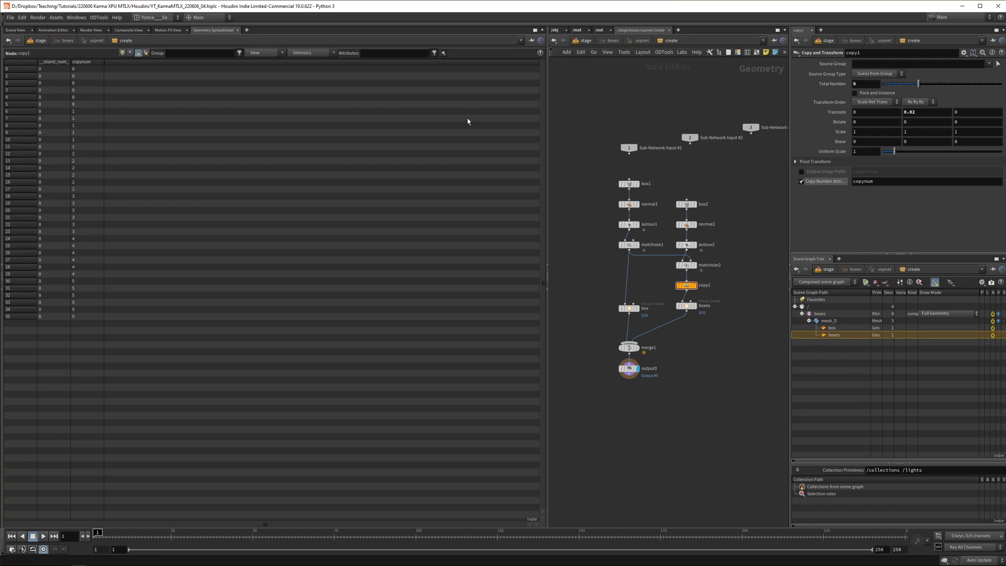
{"action": "left_click", "coordinate": [15, 30]}
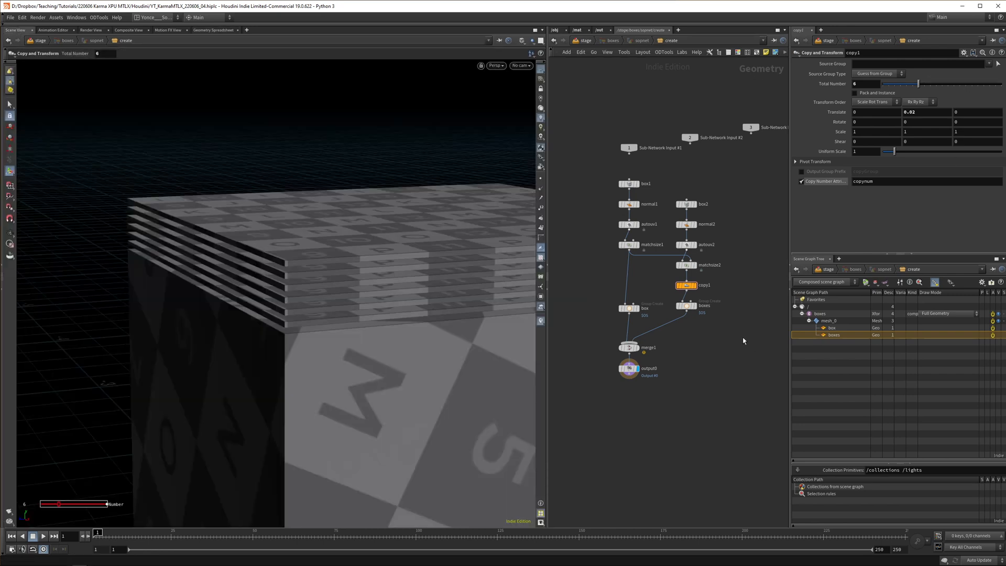
{"action": "key", "text": "Tab"}
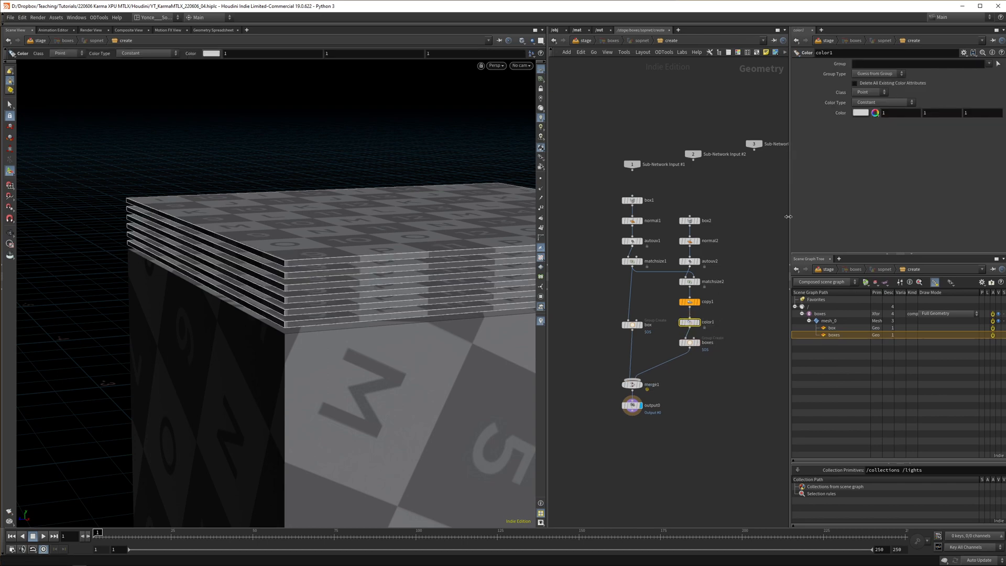
Set color1 to Ramp from Attribute on copynum, range ch("../copy1/ncy")-1, and save
{"action": "left_click", "coordinate": [880, 103]}
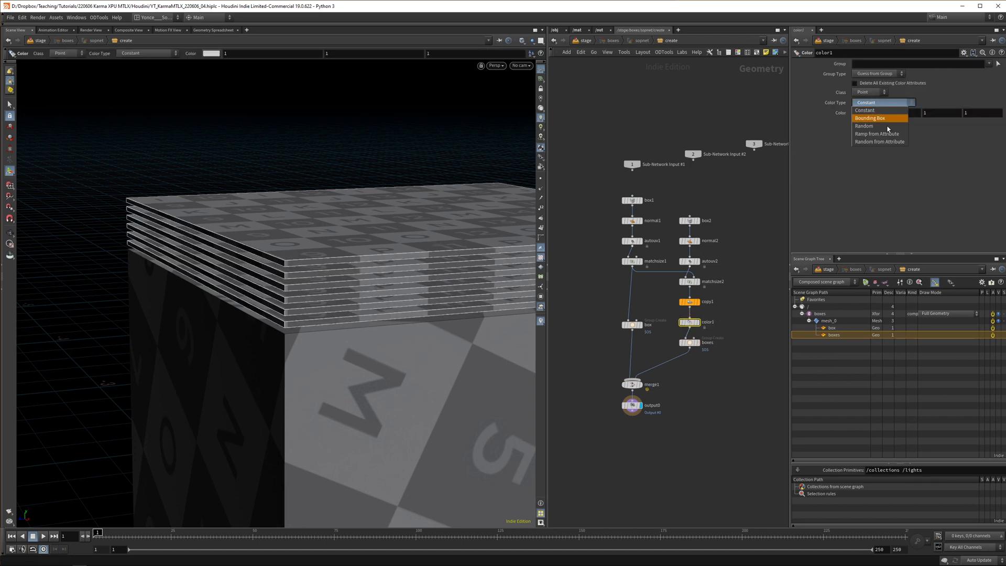
{"action": "left_click", "coordinate": [880, 141]}
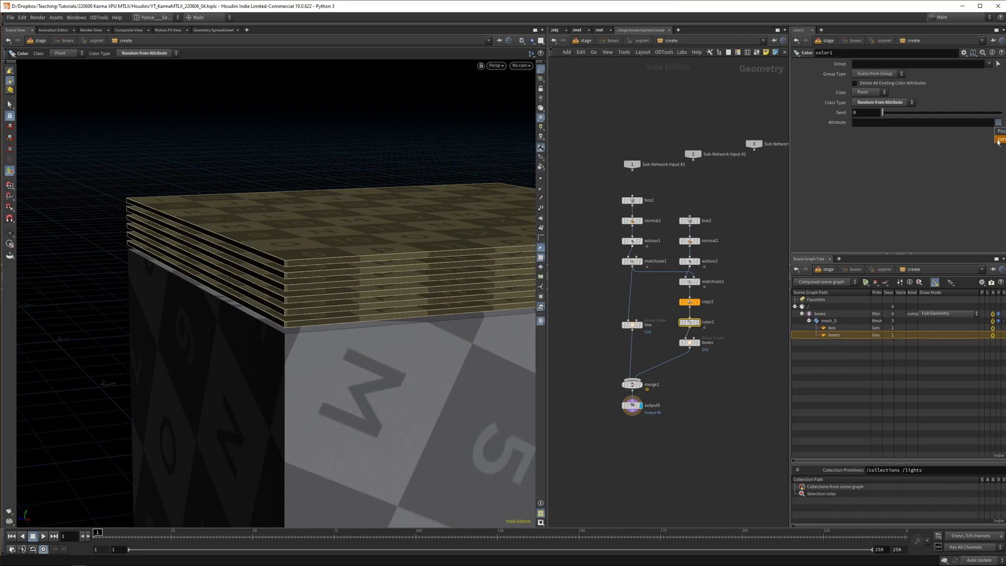
{"action": "left_click", "coordinate": [869, 91]}
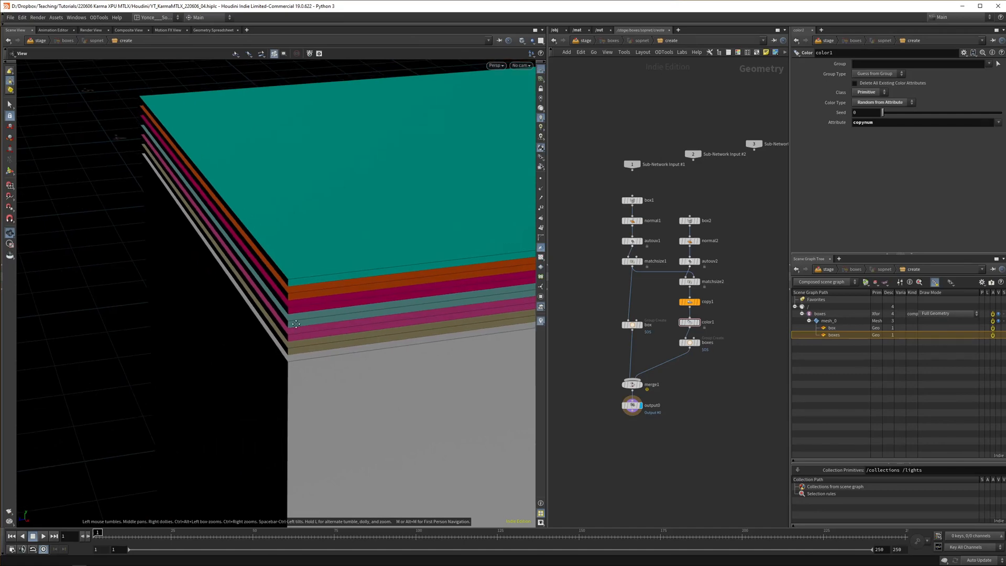
{"action": "left_click", "coordinate": [883, 103]}
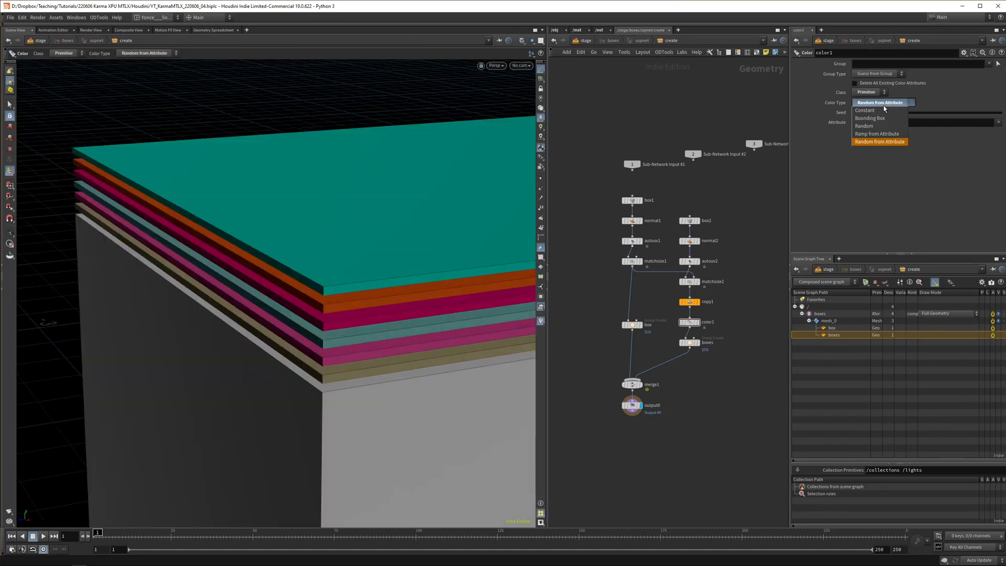
{"action": "left_click", "coordinate": [879, 141]}
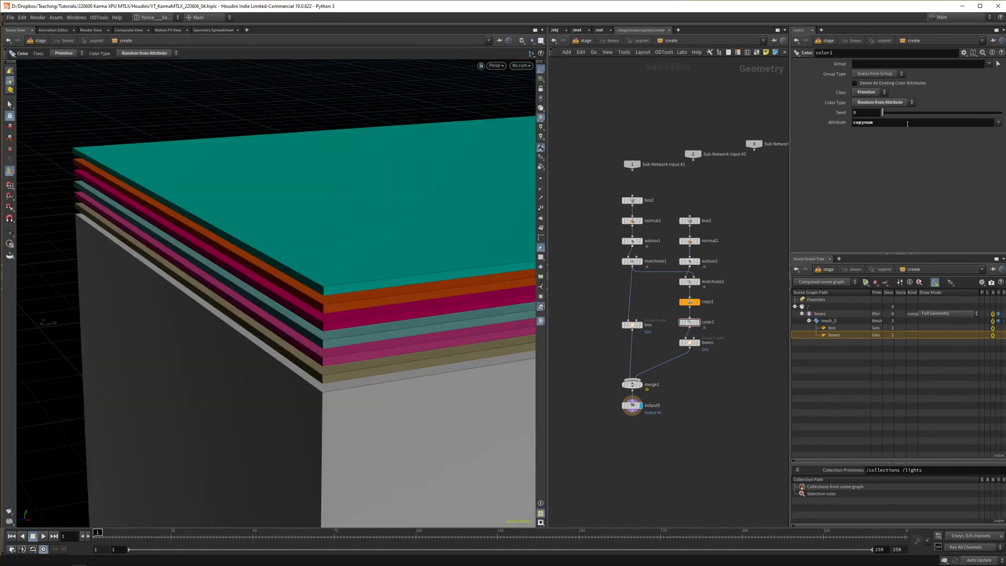
{"action": "left_click", "coordinate": [884, 102]}
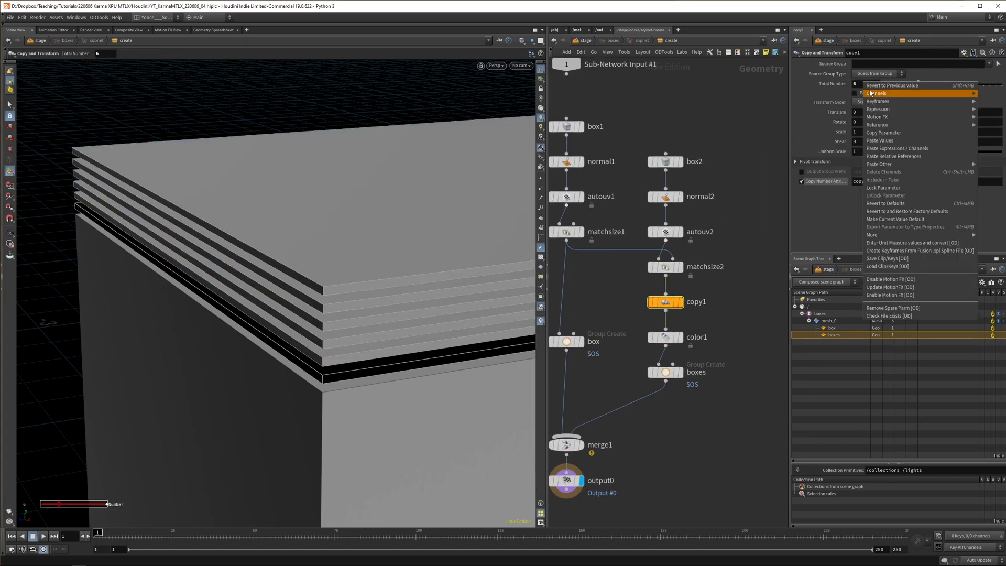
{"action": "left_click", "coordinate": [892, 85]}
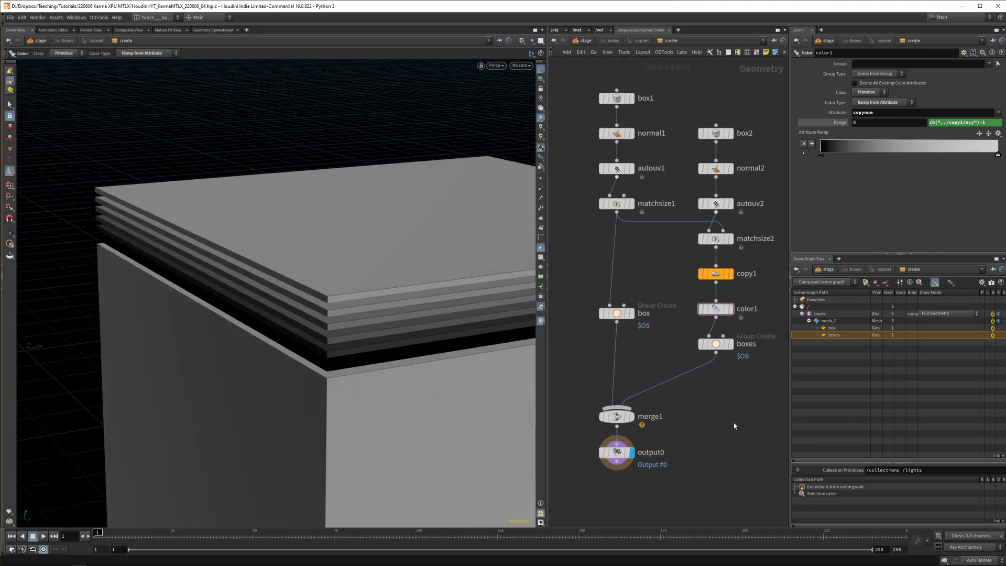
{"action": "key", "text": "ctrl+s"}
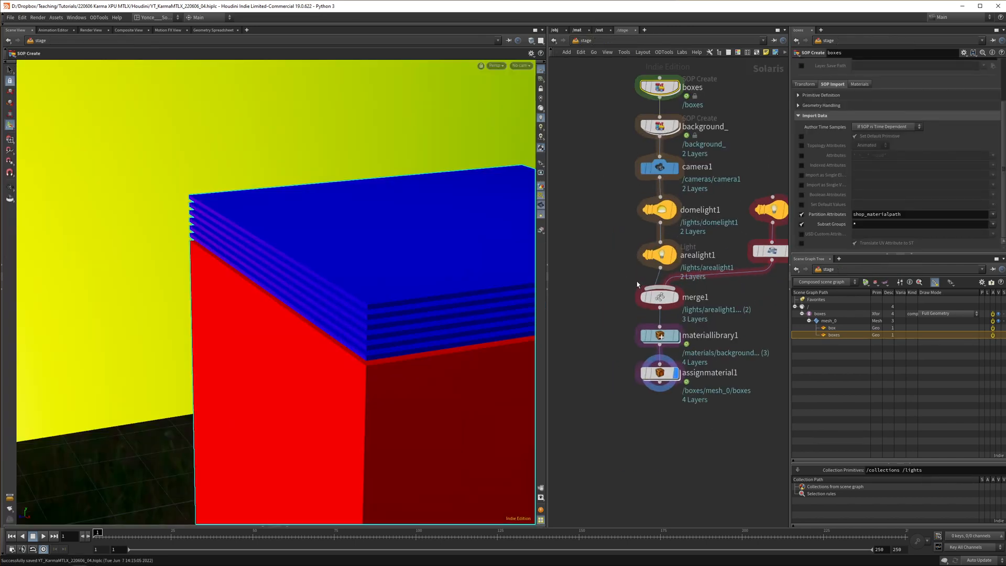
Add a Vector 3 MtlX USD Primvar Reader reading displayColor inside copied_boxes
{"action": "double_click", "coordinate": [657, 335]}
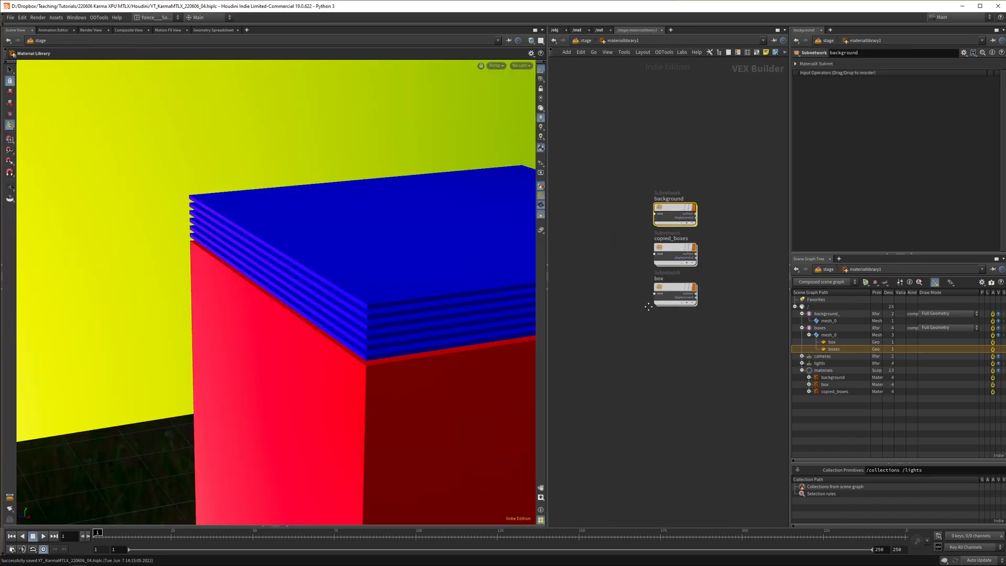
{"action": "key", "text": "Tab"}
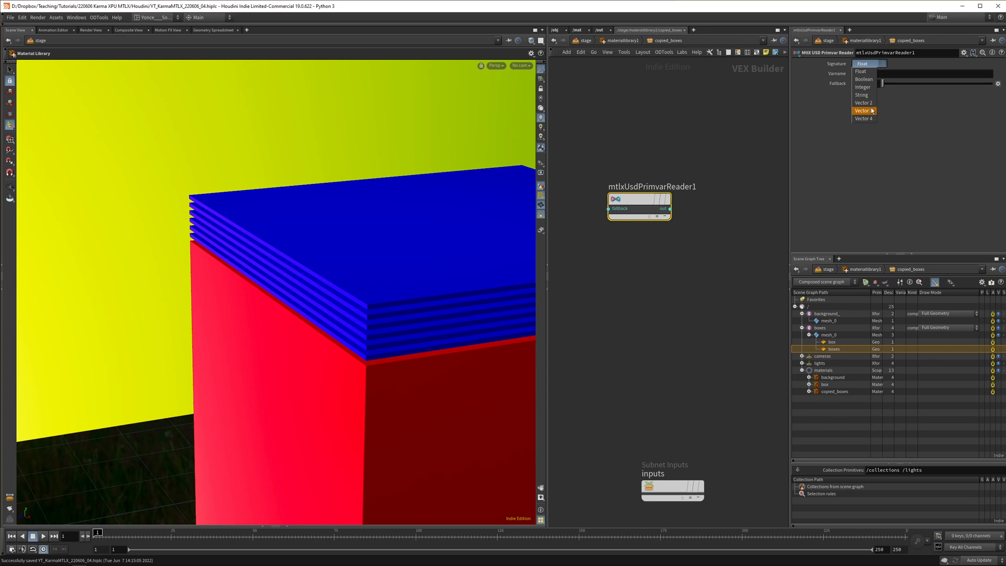
{"action": "left_click", "coordinate": [863, 111]}
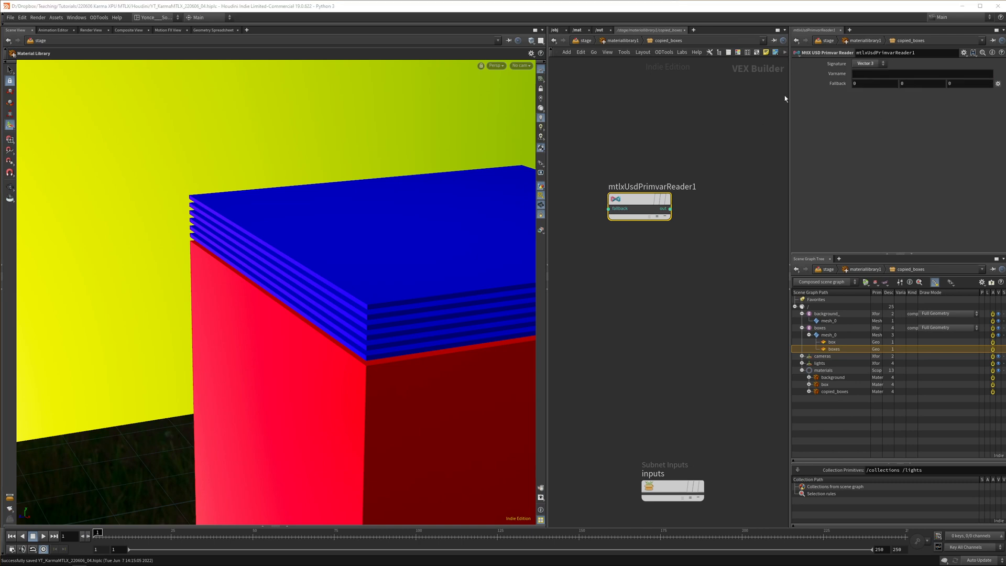
{"action": "left_click", "coordinate": [923, 74]}
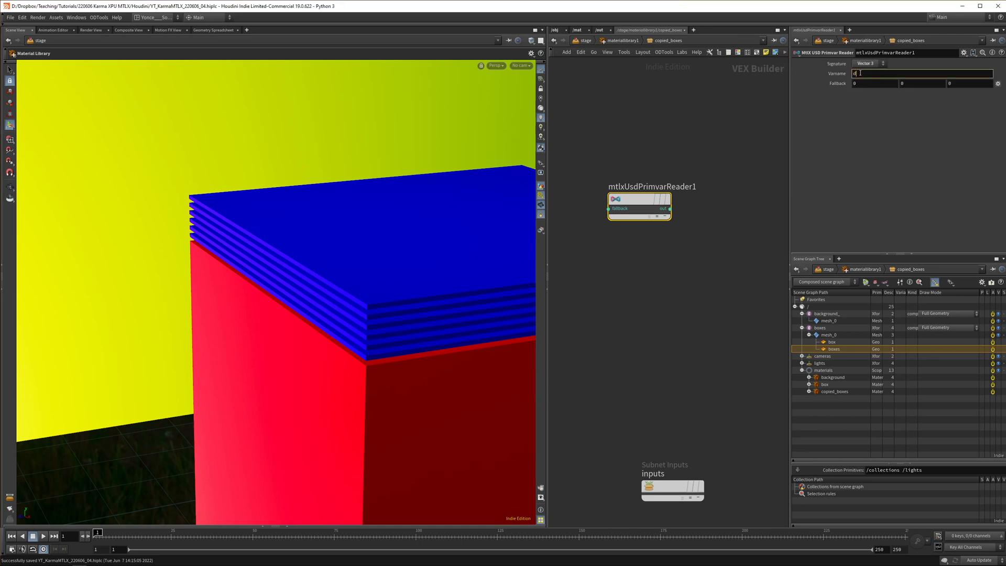
{"action": "type", "text": "displayColor"}
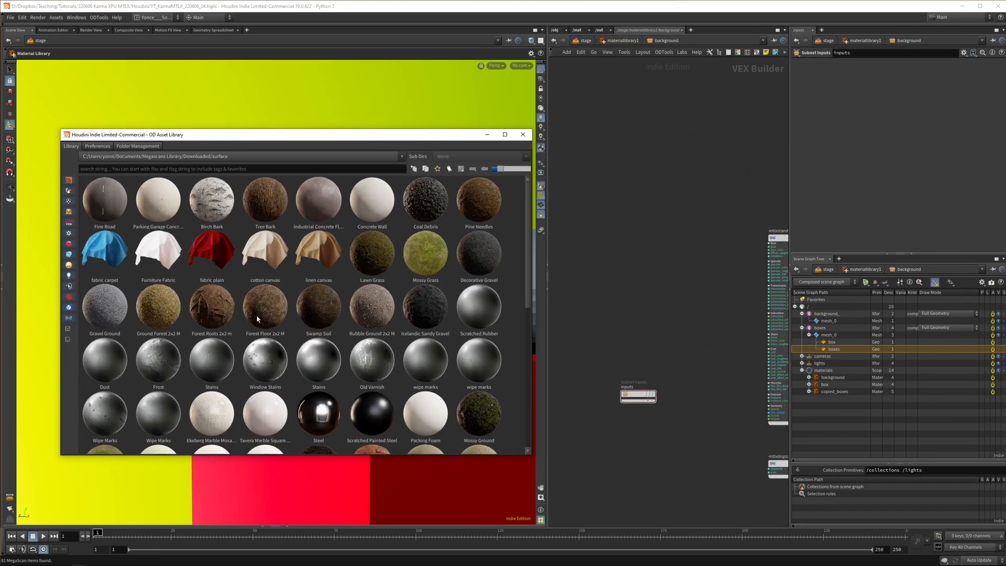
Feed a Megascans MtlX Image into the background surface, driven by a Vector 2 Texcoord
{"action": "scroll", "scroll_direction": "down", "scroll_amount": 3}
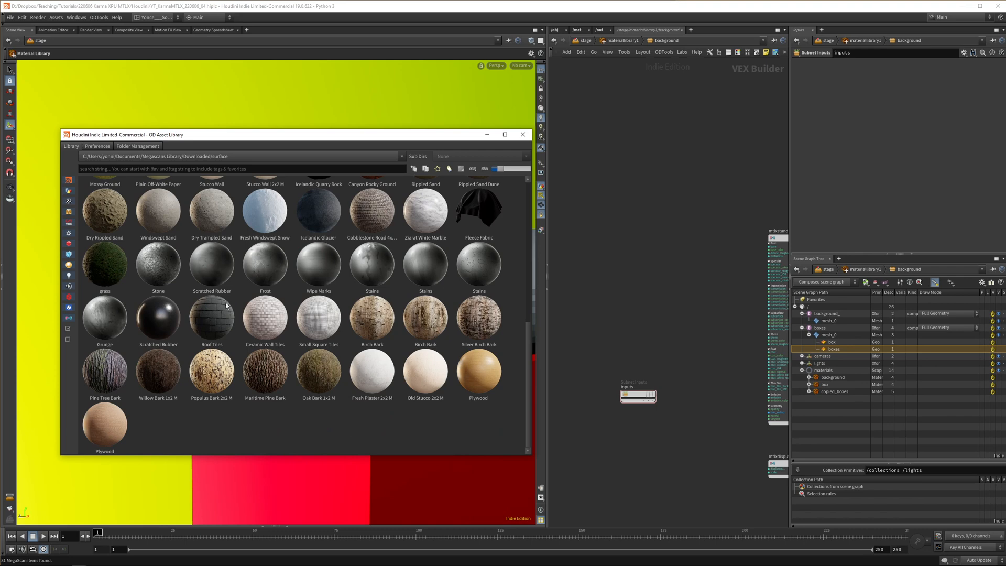
{"action": "right_click", "coordinate": [211, 265]}
{"action": "type", "text": "image"}
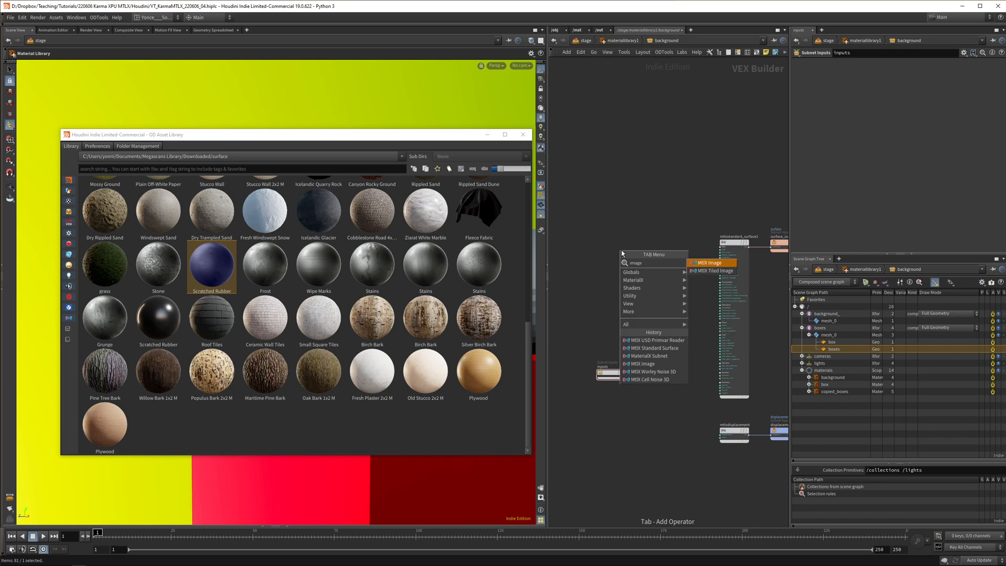
{"action": "left_click", "coordinate": [709, 263]}
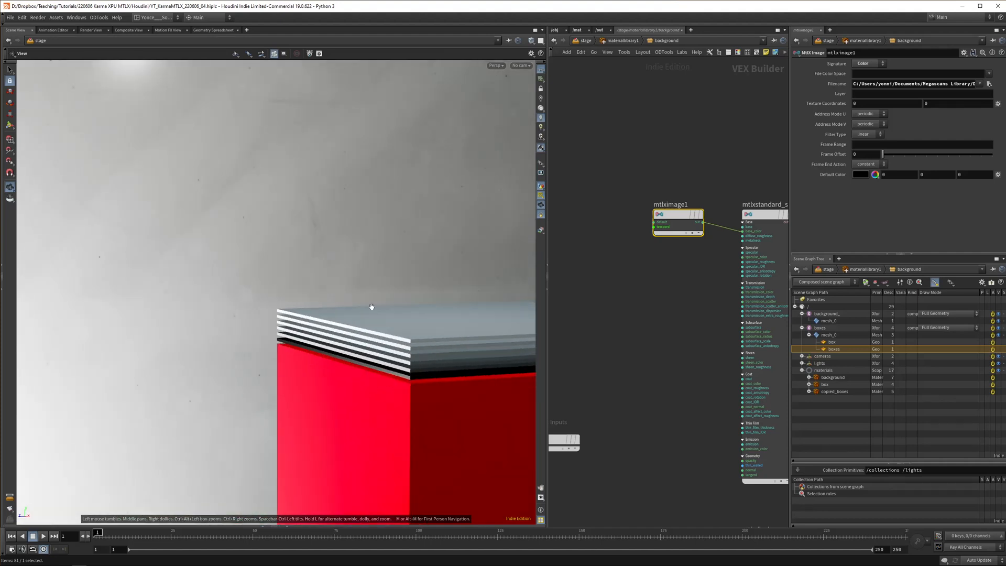
{"action": "key", "text": "Tab"}
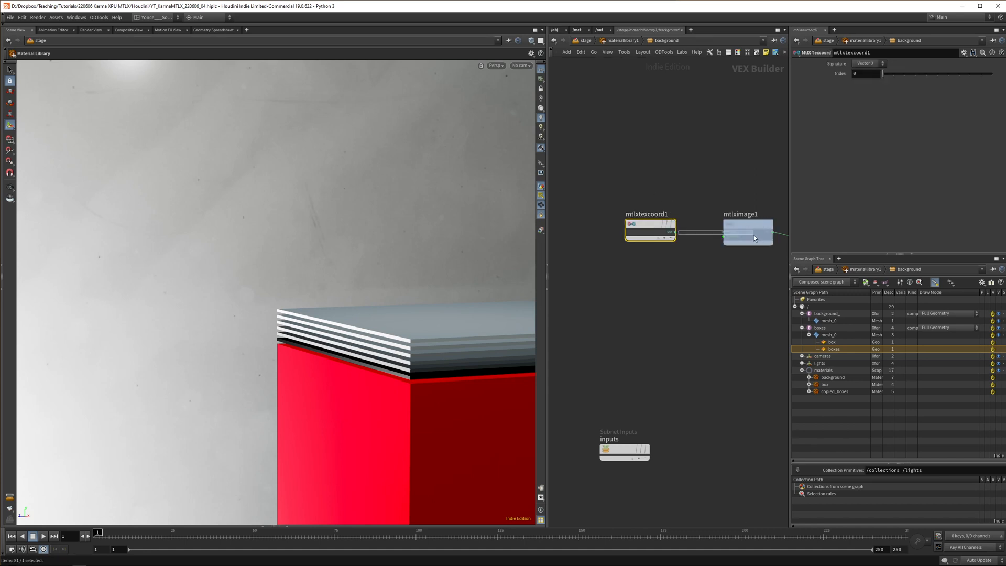
{"action": "left_click", "coordinate": [866, 63]}
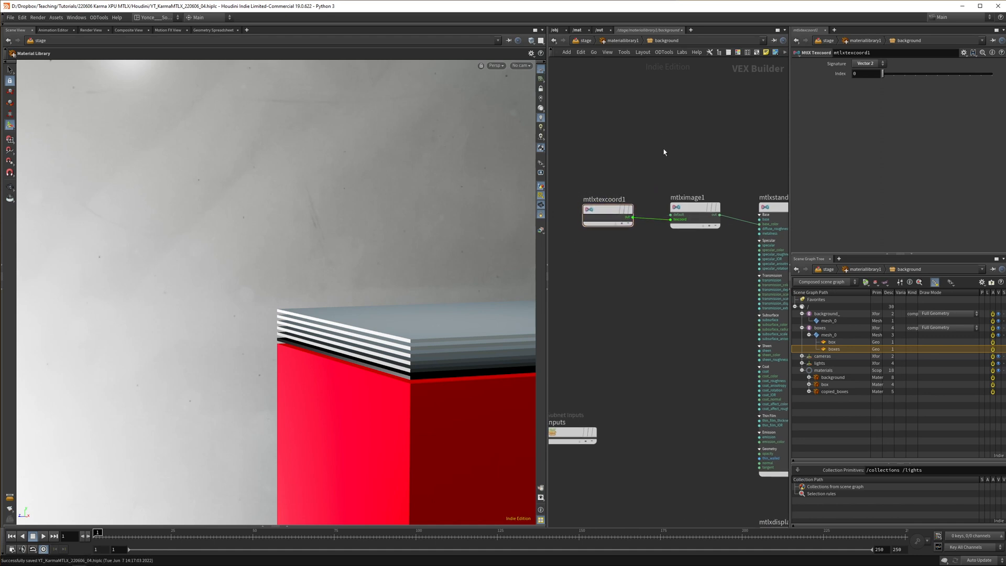
{"action": "left_click", "coordinate": [519, 65]}
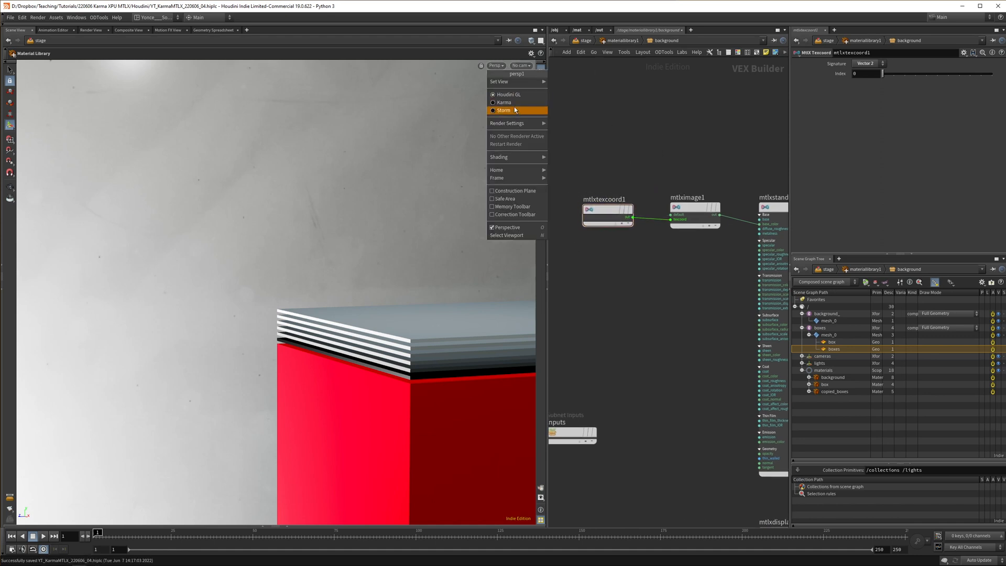
Render the viewport with Karma and insert a Multiply node scaling the texture coordinates
{"action": "left_click", "coordinate": [503, 109]}
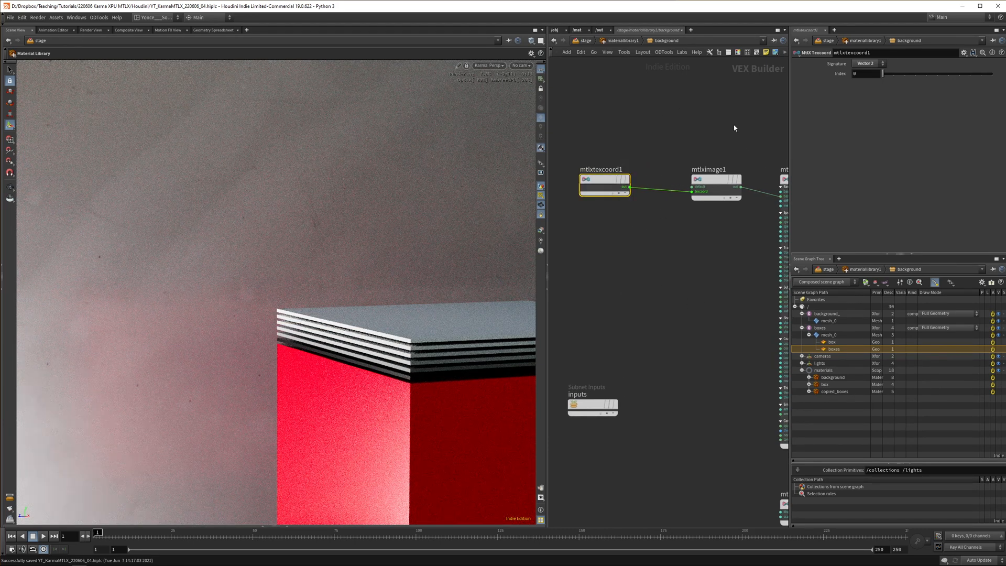
{"action": "left_click", "coordinate": [715, 180]}
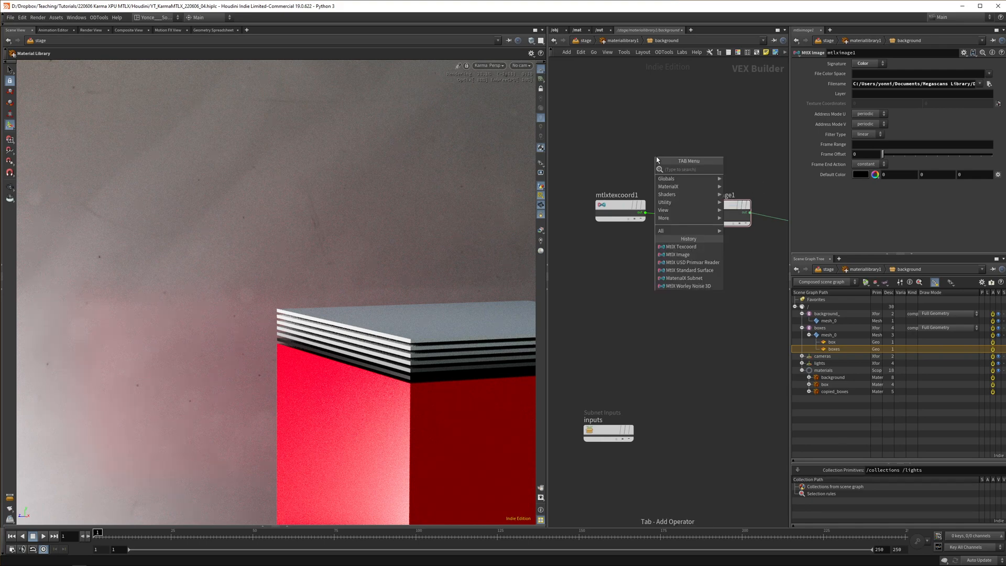
{"action": "type", "text": "mu"}
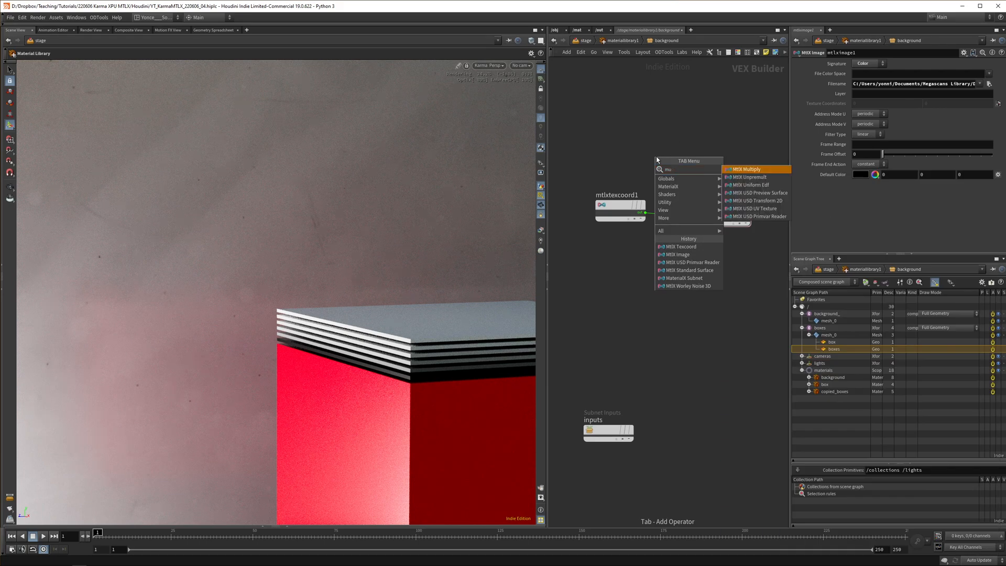
{"action": "left_click", "coordinate": [677, 254]}
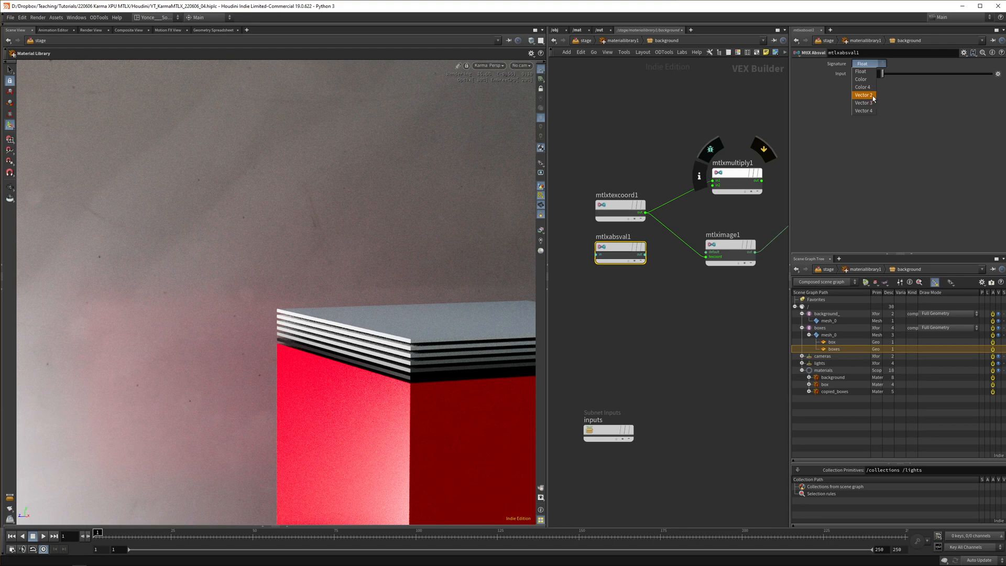
{"action": "left_click", "coordinate": [863, 95]}
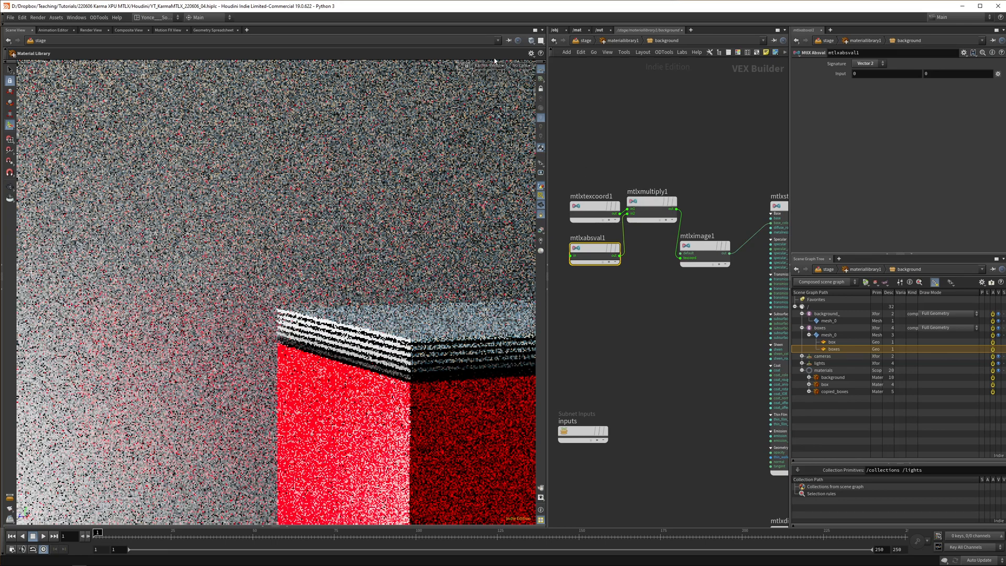
Restart the Karma render and set the coordinate scale factor to 21.2
{"action": "left_click", "coordinate": [492, 65]}
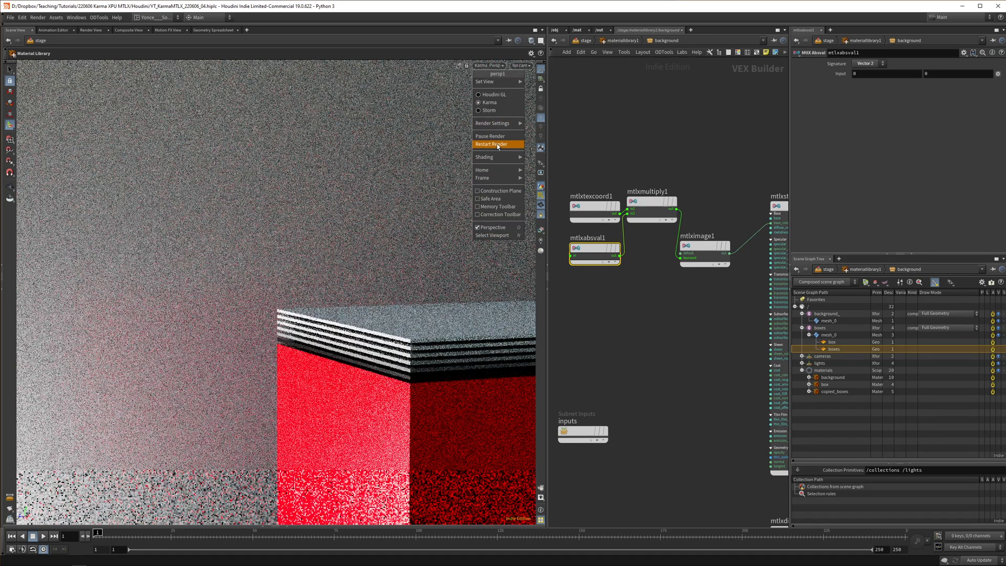
{"action": "left_click", "coordinate": [490, 144]}
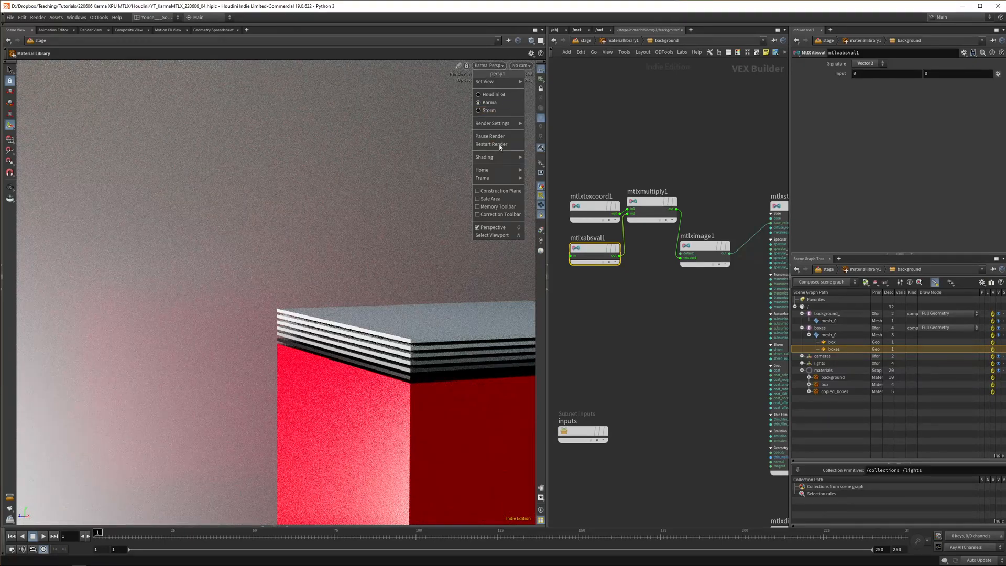
{"action": "left_click", "coordinate": [729, 117]}
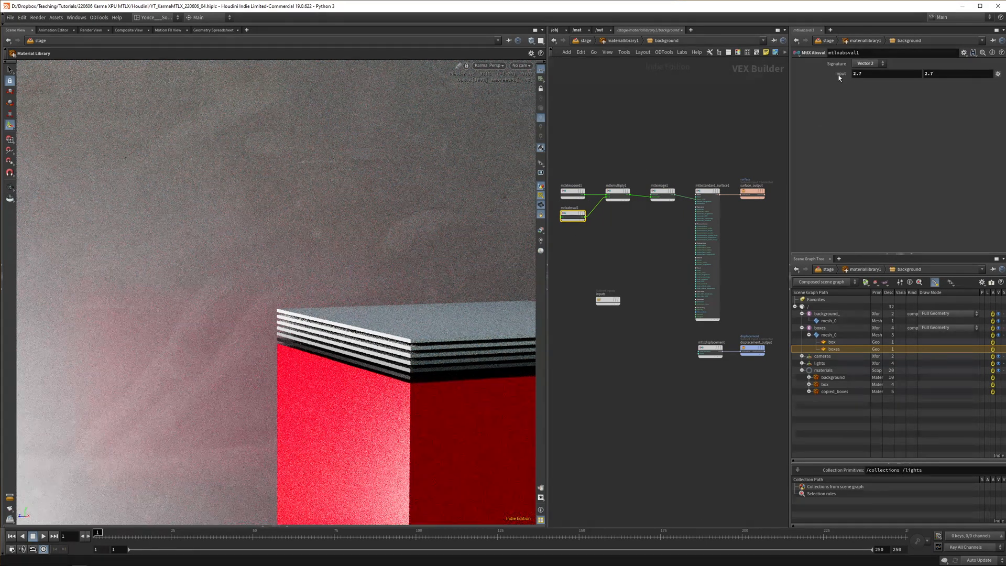
{"action": "type", "text": "5.6"}
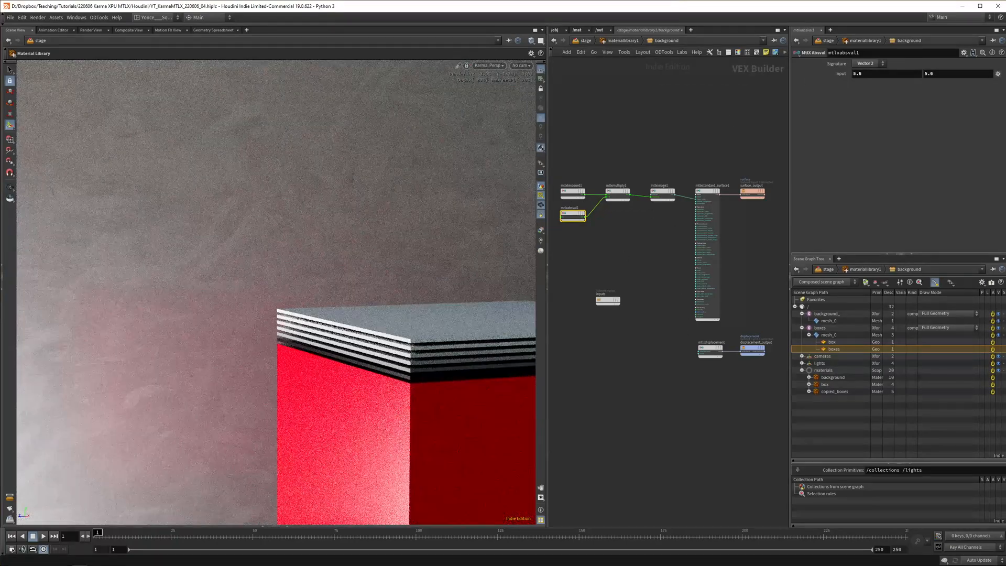
{"action": "type", "text": "21.2"}
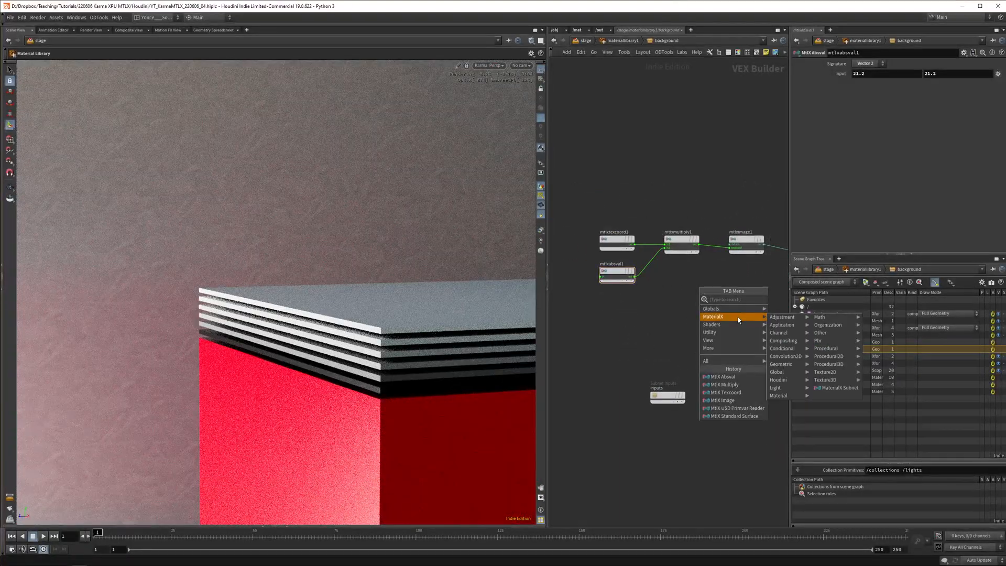
{"action": "mouse_move", "coordinate": [826, 349]}
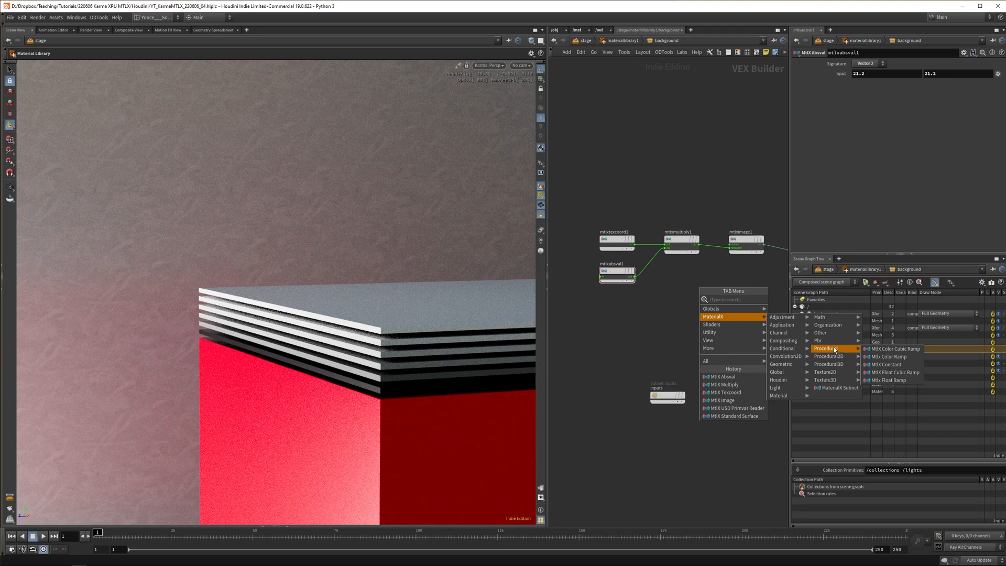
{"action": "mouse_move", "coordinate": [891, 357]}
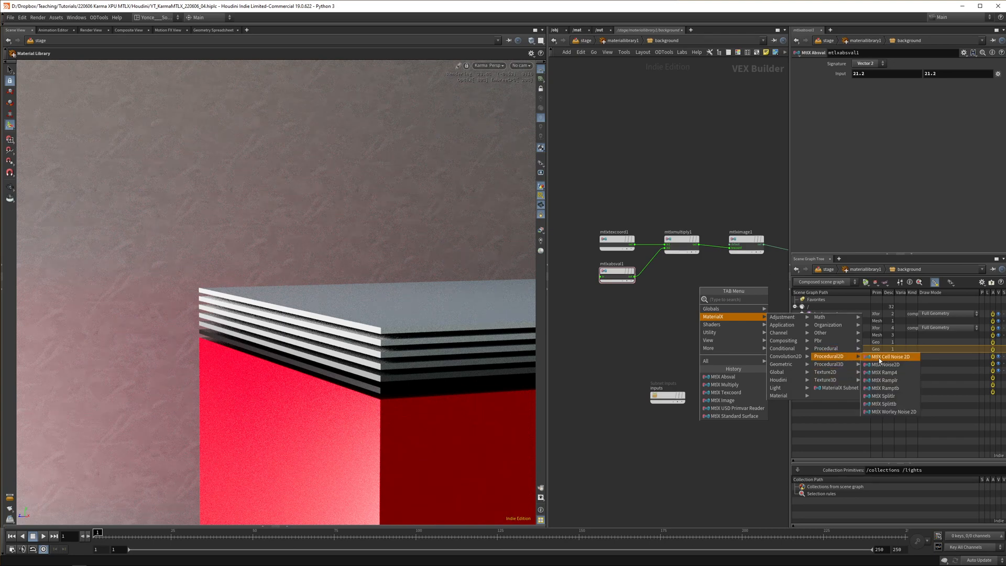
{"action": "mouse_move", "coordinate": [887, 365]}
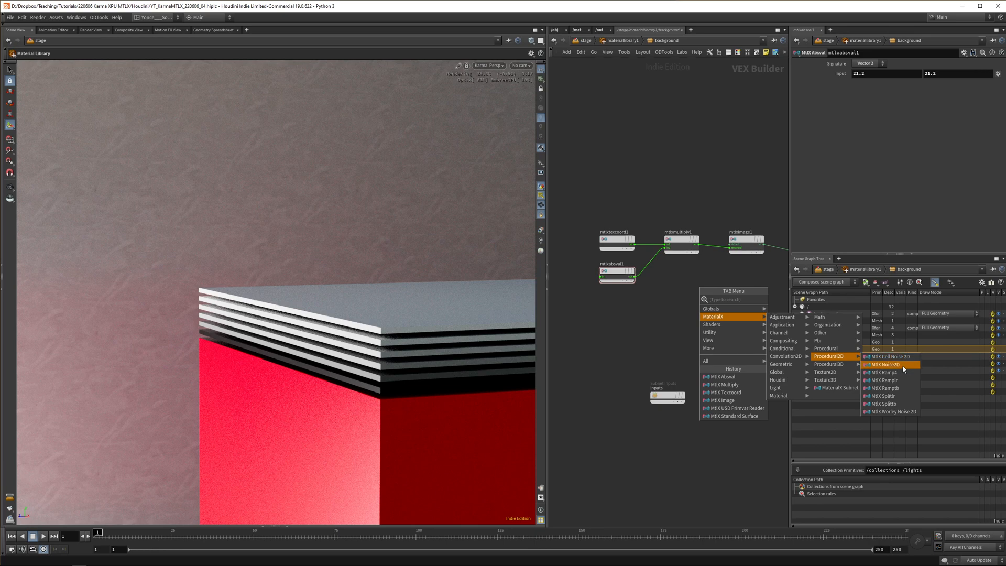
{"action": "mouse_move", "coordinate": [884, 395]}
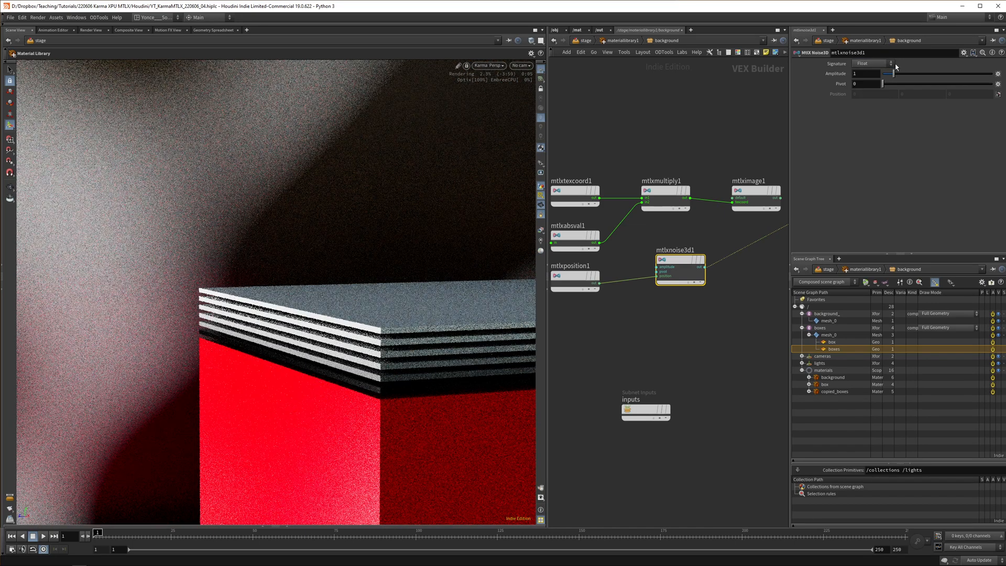
Switch the 3D noise output to color and paste an absolute-value node into the network
{"action": "left_click", "coordinate": [870, 63]}
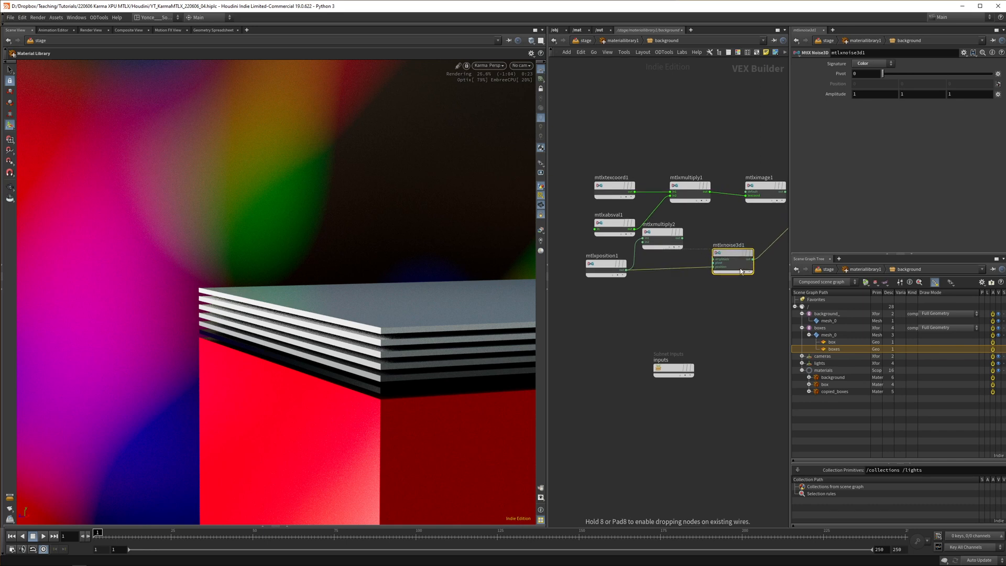
{"action": "key", "text": "ctrl+v"}
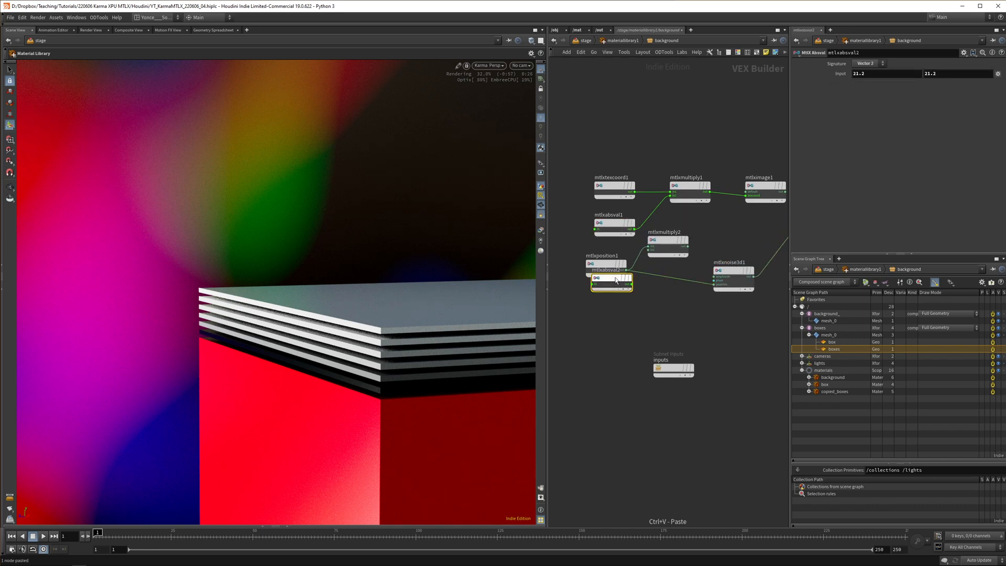
{"action": "left_click", "coordinate": [867, 63]}
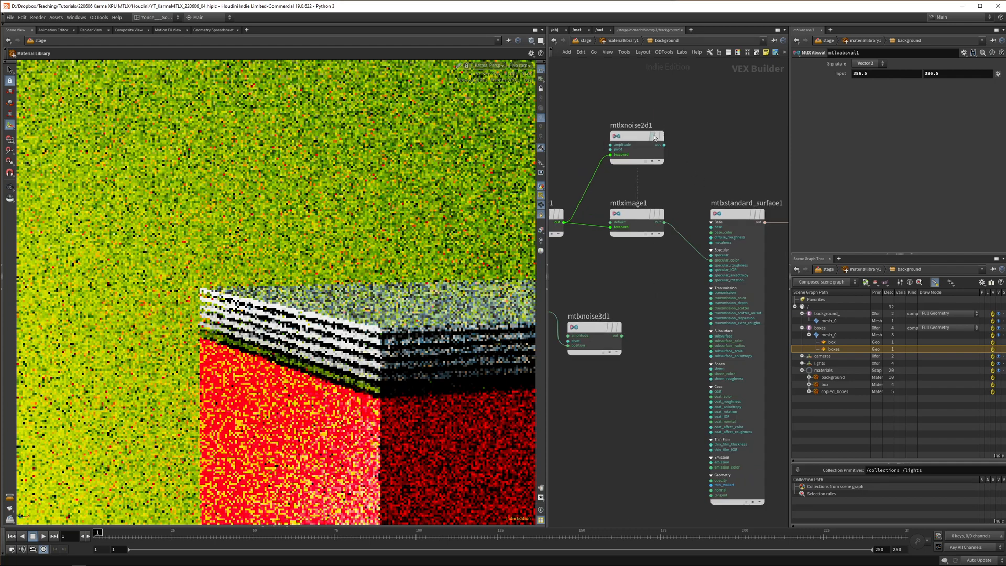
Inspect mtlxstandard_surface1's Specular, Transmission, Sheen, Coat and Thin Film settings
{"action": "left_click", "coordinate": [736, 213]}
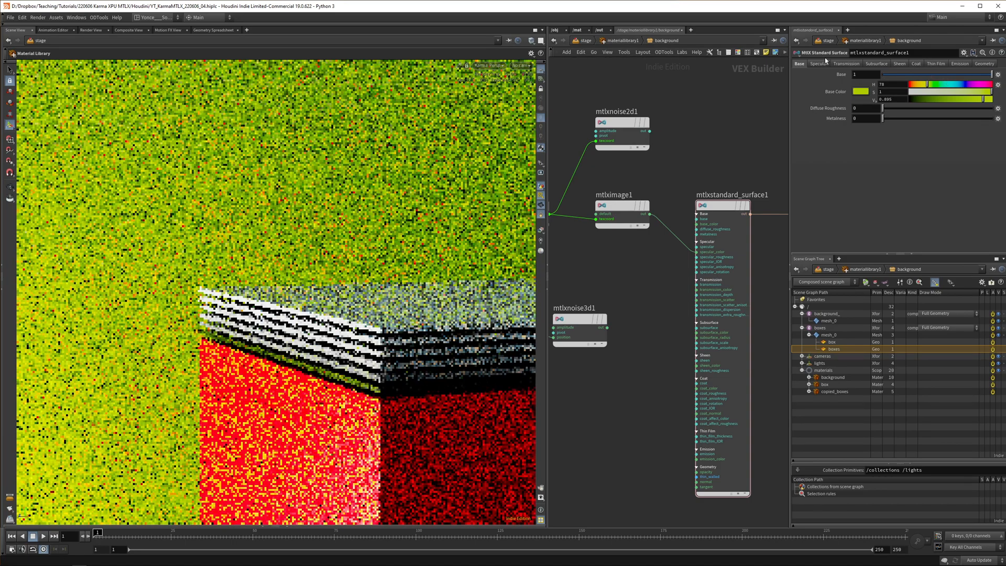
{"action": "left_click", "coordinate": [819, 63]}
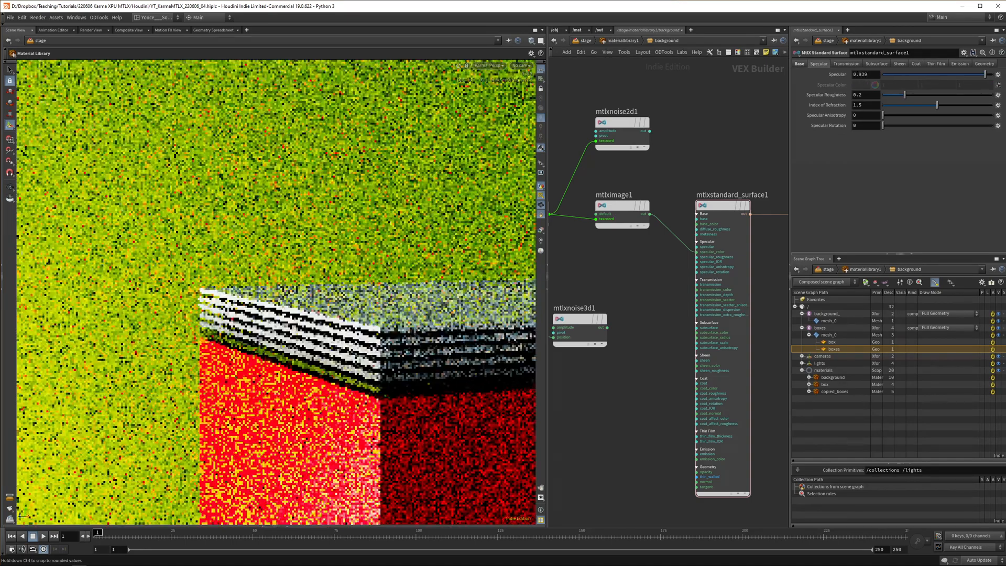
{"action": "left_click", "coordinate": [845, 63]}
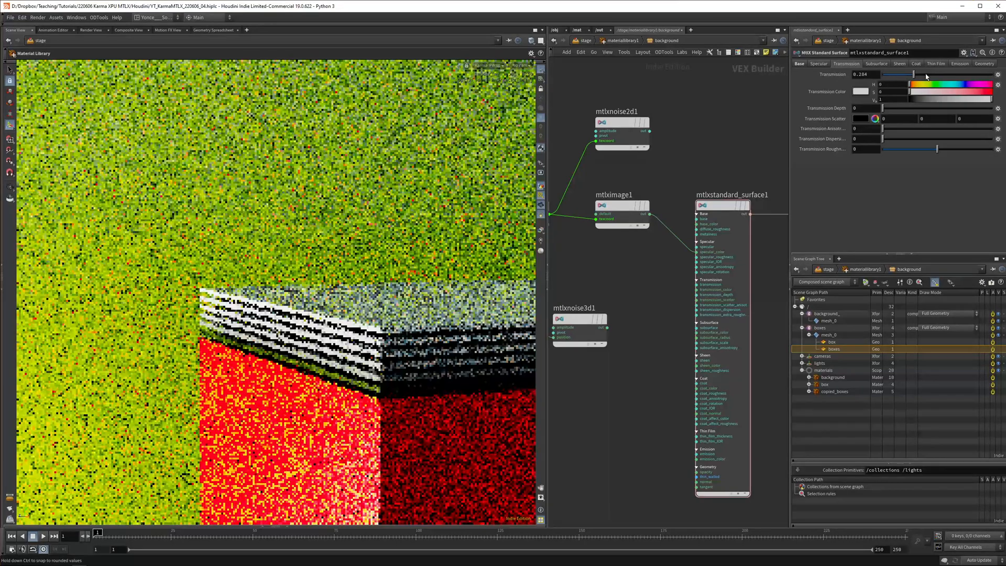
{"action": "left_click", "coordinate": [876, 63]}
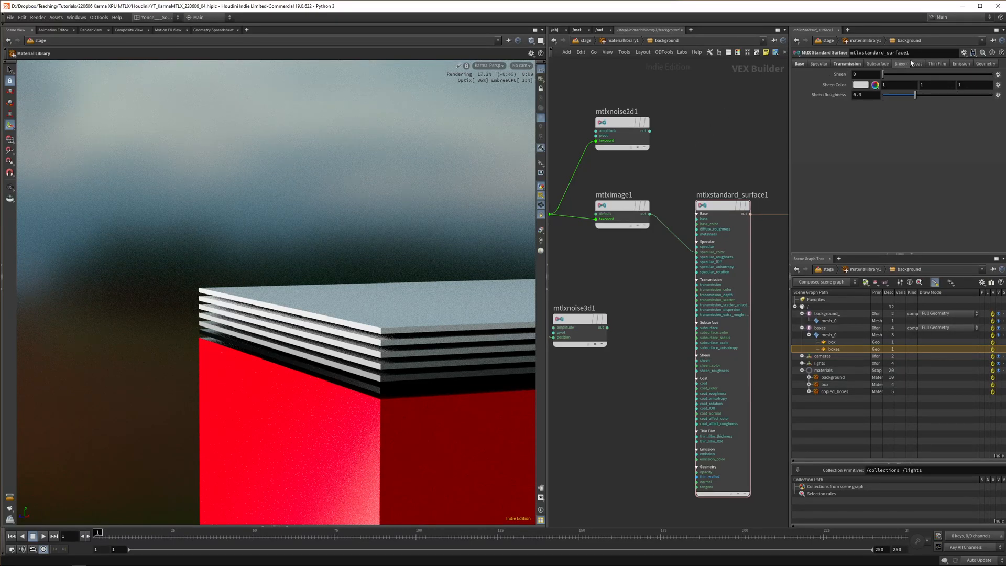
{"action": "left_click", "coordinate": [917, 63]}
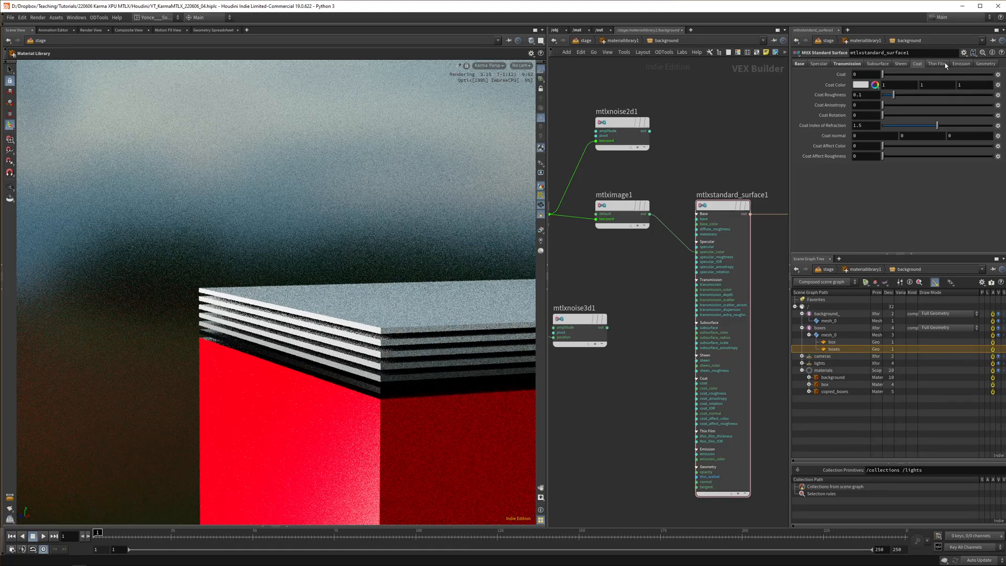
{"action": "left_click", "coordinate": [985, 63]}
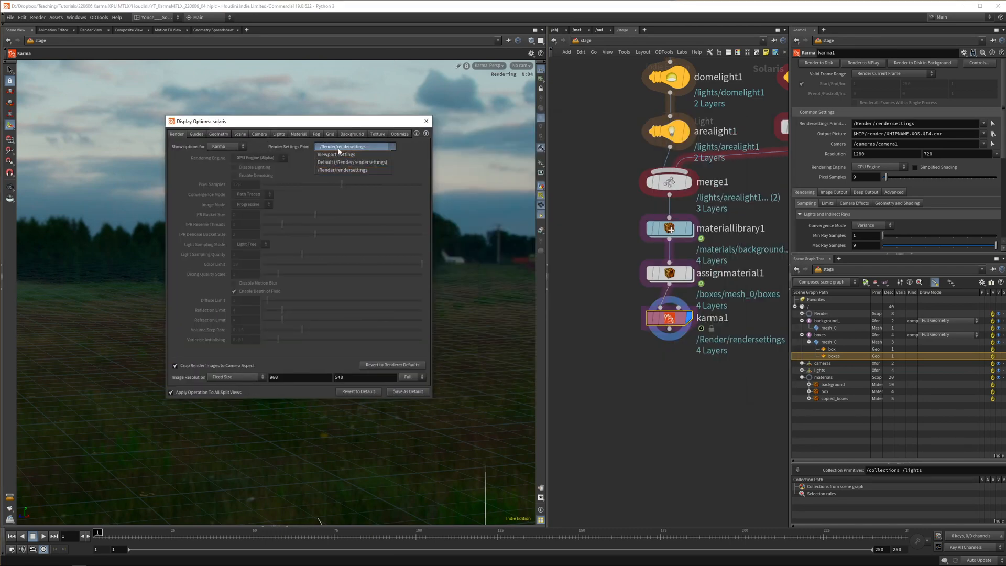
{"action": "mouse_move", "coordinate": [337, 154]}
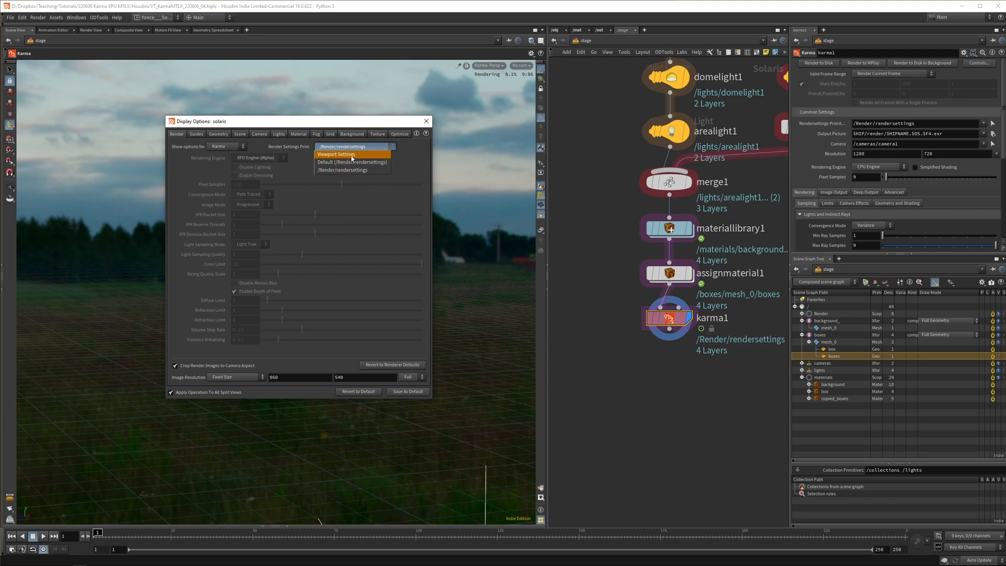
Make the viewport use its own render settings and set karma1 resolution to 1920×1080
{"action": "left_click", "coordinate": [336, 154]}
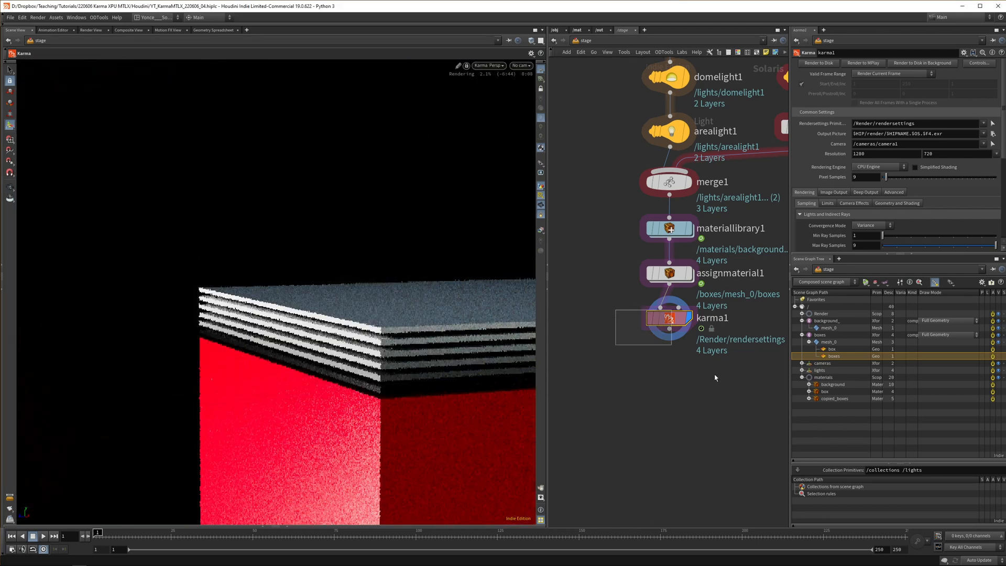
{"action": "left_click", "coordinate": [876, 167]}
{"action": "type", "text": "256"}
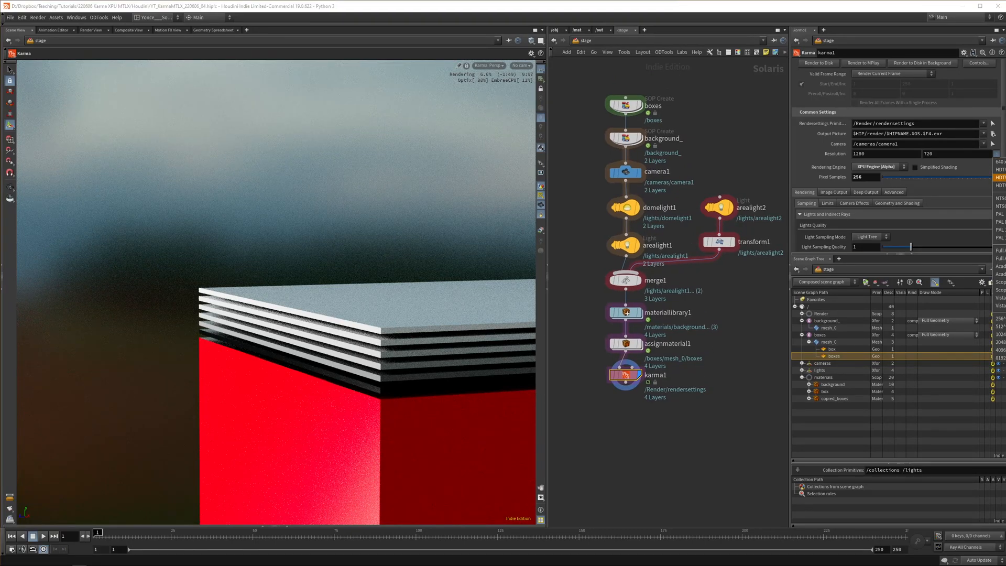
{"action": "left_click", "coordinate": [990, 144]}
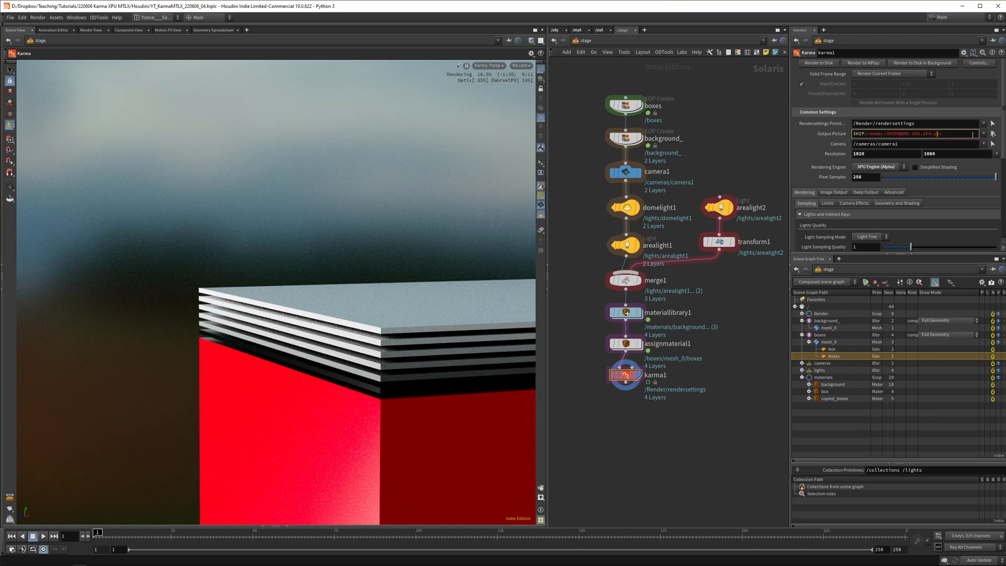
{"action": "left_click", "coordinate": [984, 133]}
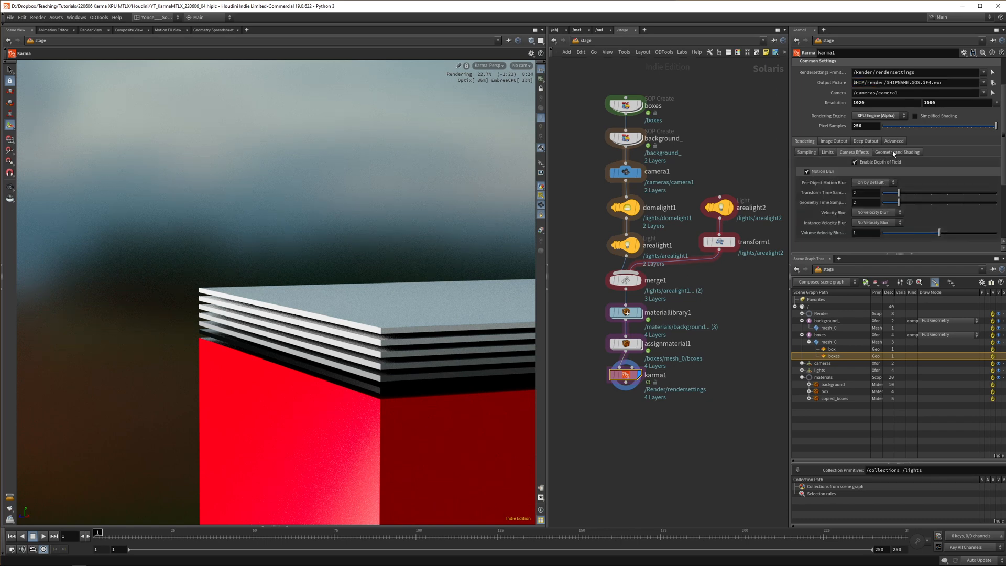
{"action": "left_click", "coordinate": [898, 152]}
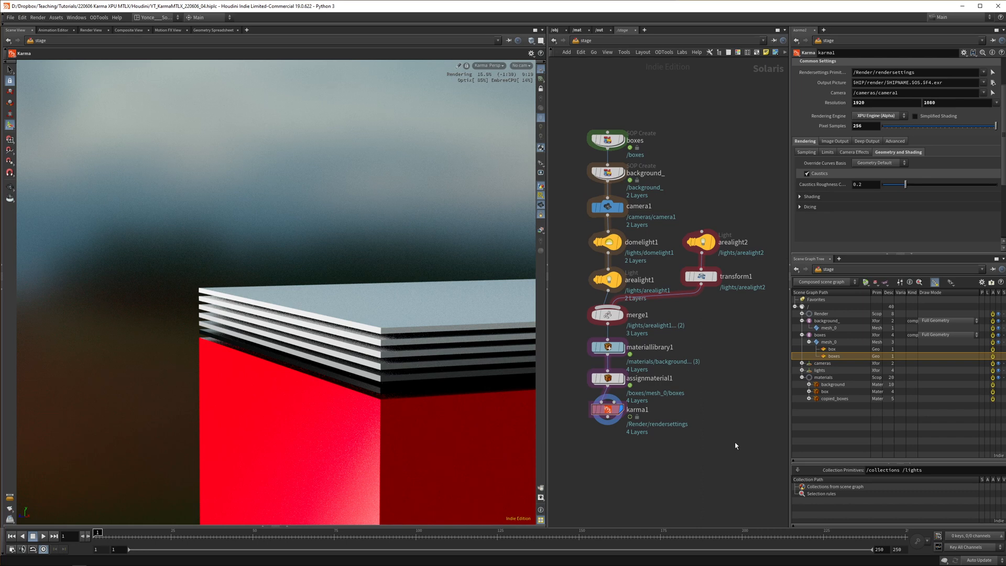
{"action": "mouse_move", "coordinate": [712, 439]}
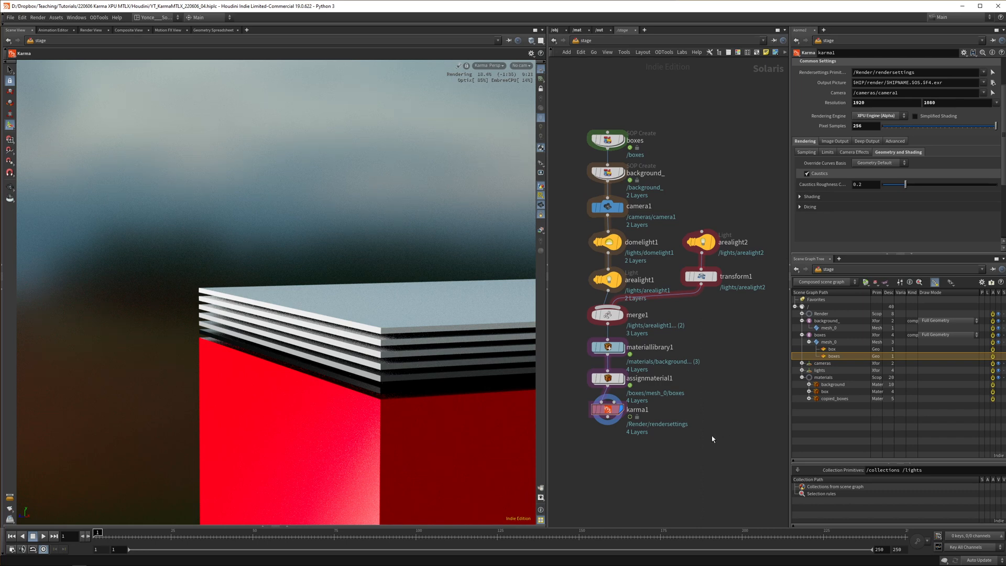